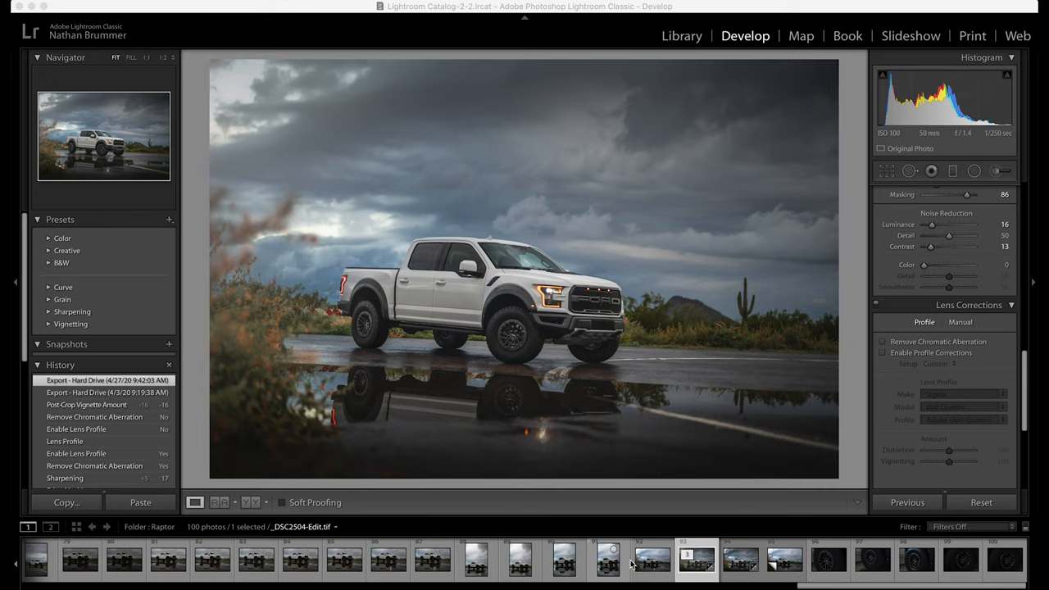
mouse_move(622, 564)
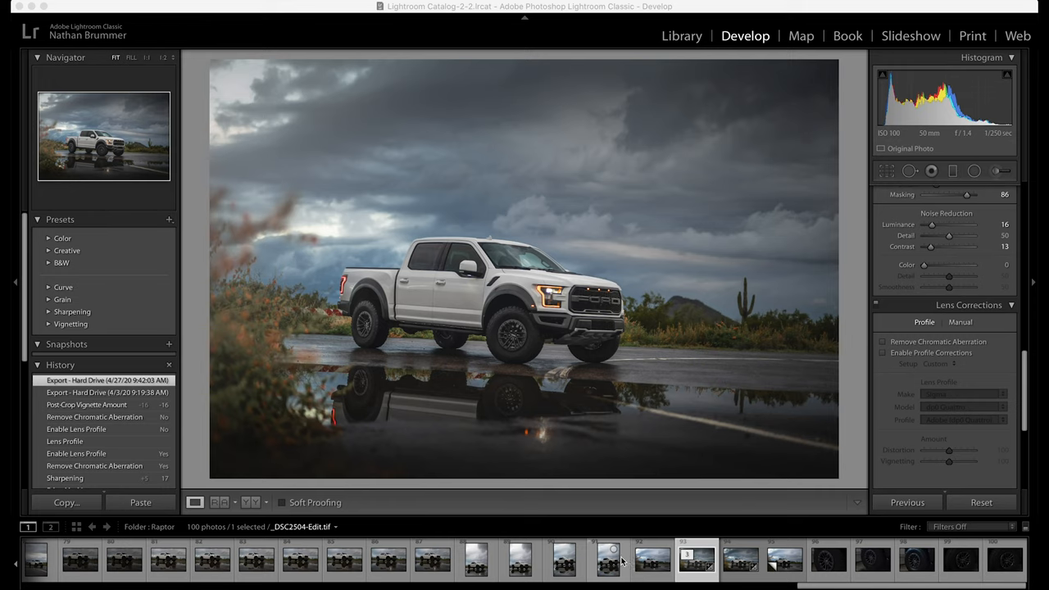
mouse_move(588, 564)
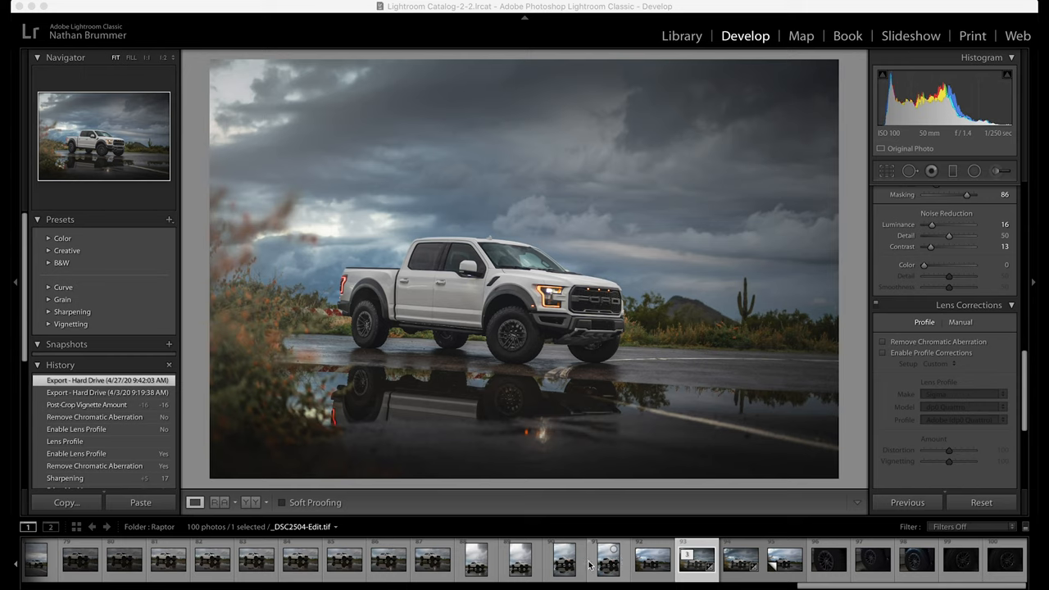
mouse_move(522, 562)
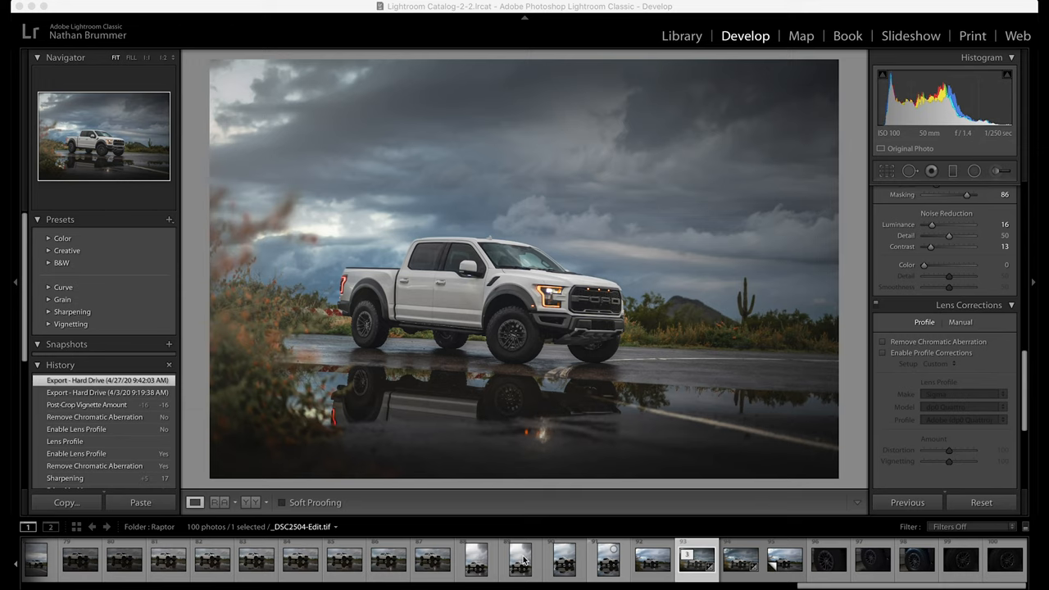
mouse_move(445, 395)
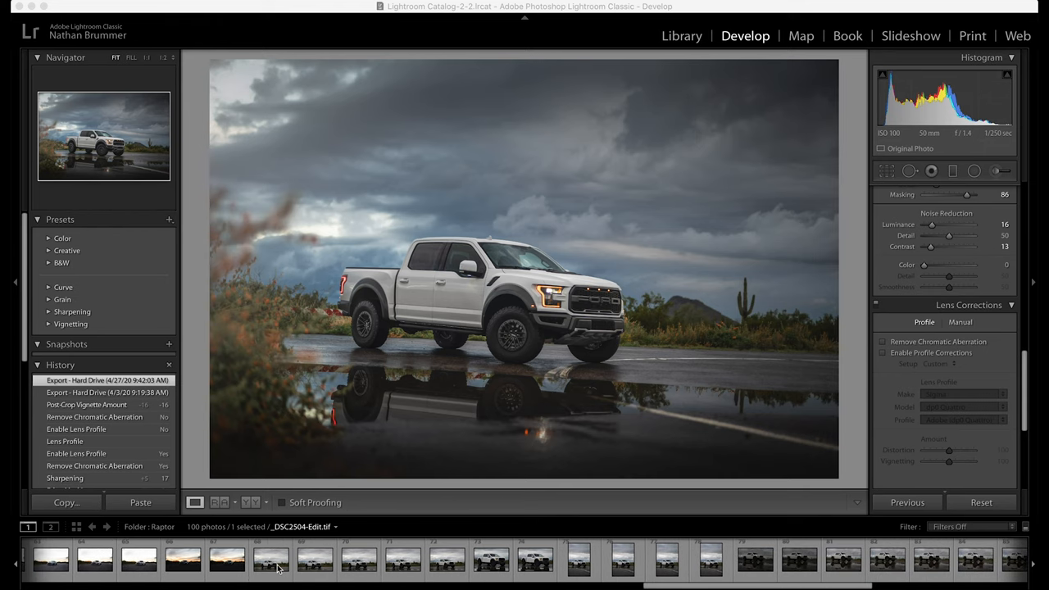
Open an earlier unedited raw shot of the white pickup from the filmstrip in Develop.
left_click(265, 567)
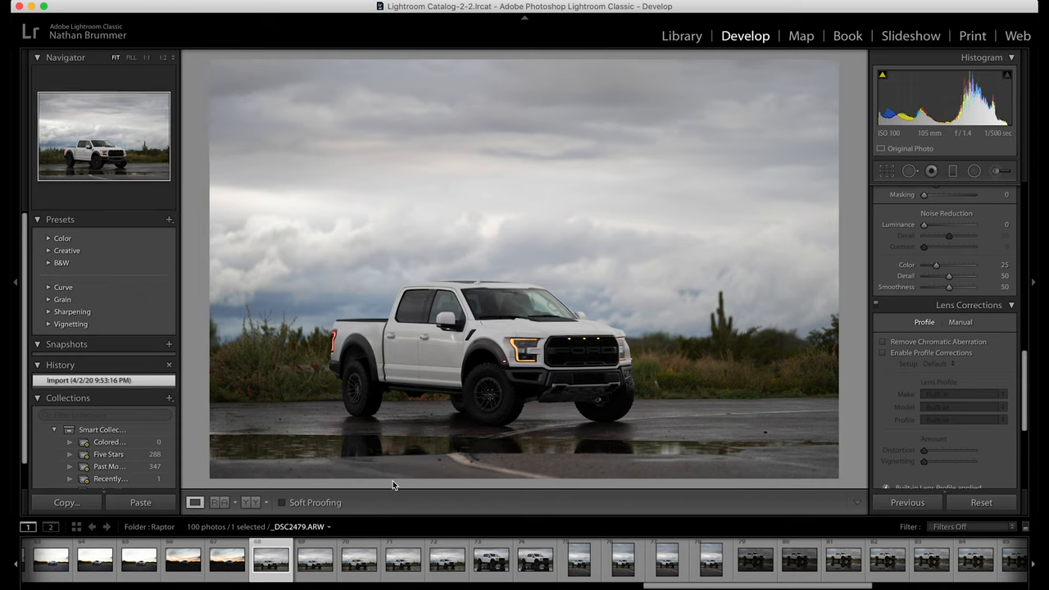
mouse_move(424, 456)
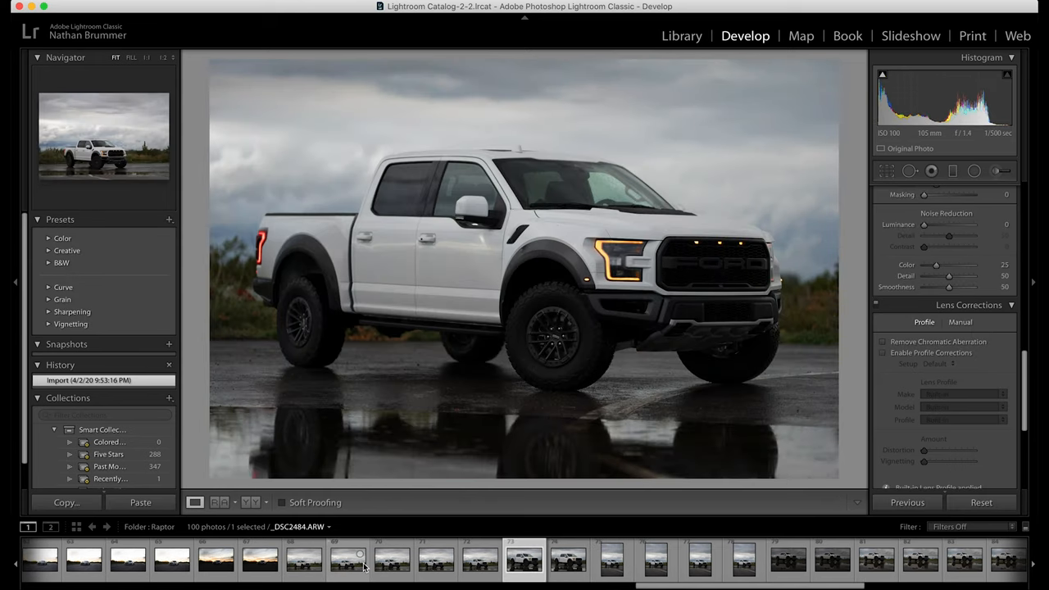
mouse_move(358, 564)
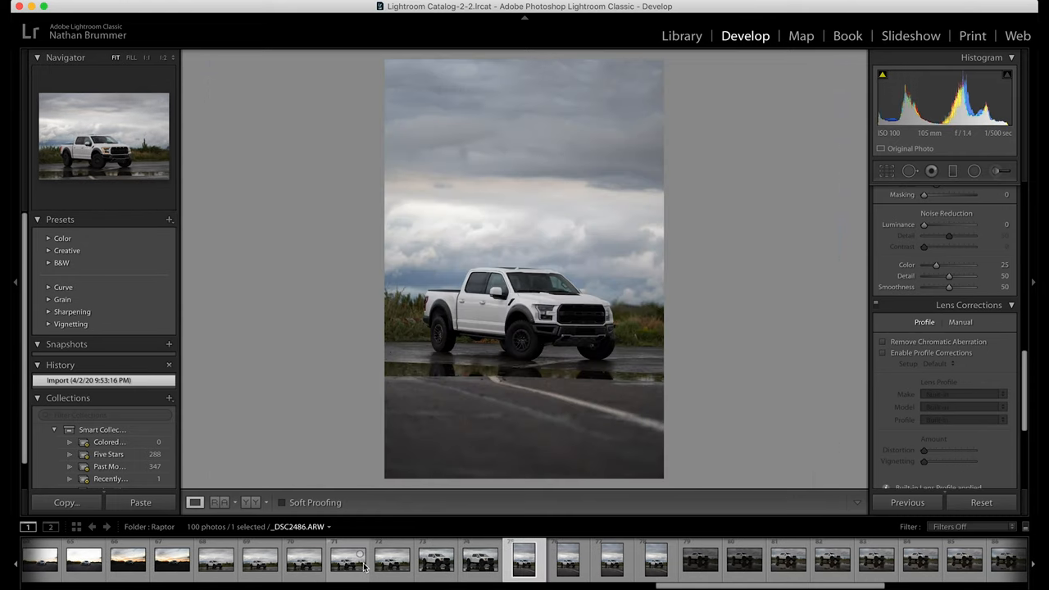
mouse_move(365, 568)
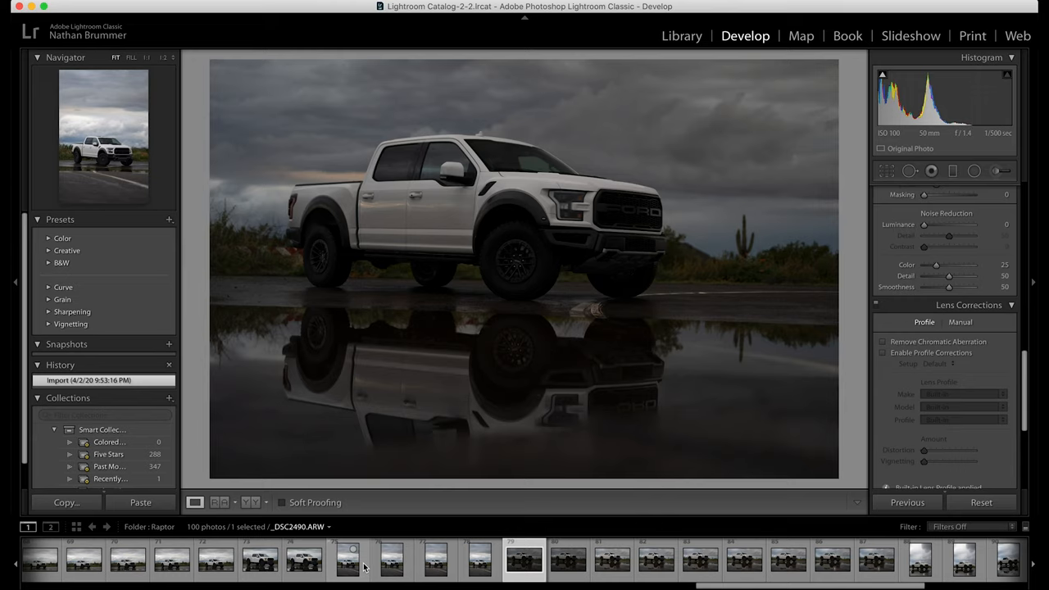
mouse_move(513, 405)
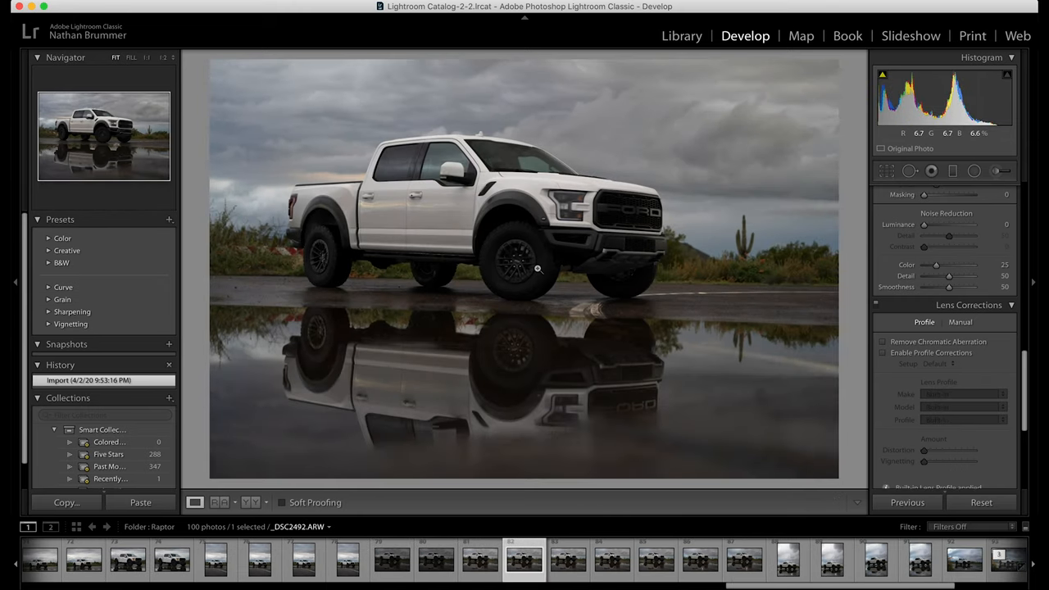
Preview raw pickup shots _DSC2490 to _DSC2503, ending on the stormy-sky frame with foreground brush.
left_click(518, 571)
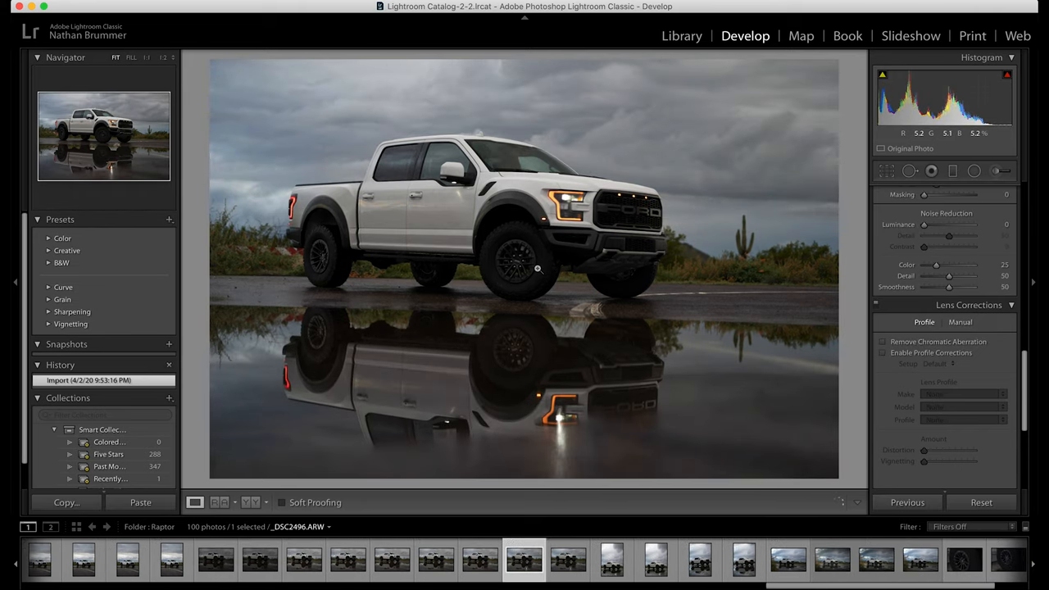
left_click(524, 567)
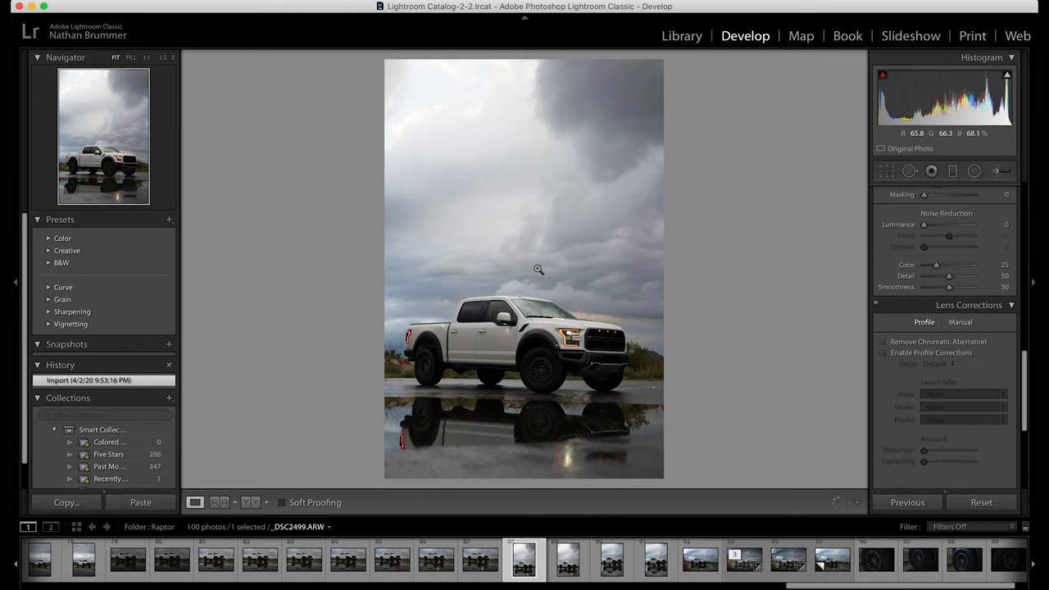
left_click(882, 353)
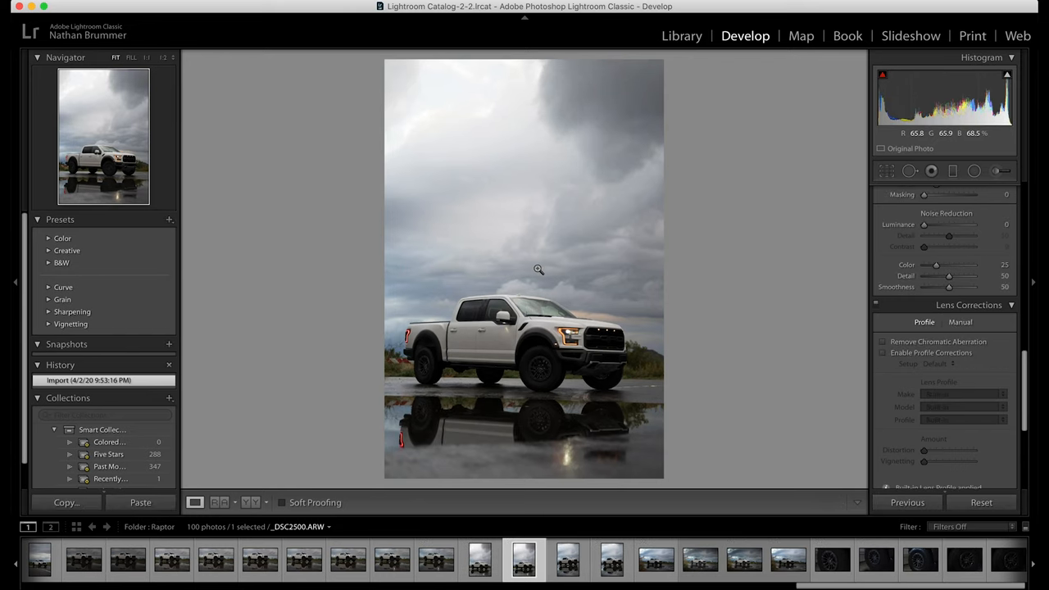
left_click(605, 572)
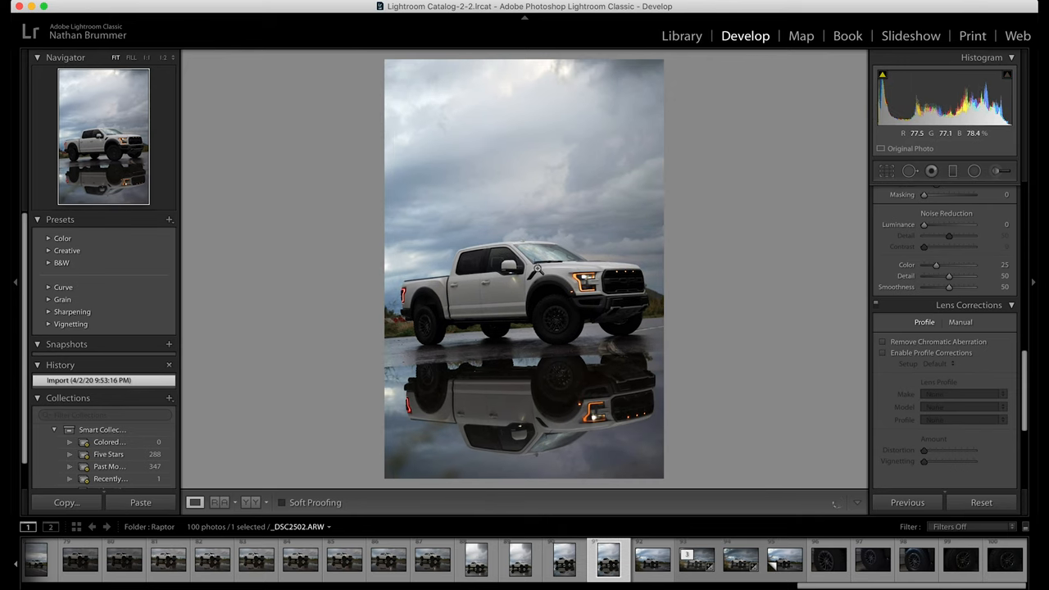
left_click(648, 566)
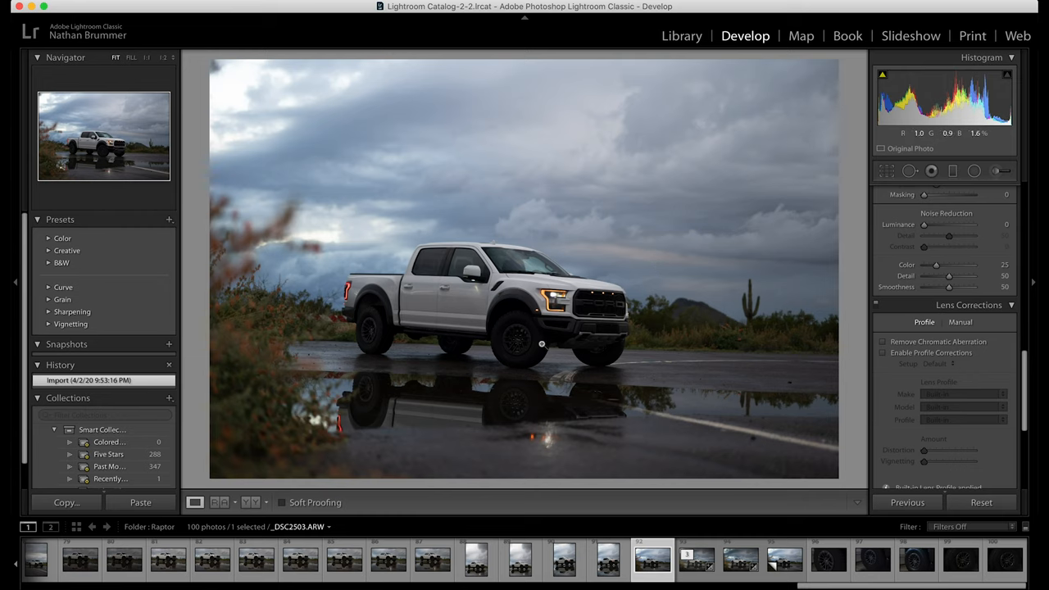
mouse_move(734, 328)
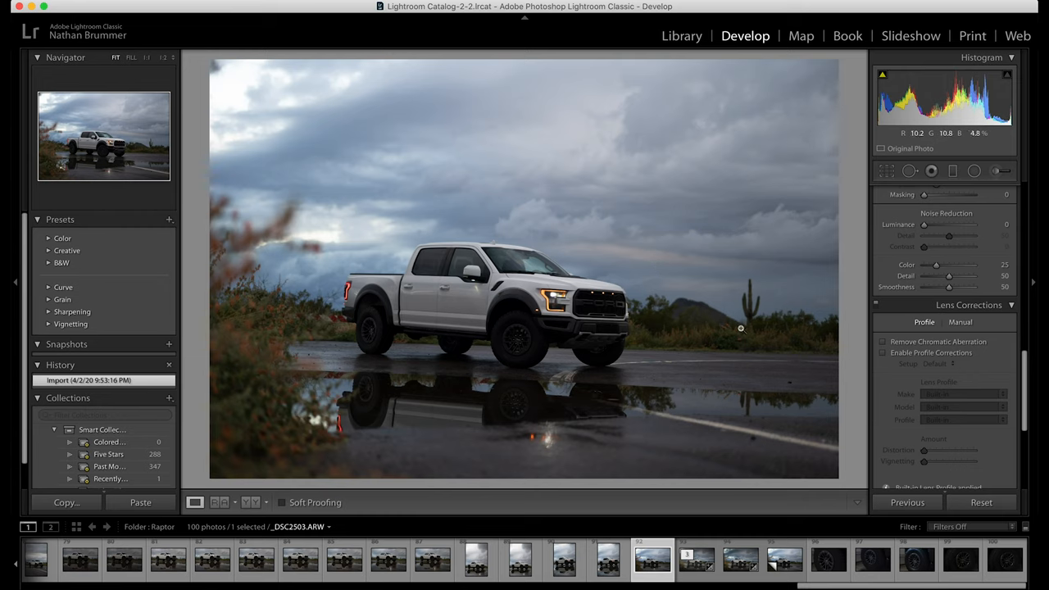
mouse_move(782, 314)
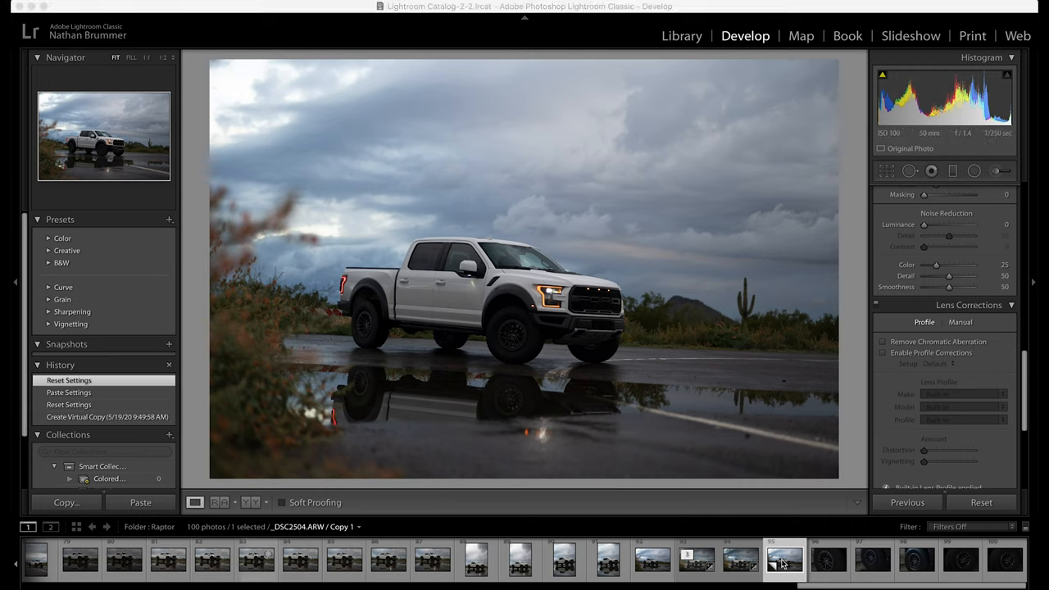
mouse_move(648, 409)
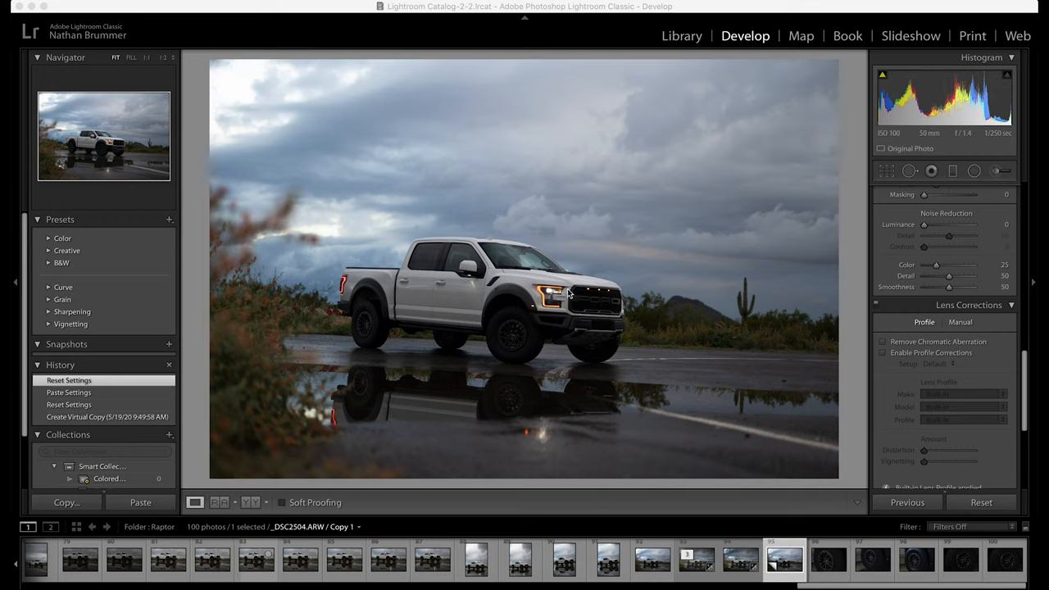
mouse_move(531, 306)
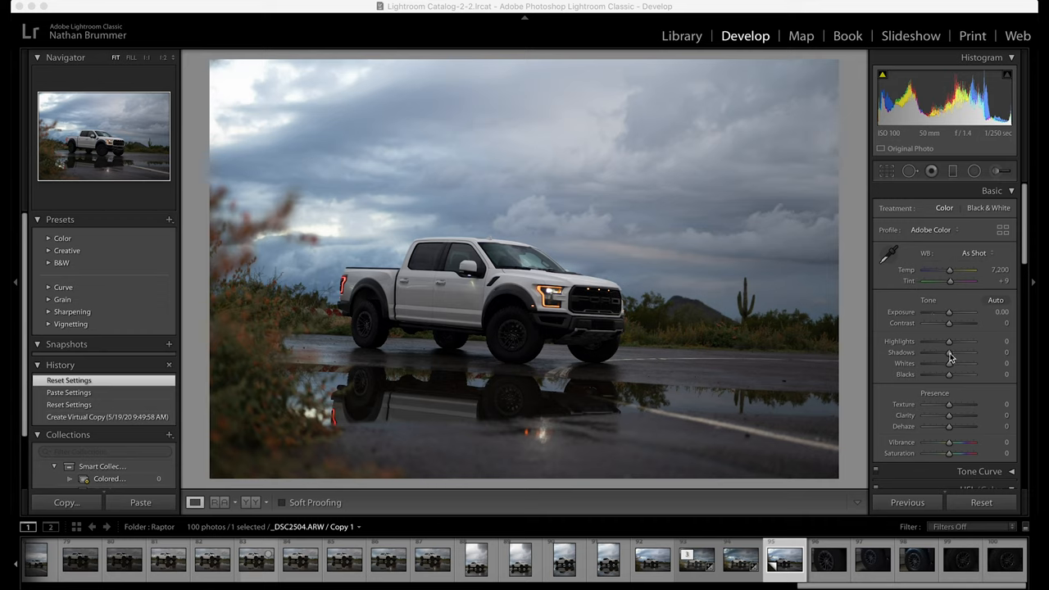
Raise Shadows to +56 and sample a neutral spot for white balance (7,650, tint +5).
left_click_drag(949, 351, 960, 352)
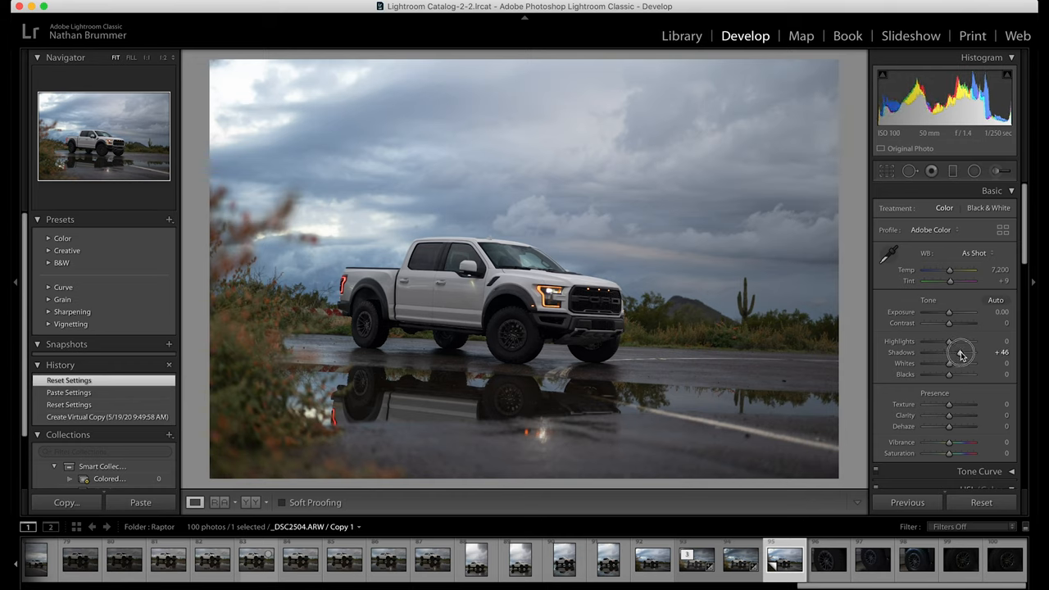
left_click_drag(961, 352, 965, 351)
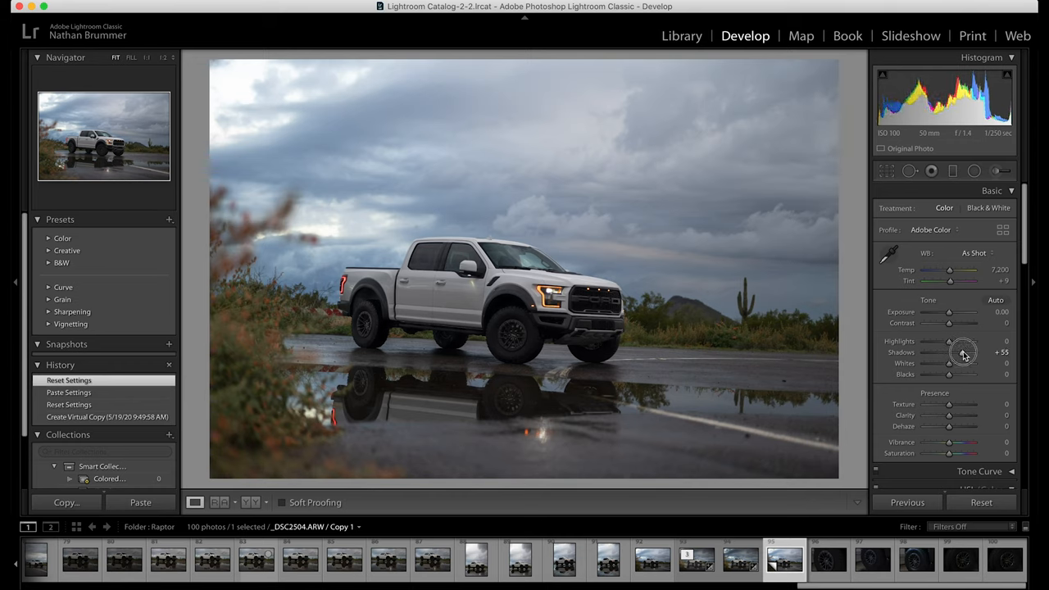
left_click_drag(963, 352, 965, 353)
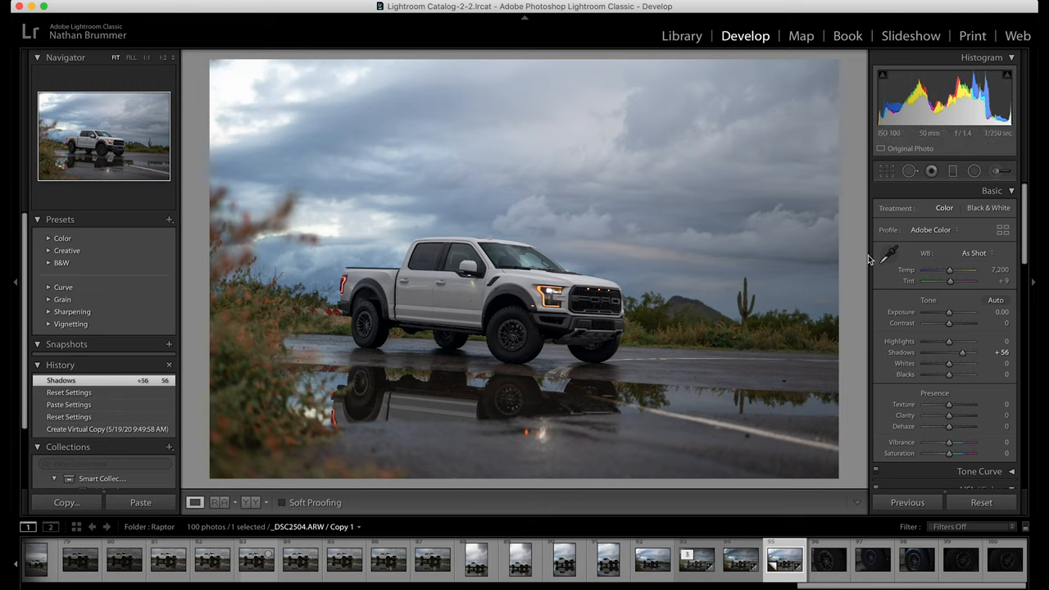
left_click(890, 252)
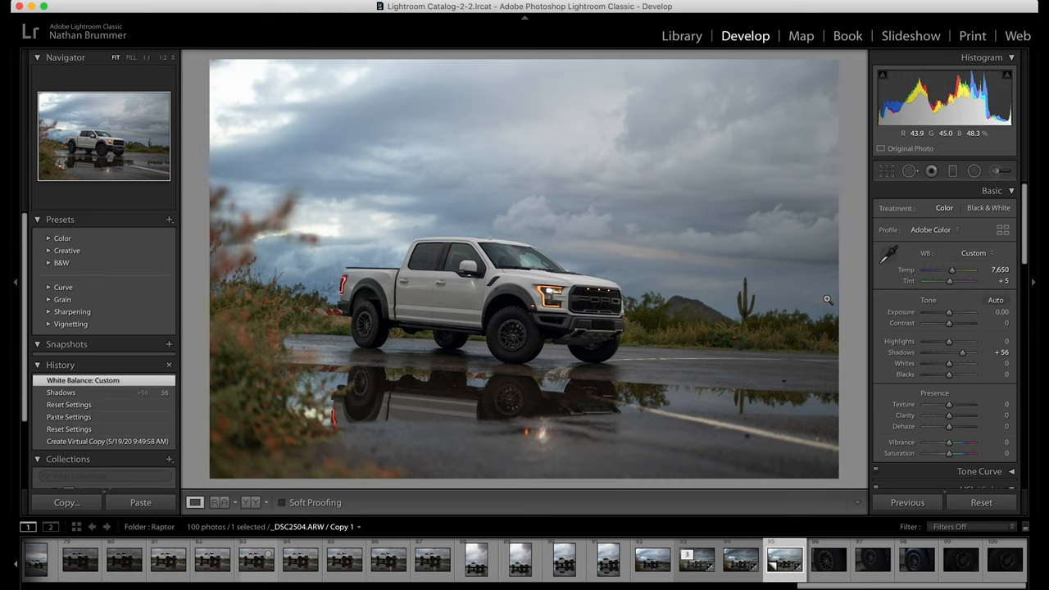
mouse_move(835, 298)
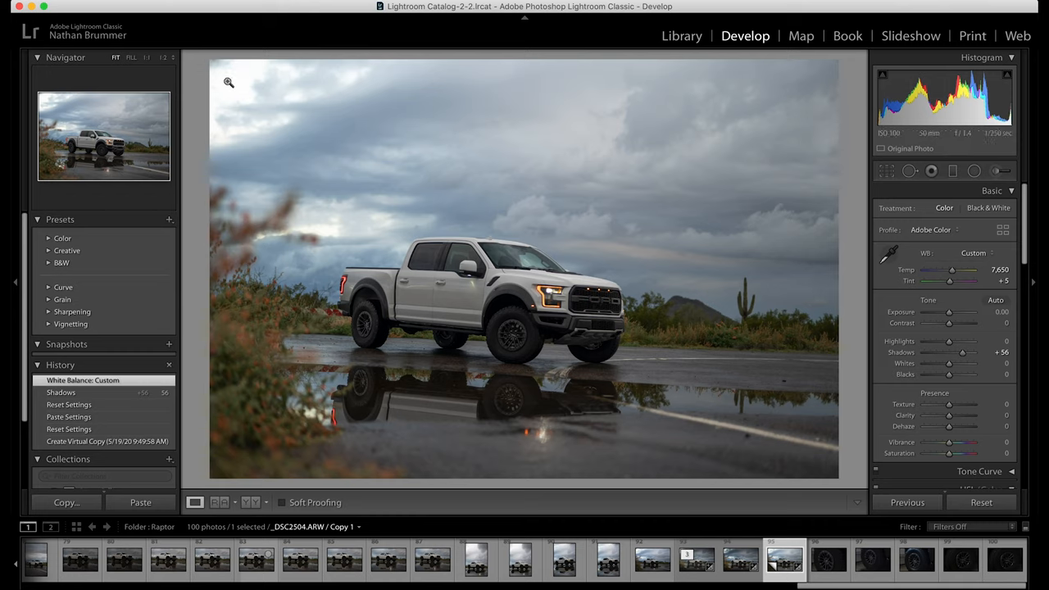
mouse_move(322, 222)
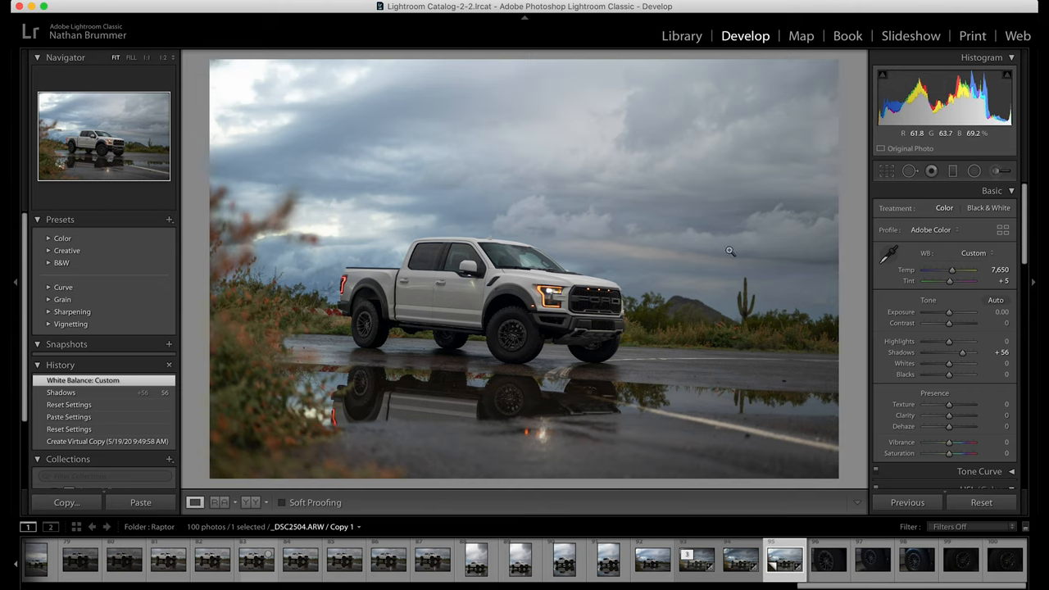
Add a radial filter around the truck with exposure raised to about +0.59.
left_click(973, 171)
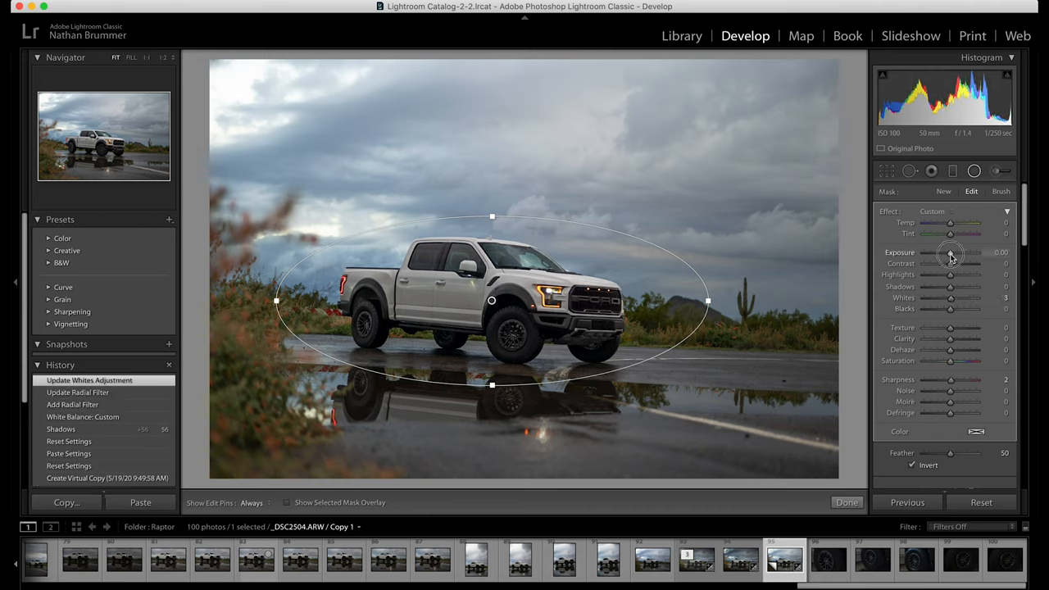
left_click_drag(951, 253, 959, 252)
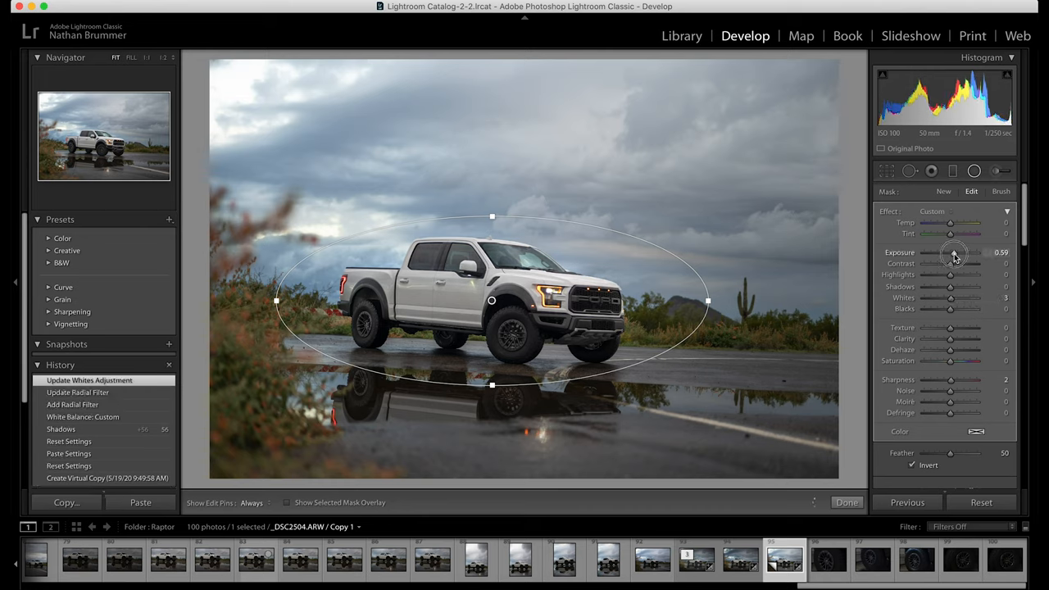
left_click_drag(950, 253, 957, 252)
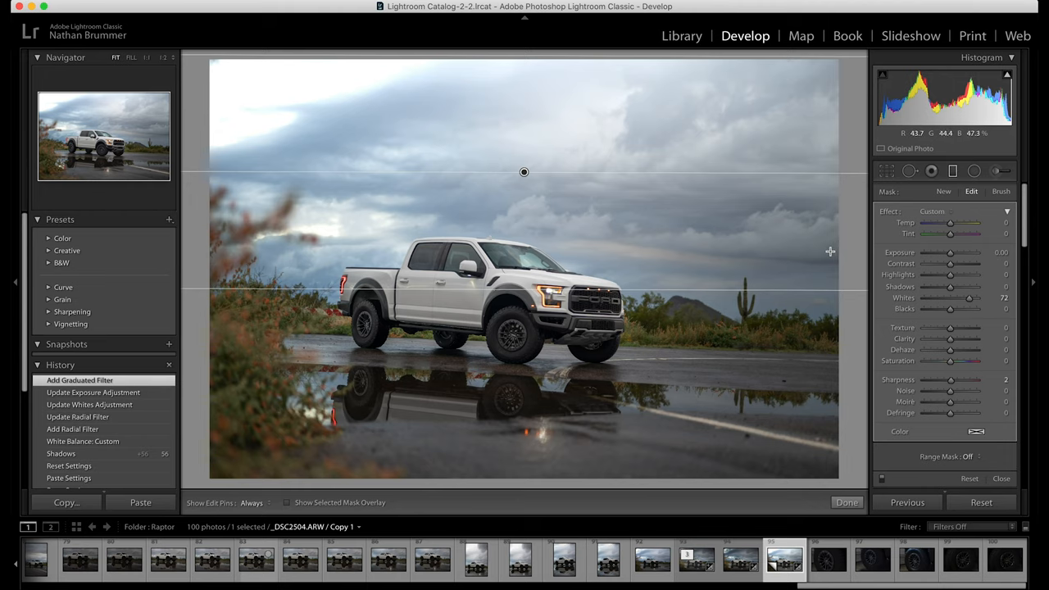
Set the sky graduated filter to whites 3, exposure about −2.08 and clarity about +22.
left_click_drag(969, 297, 950, 297)
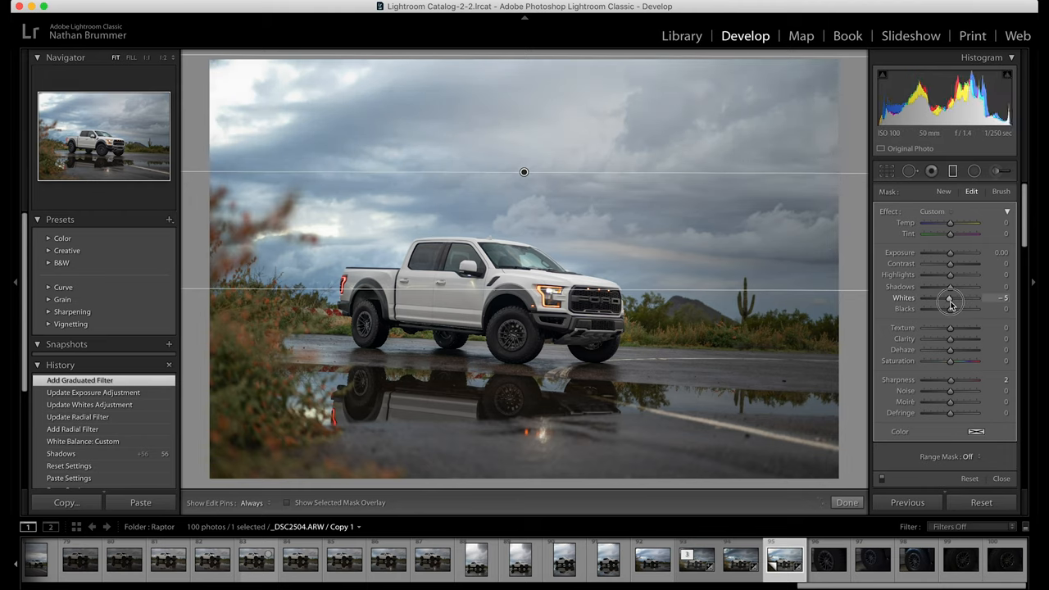
left_click_drag(962, 297, 951, 298)
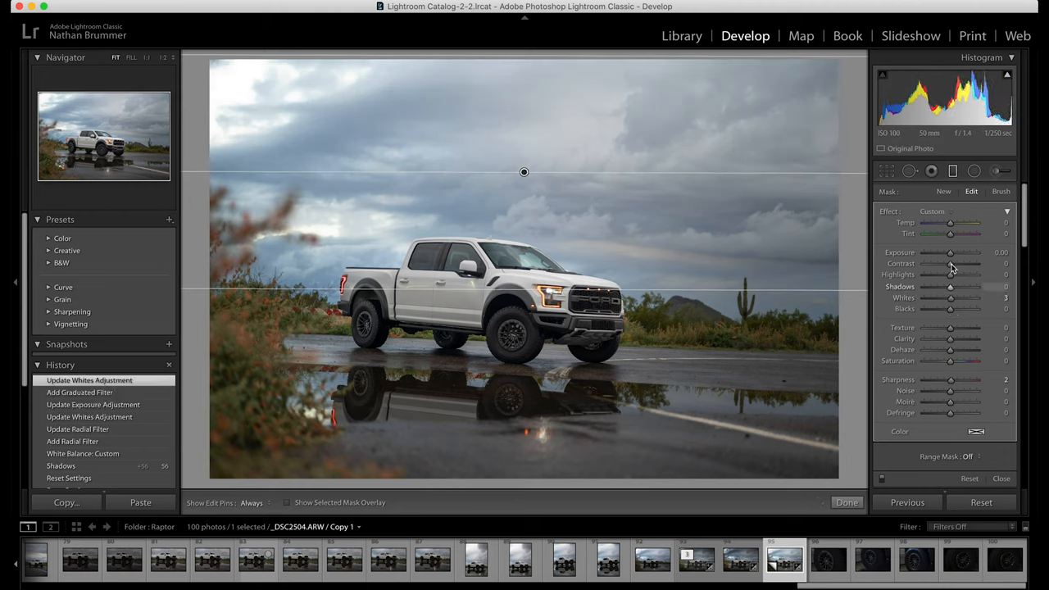
left_click_drag(950, 252, 940, 253)
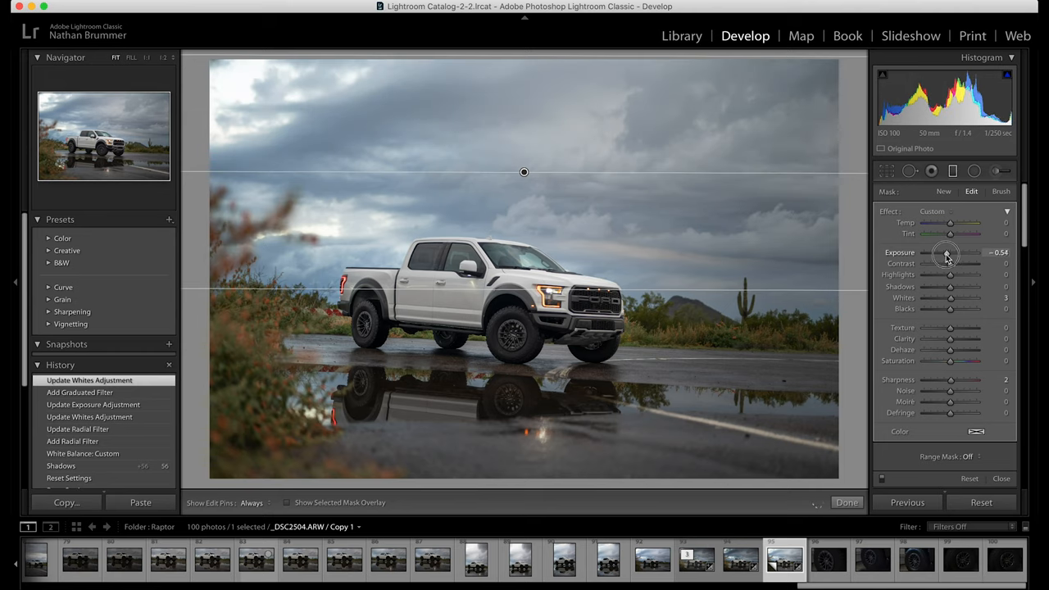
left_click_drag(946, 252, 940, 253)
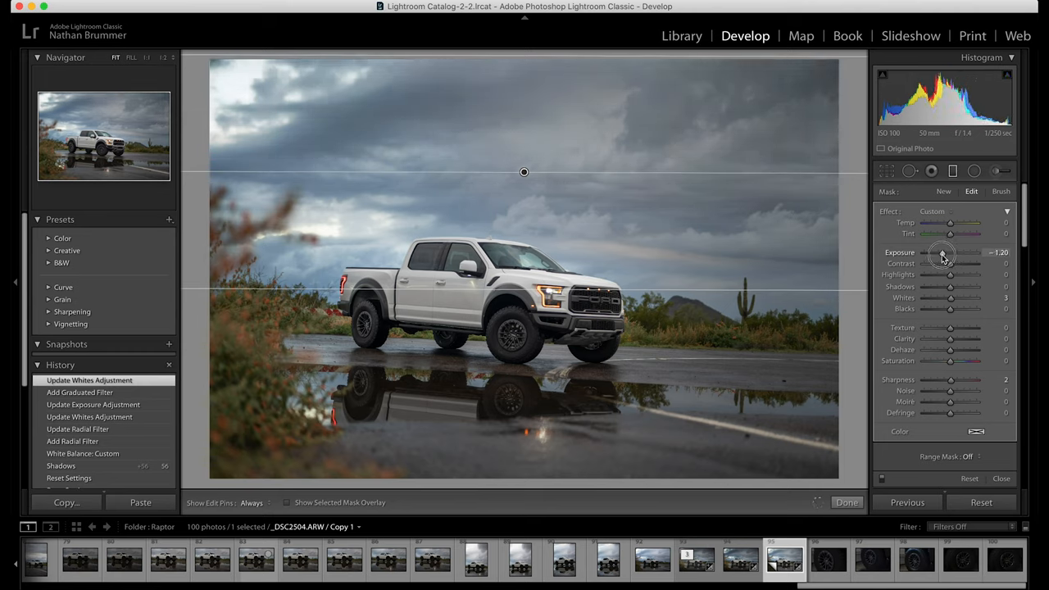
left_click_drag(942, 252, 940, 254)
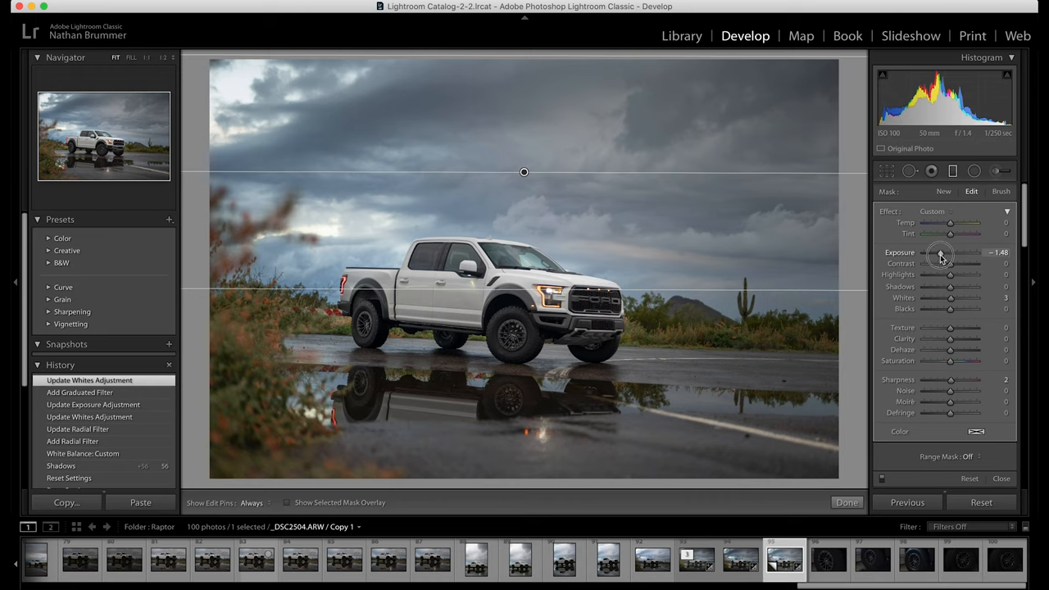
left_click_drag(950, 257, 938, 256)
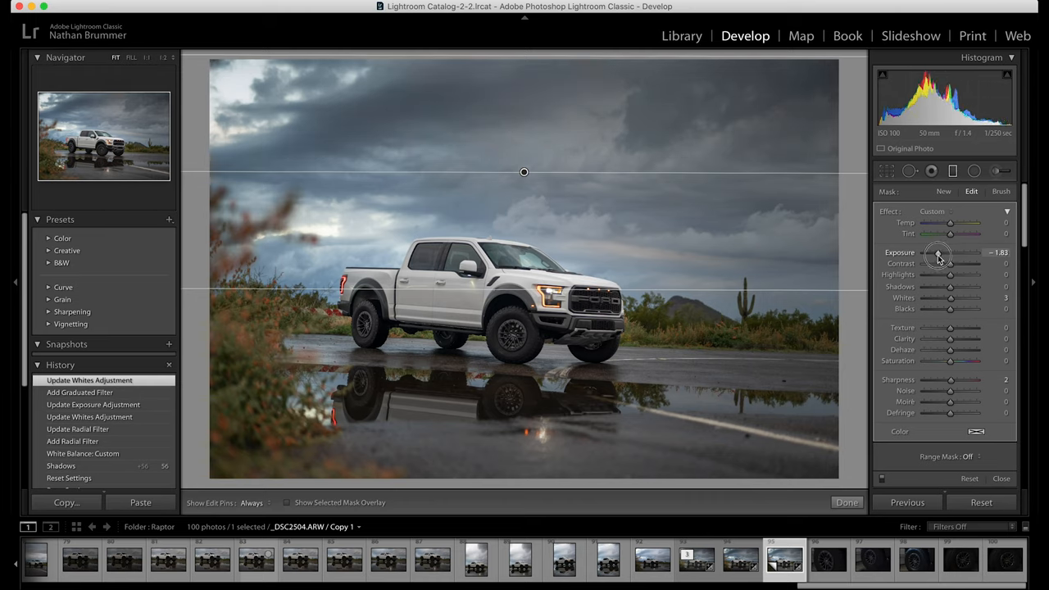
left_click_drag(951, 252, 947, 252)
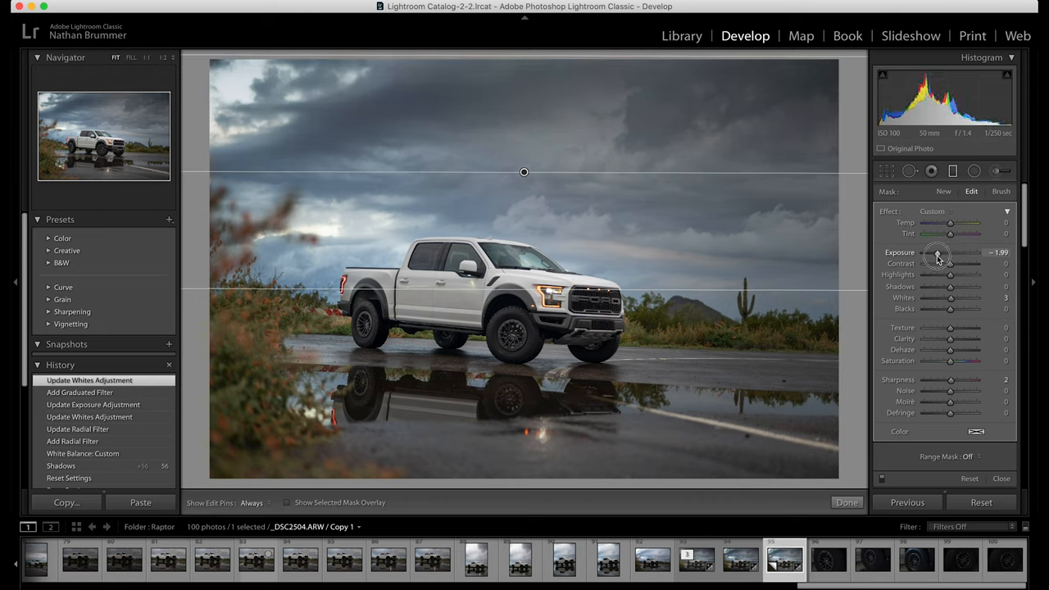
left_click_drag(950, 252, 946, 252)
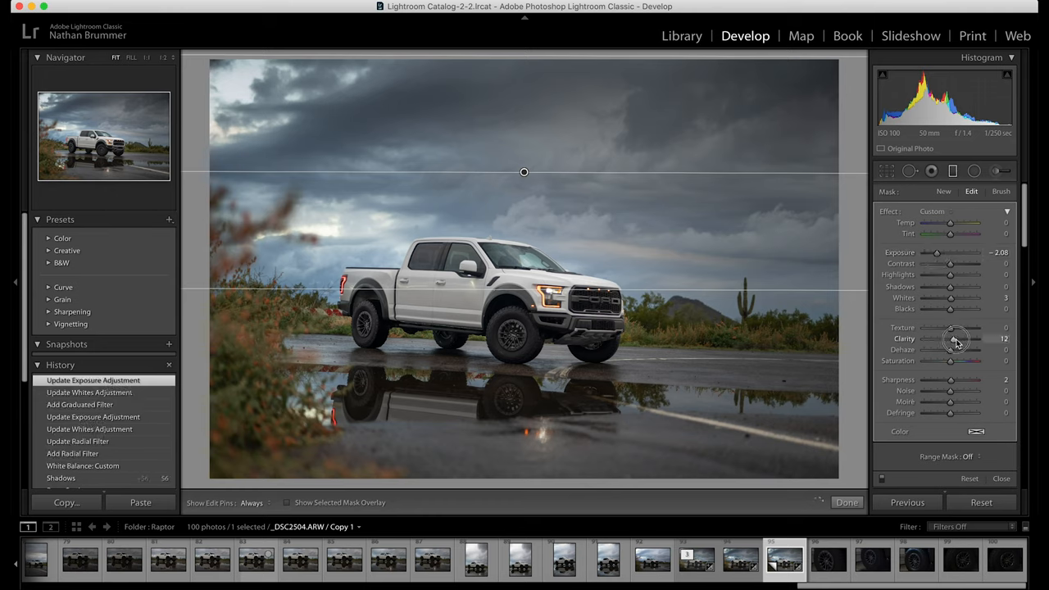
left_click_drag(955, 339, 962, 338)
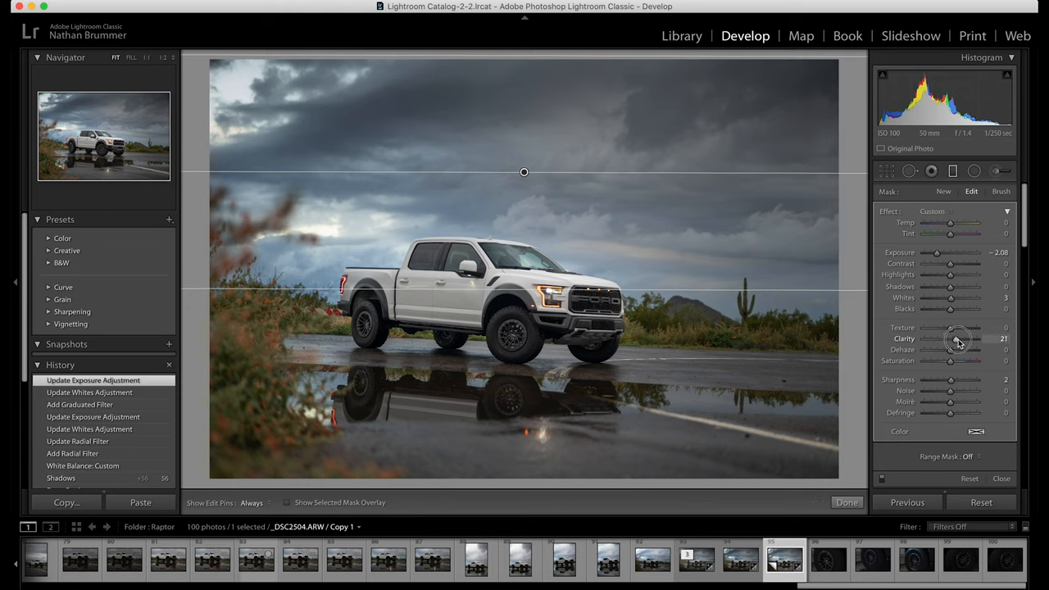
left_click_drag(956, 338, 955, 338)
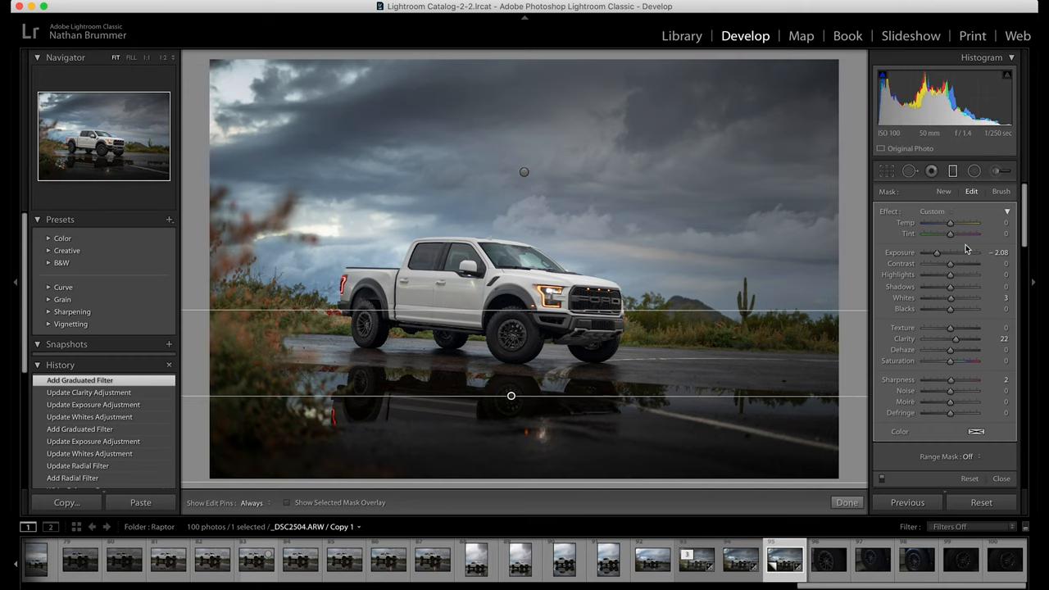
Set the bottom road gradient's exposure to about −0.80 and close filter editing.
left_click_drag(936, 252, 942, 252)
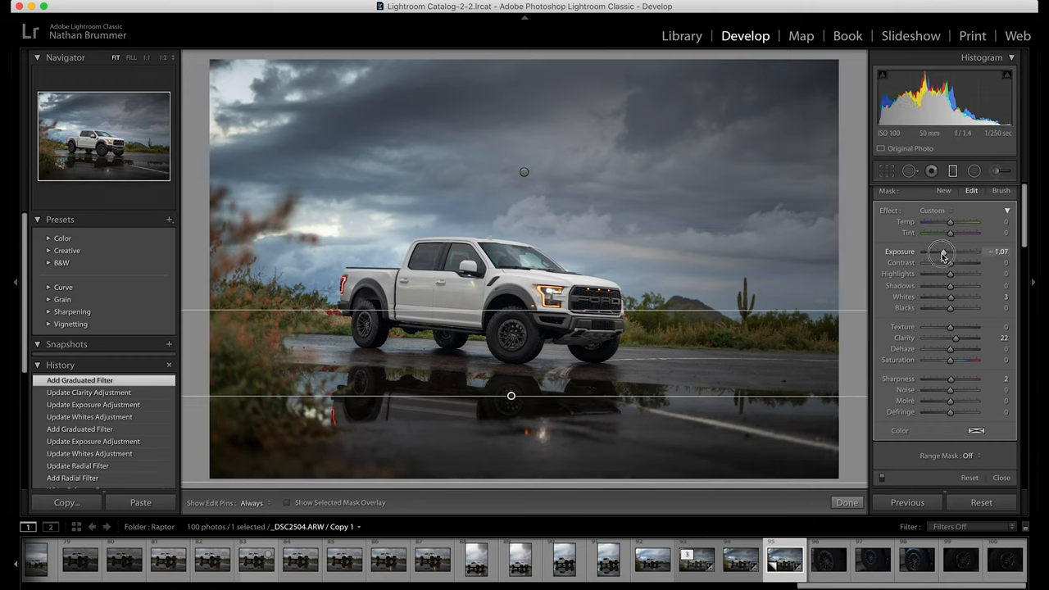
left_click_drag(950, 252, 959, 252)
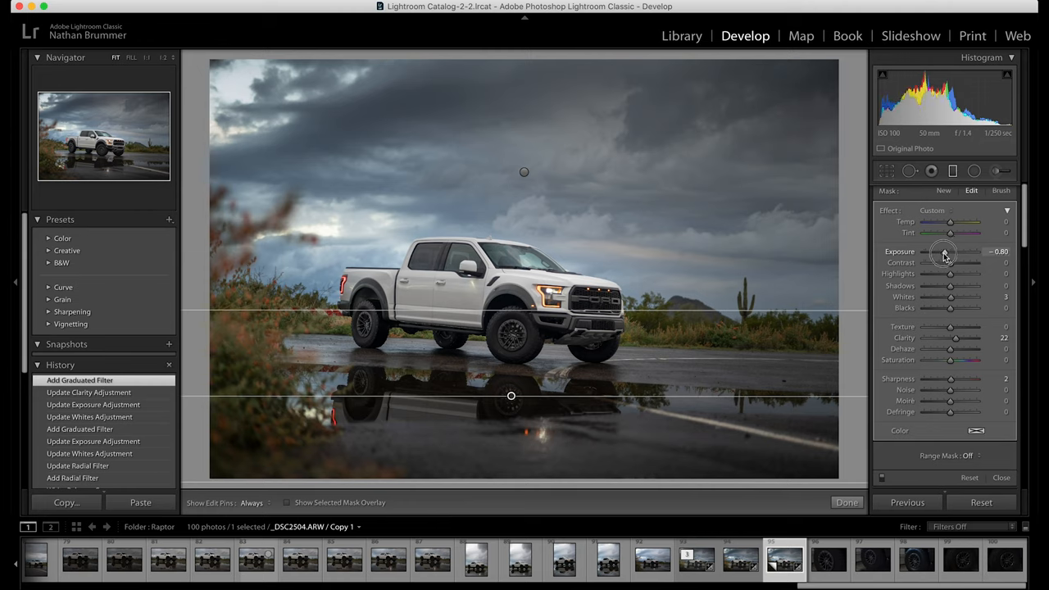
left_click_drag(943, 251, 944, 252)
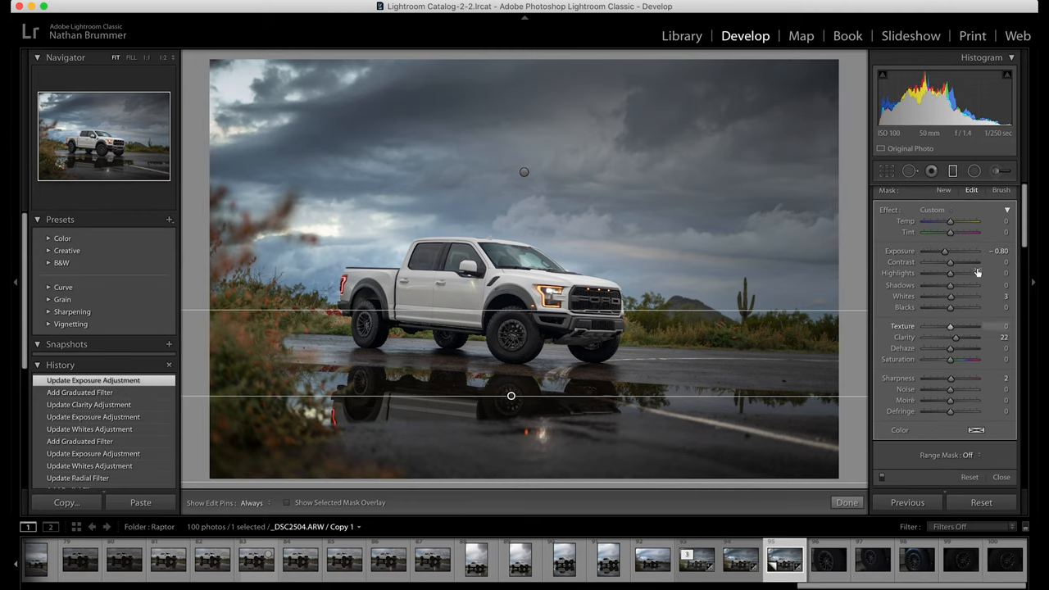
left_click(954, 171)
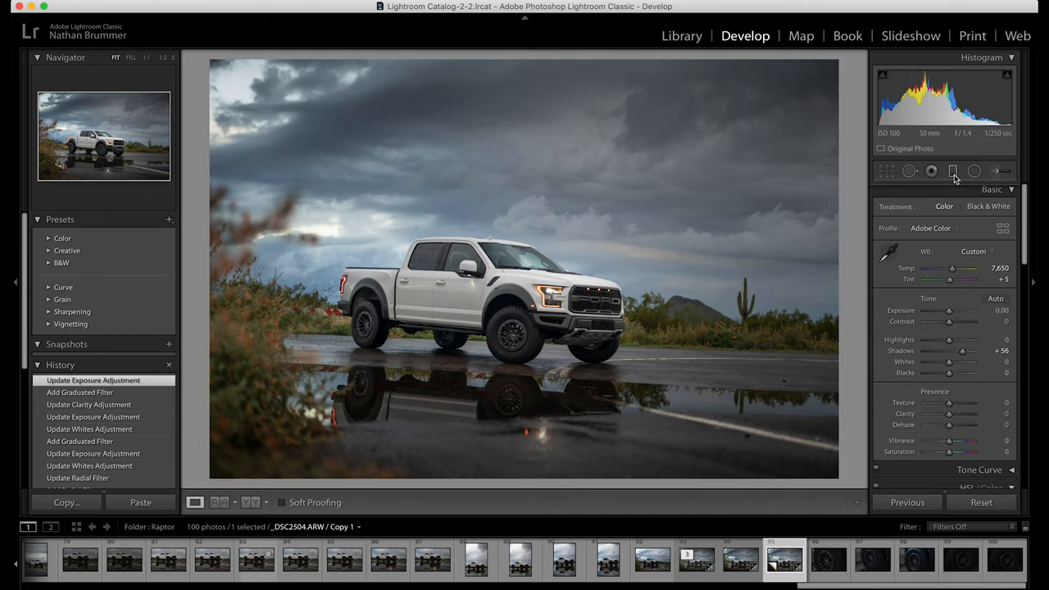
mouse_move(948, 184)
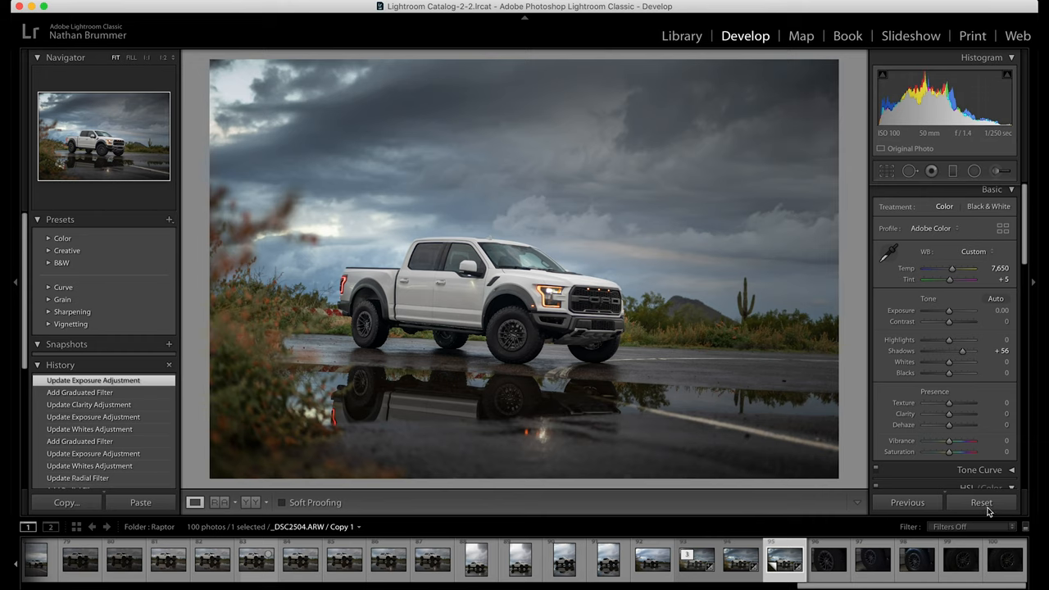
left_click(981, 502)
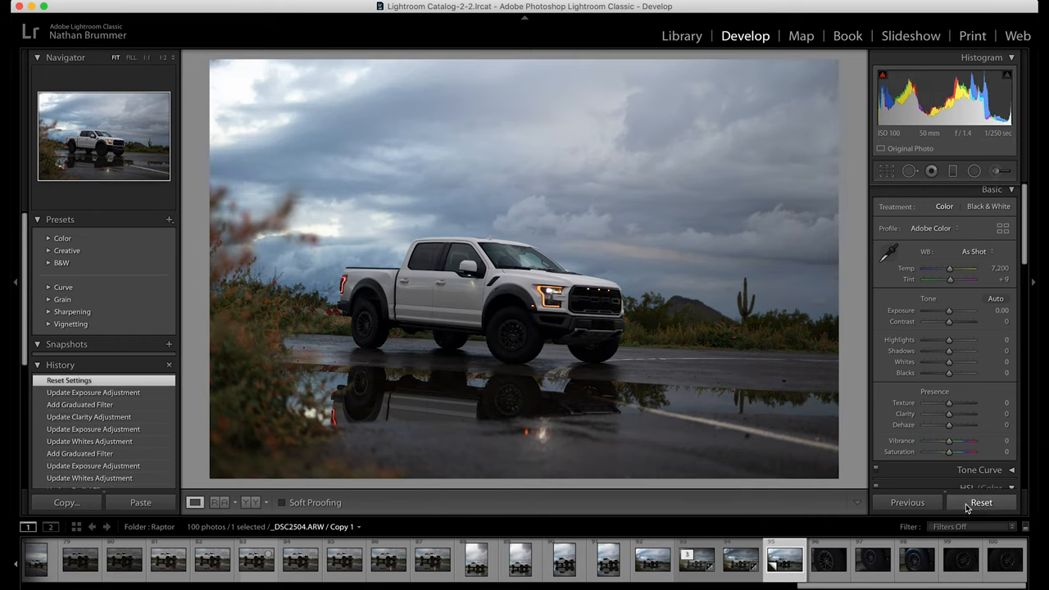
left_click(979, 502)
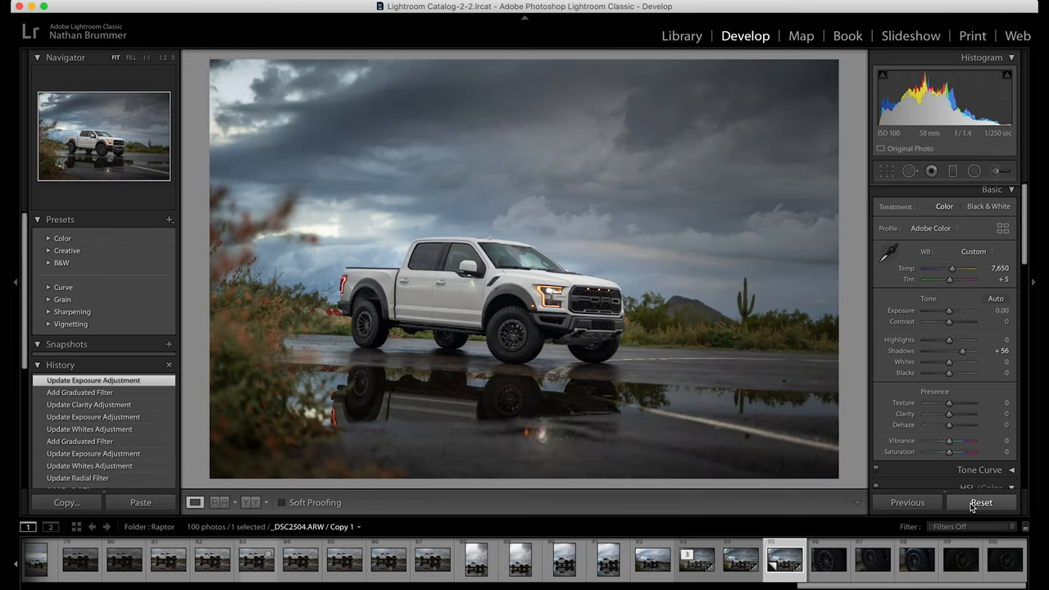
left_click(982, 502)
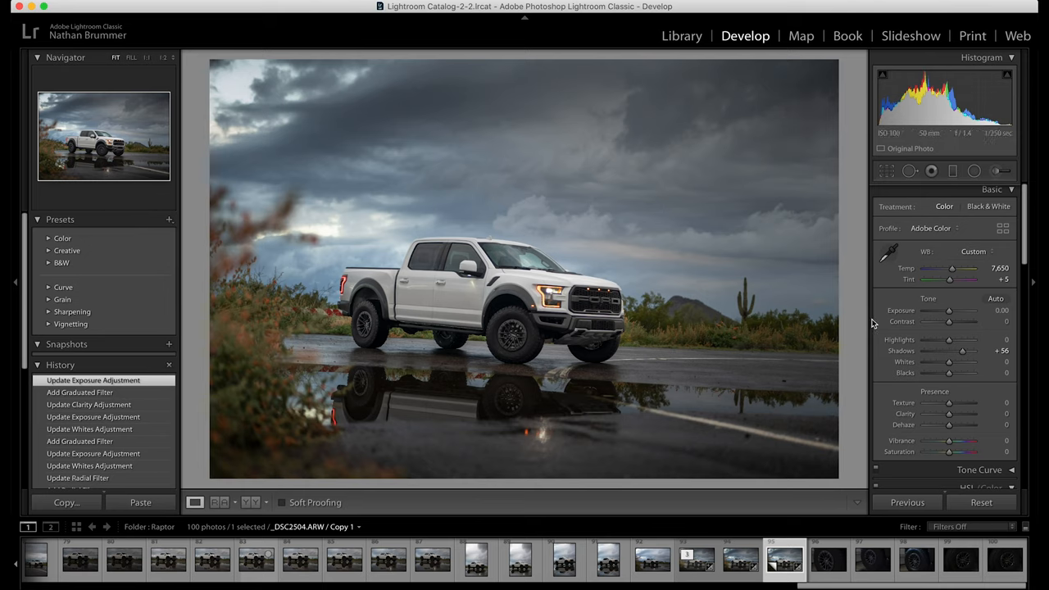
scroll("down", 3)
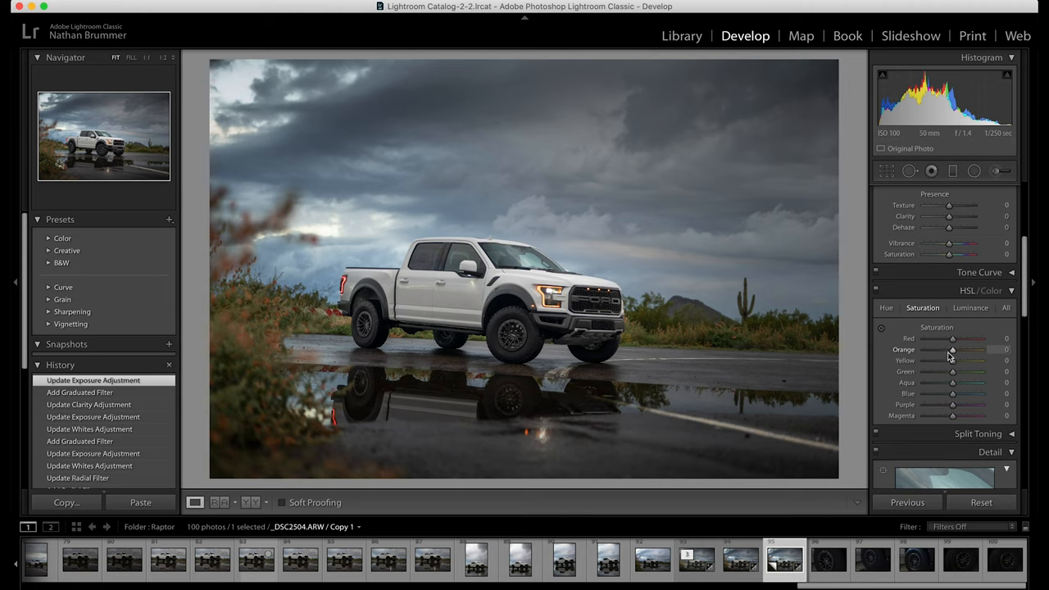
Raise HSL Orange saturation to +57 and Red saturation to about +18.
left_click_drag(952, 347, 960, 346)
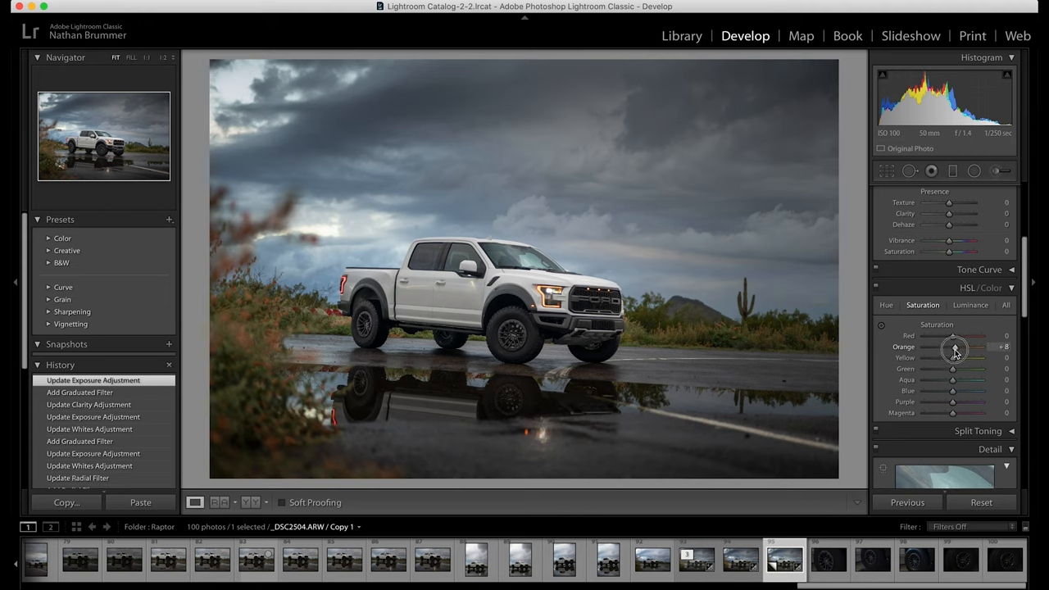
left_click_drag(954, 347, 964, 346)
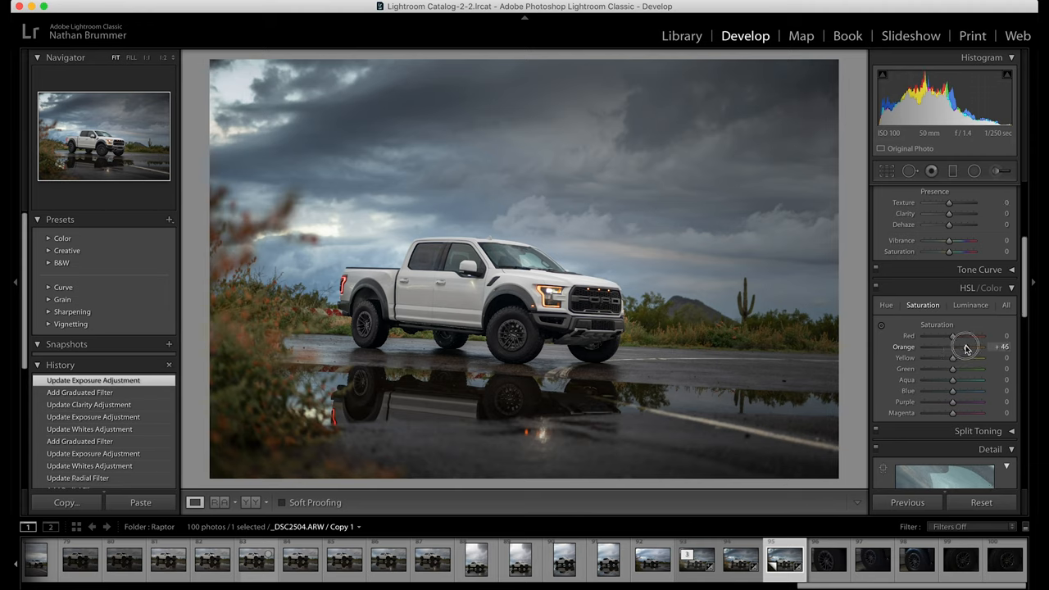
left_click_drag(965, 346, 975, 346)
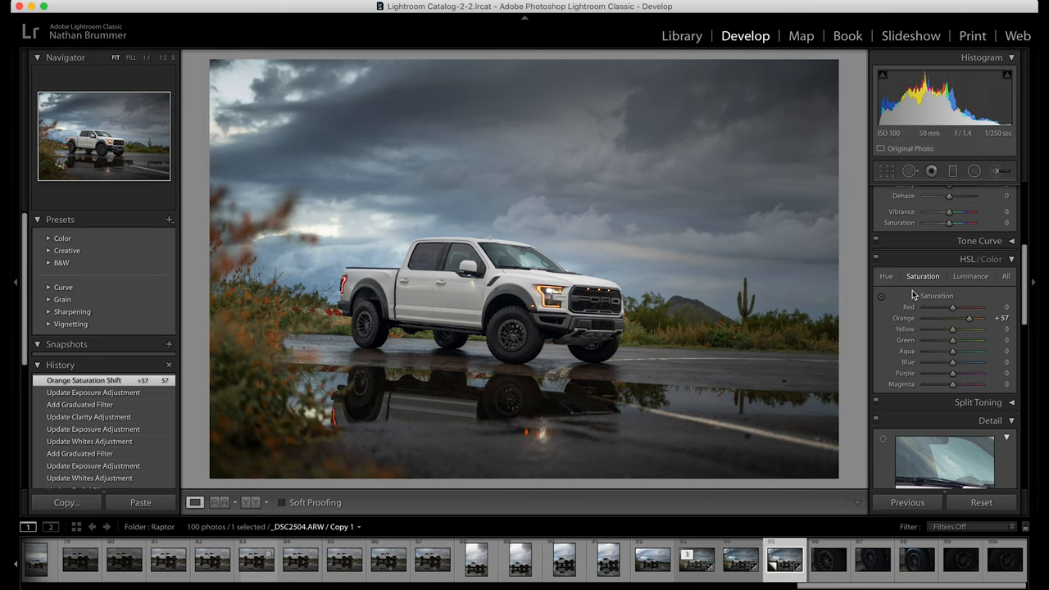
mouse_move(342, 291)
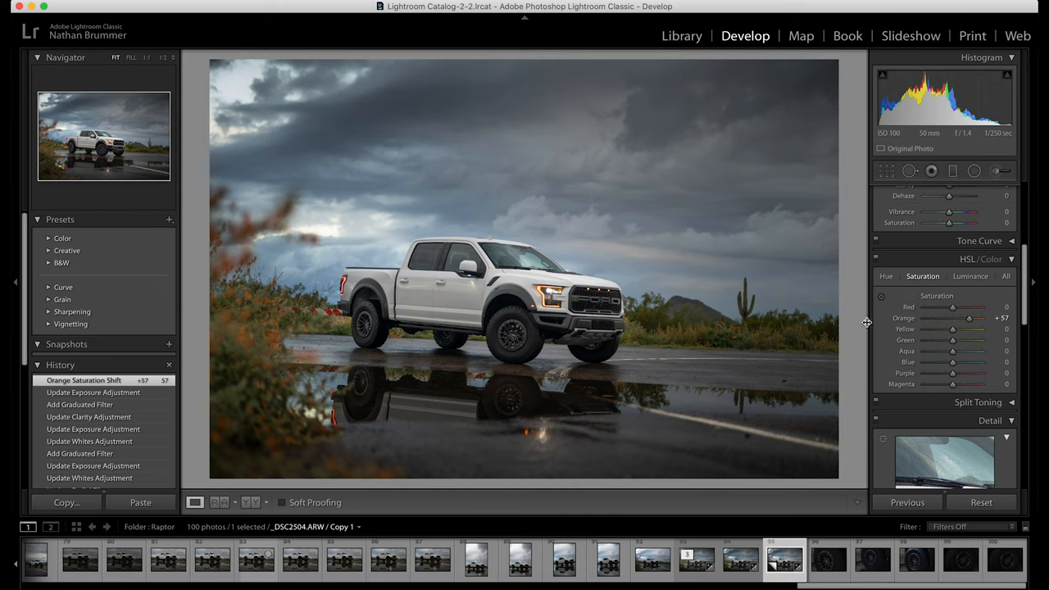
left_click_drag(952, 306, 971, 307)
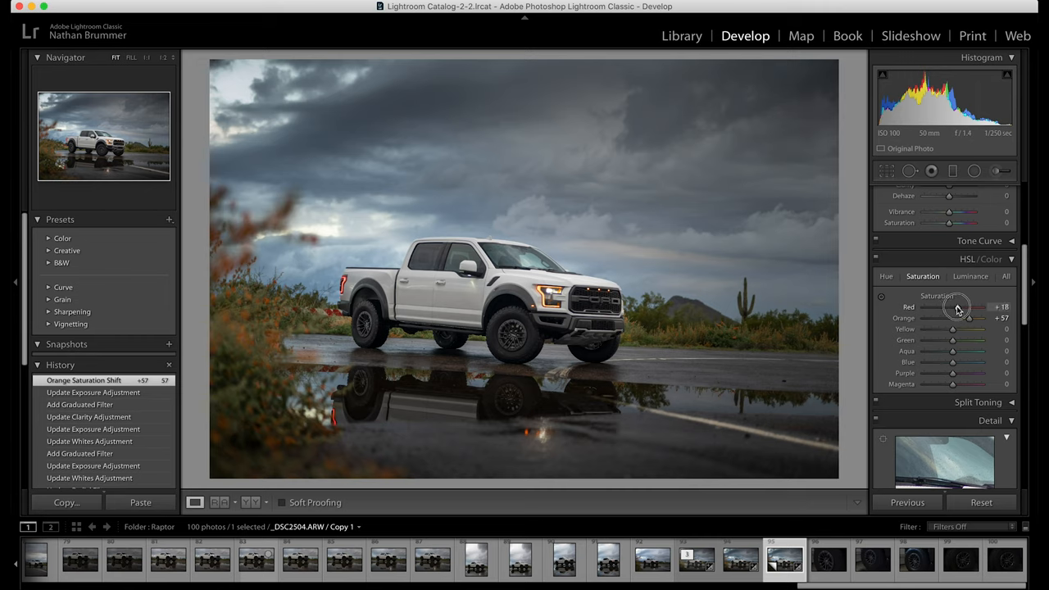
left_click_drag(952, 309, 963, 310)
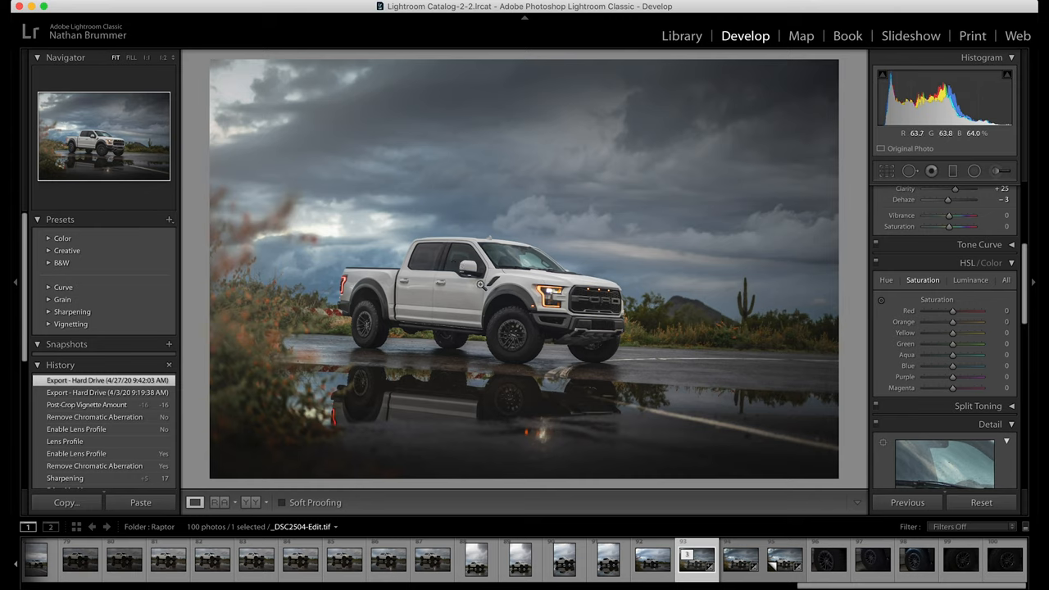
Compare the Lightroom virtual copy with the Photoshop TIFF, then bring up stack options.
left_click(780, 569)
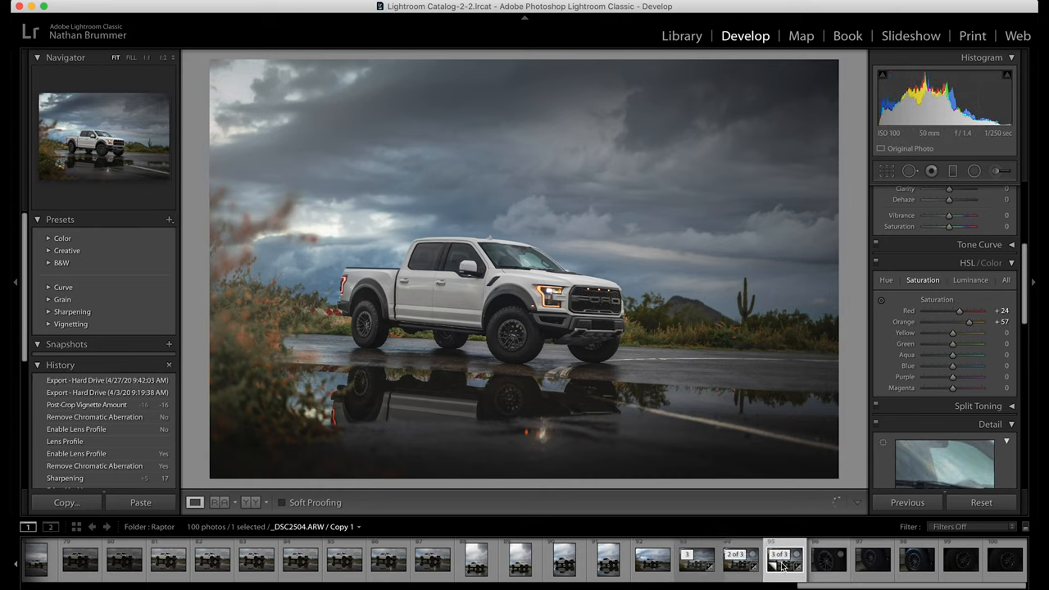
left_click(780, 567)
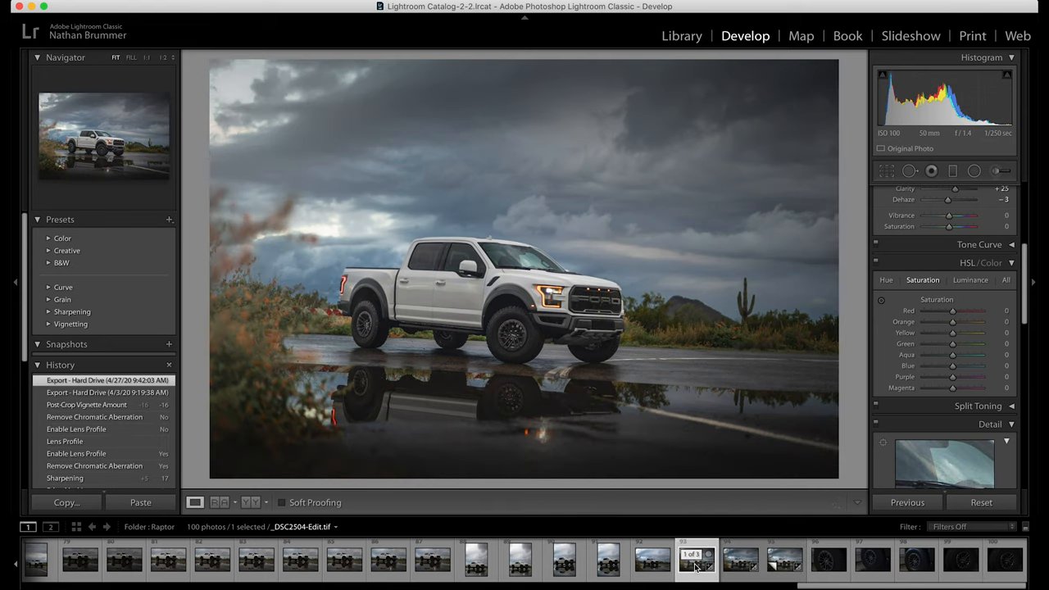
mouse_move(694, 570)
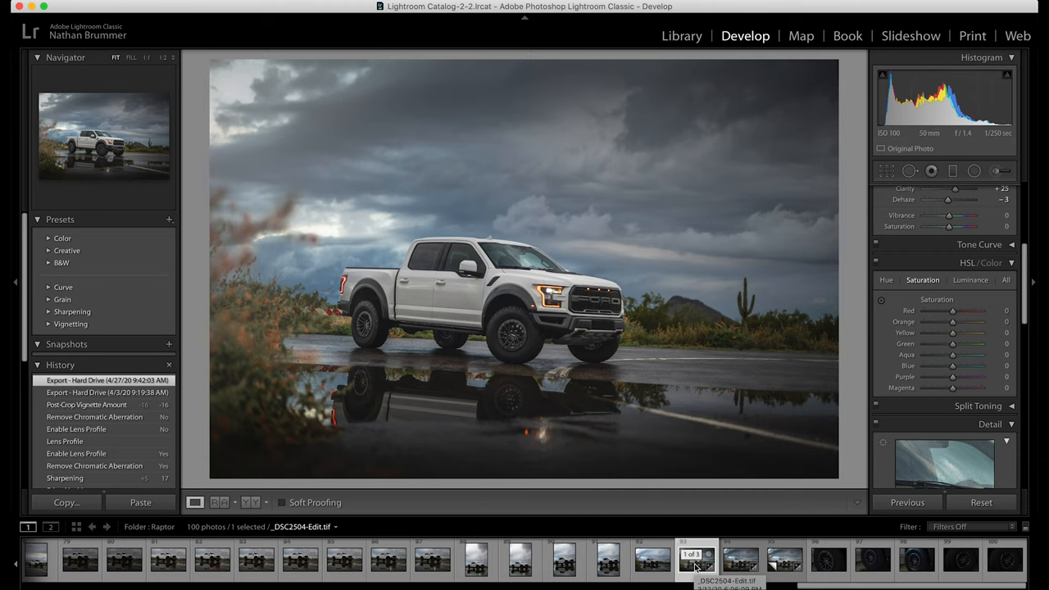
left_click(781, 576)
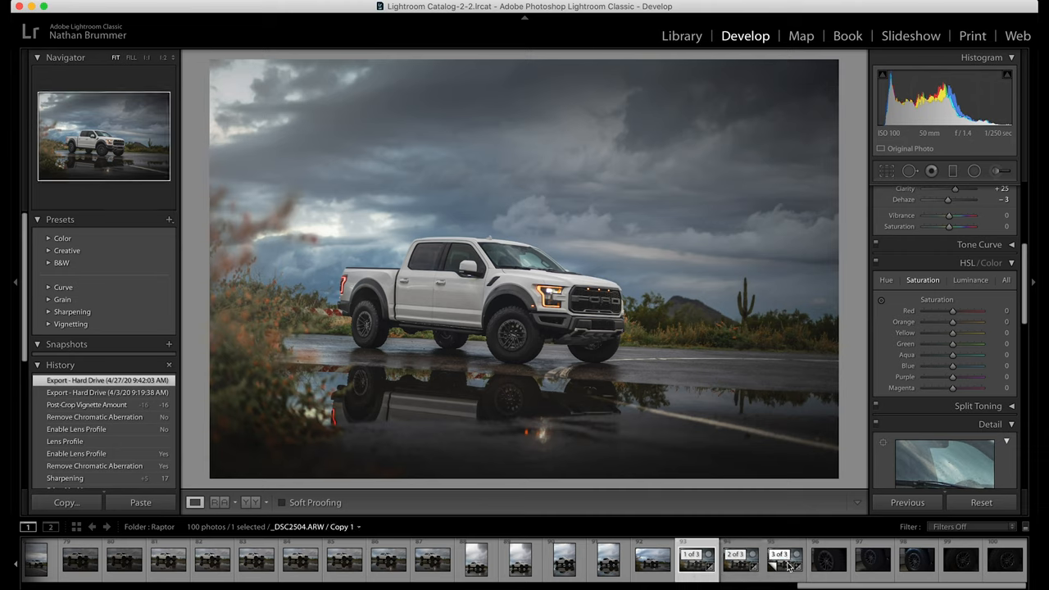
right_click(771, 567)
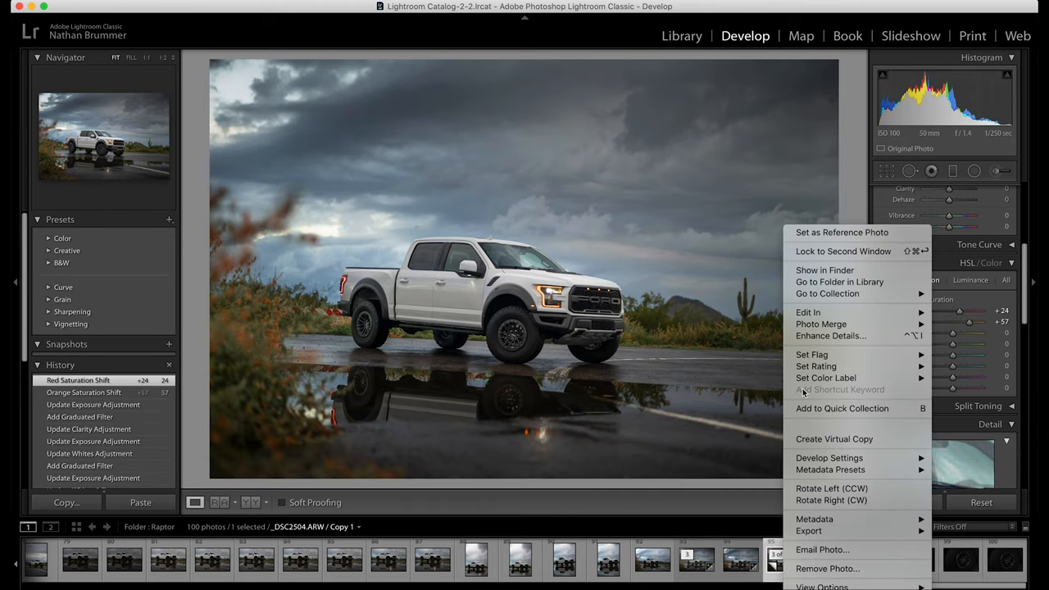
mouse_move(815, 427)
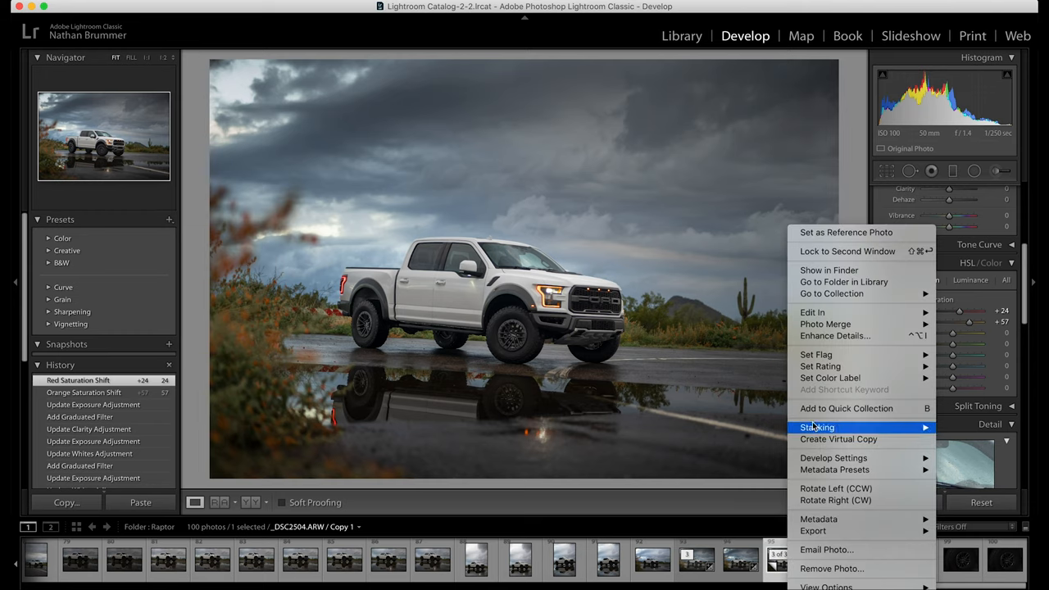
mouse_move(812, 312)
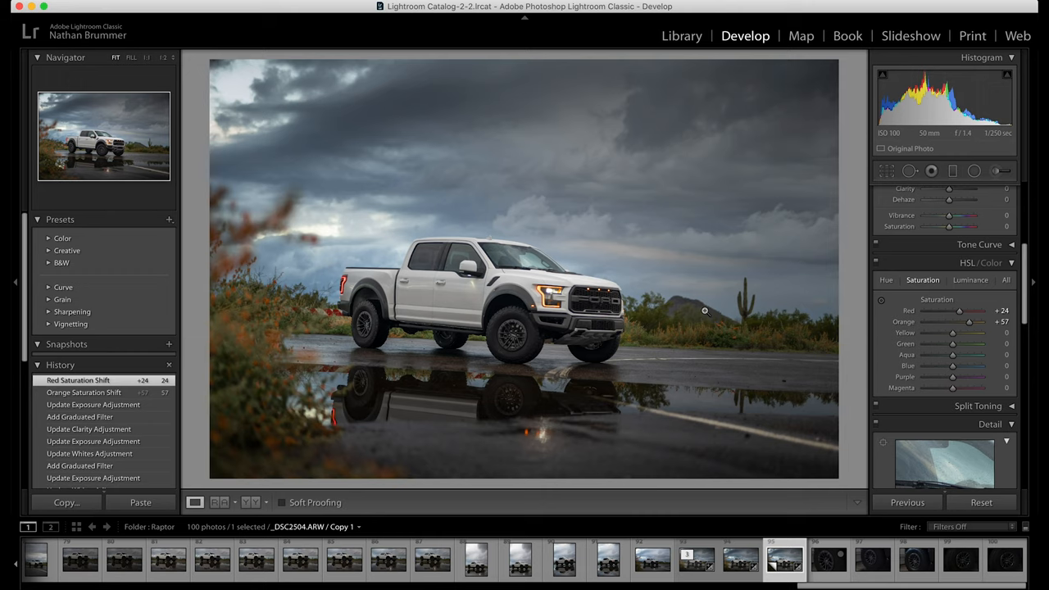
mouse_move(705, 315)
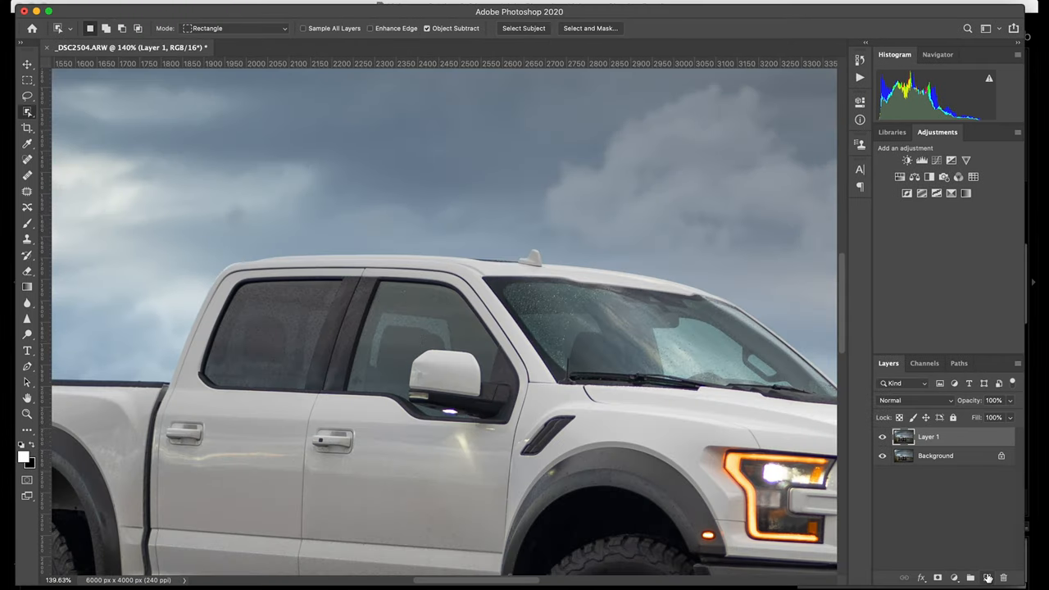
Add a new empty layer and pen-trace the front side window around the mirror.
left_click(999, 578)
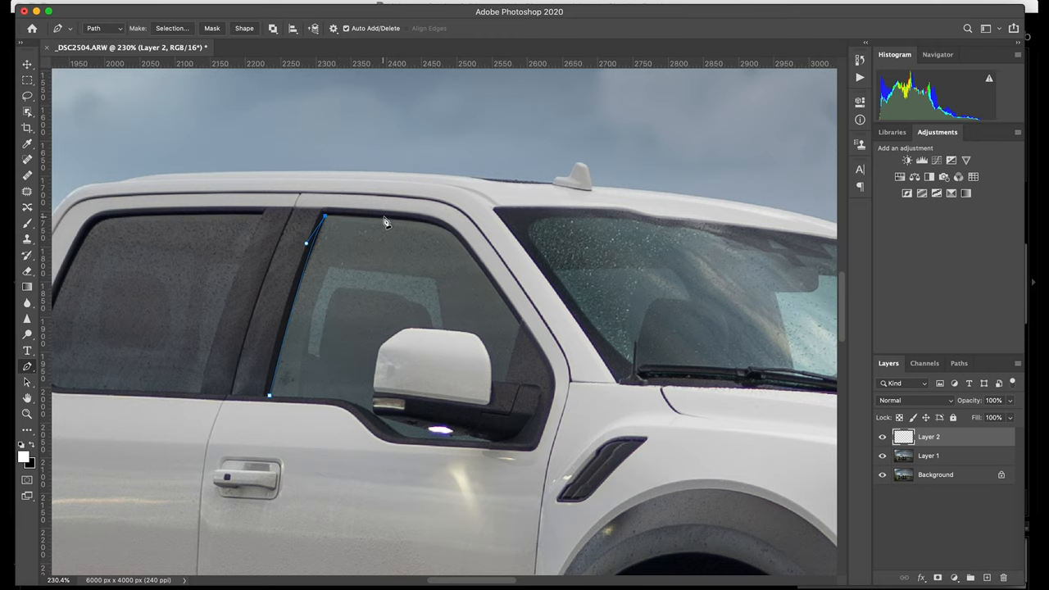
left_click(401, 219)
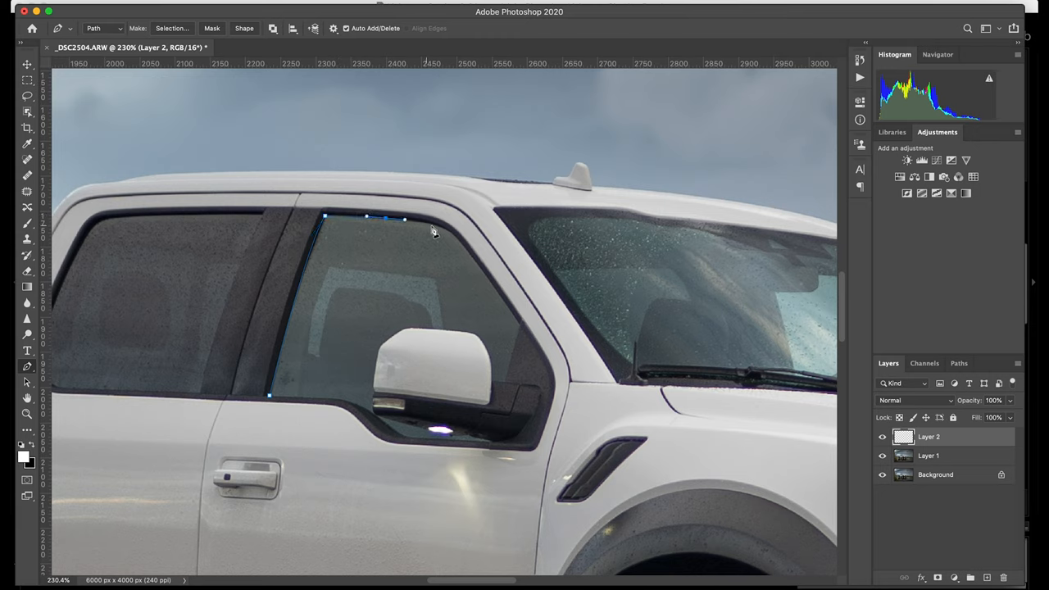
left_click(459, 238)
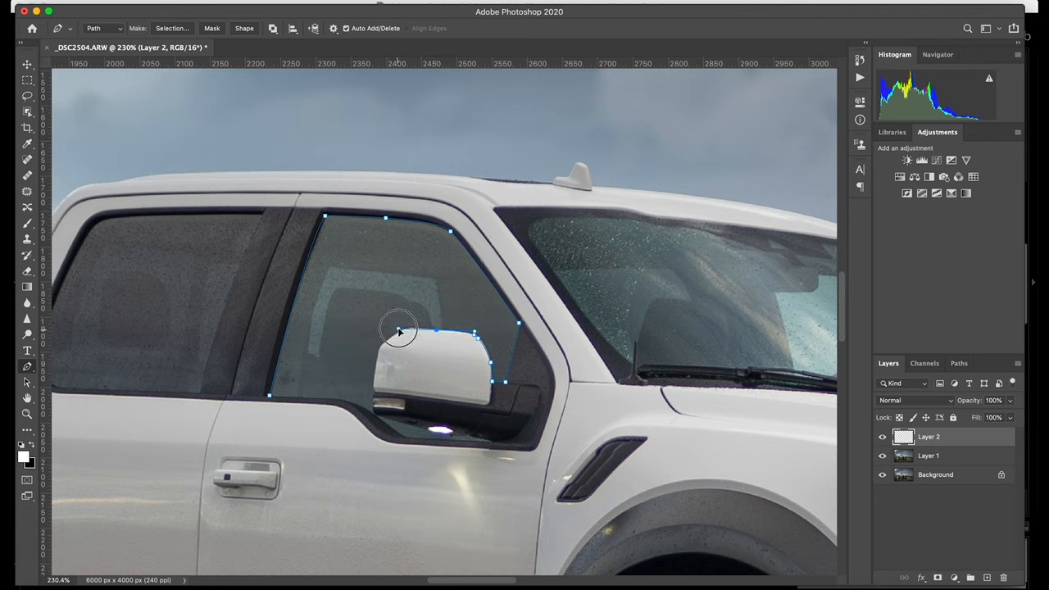
right_click(397, 333)
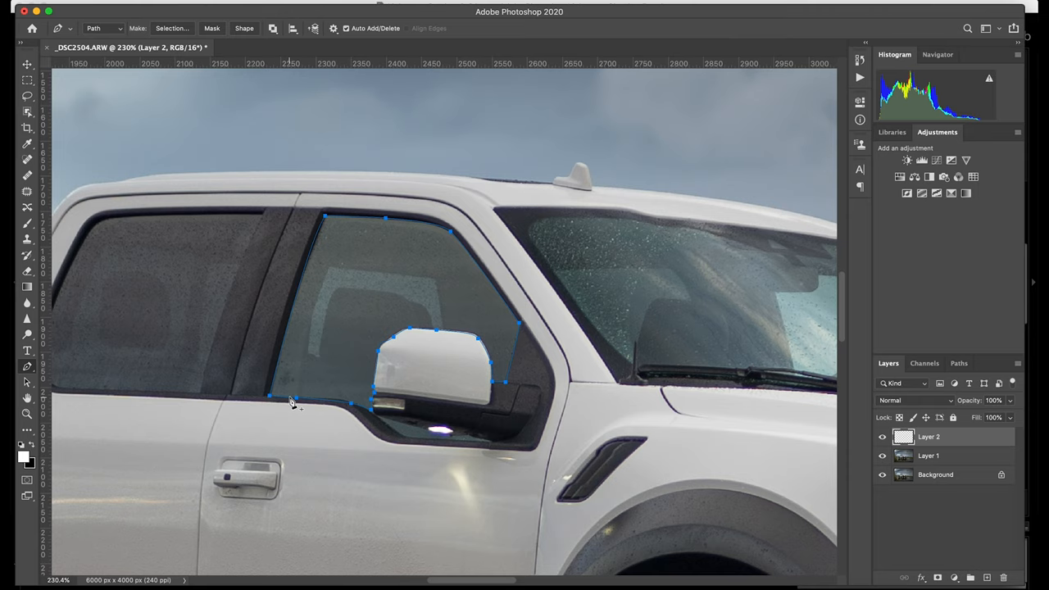
right_click(290, 399)
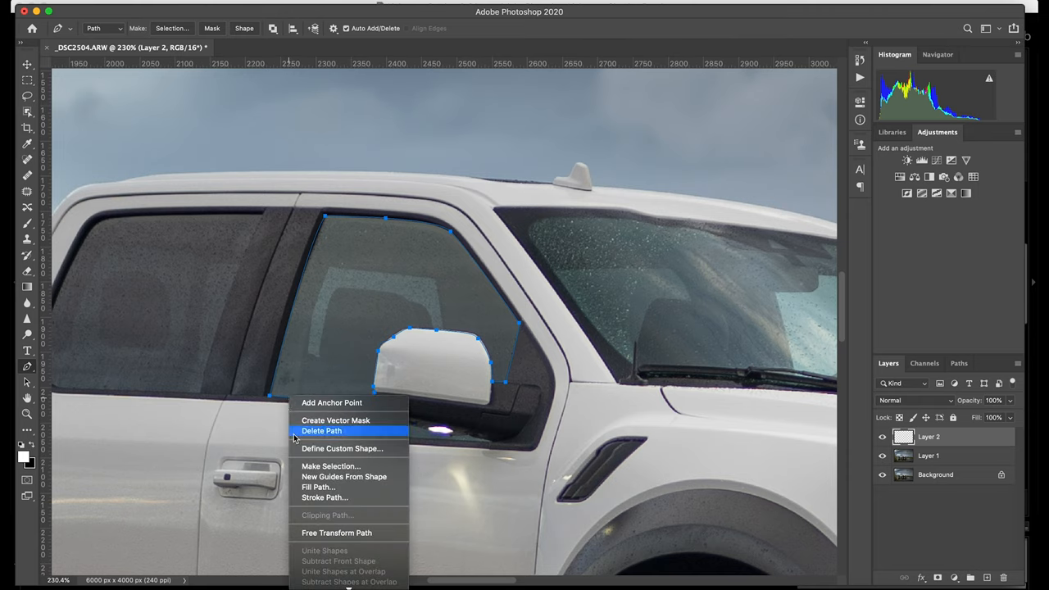
Convert the window path into a selection with 0 px feather.
left_click(334, 466)
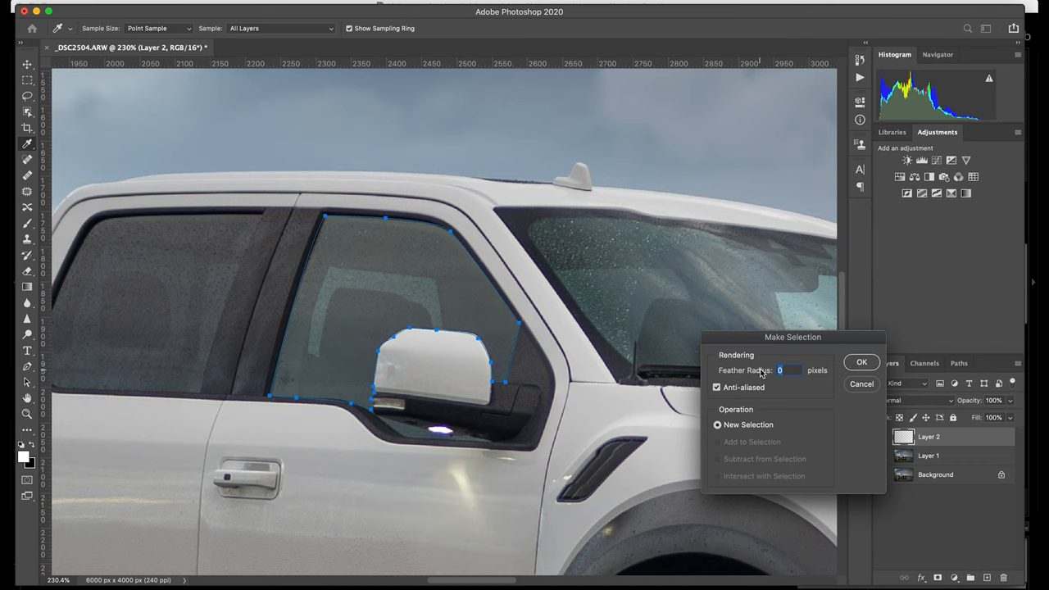
left_click(861, 363)
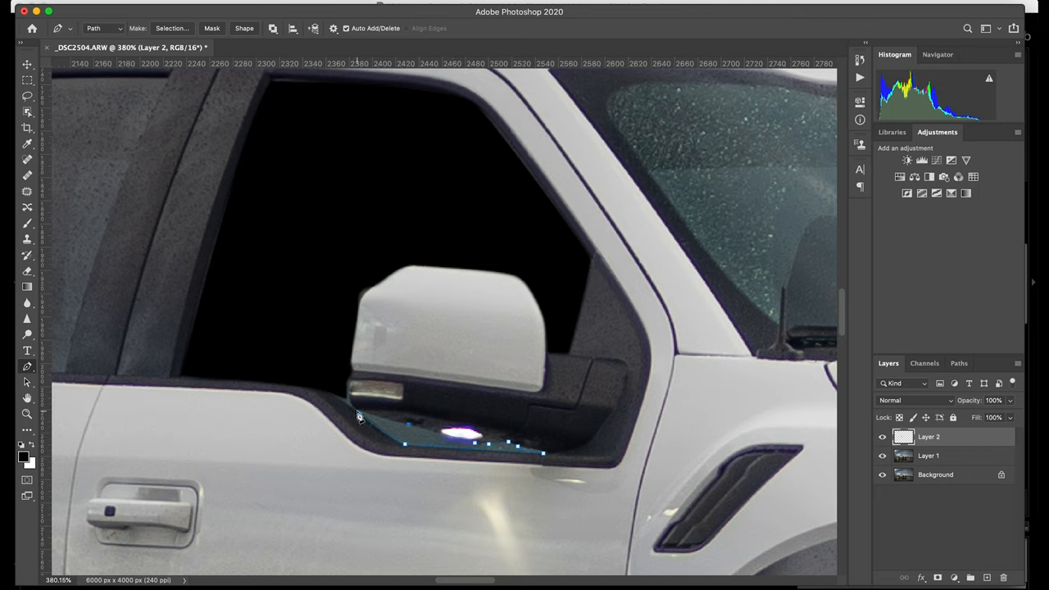
Fill the lower path below the mirror black via a 1 px feathered selection, then lower Window opacity to 30%.
right_click(356, 418)
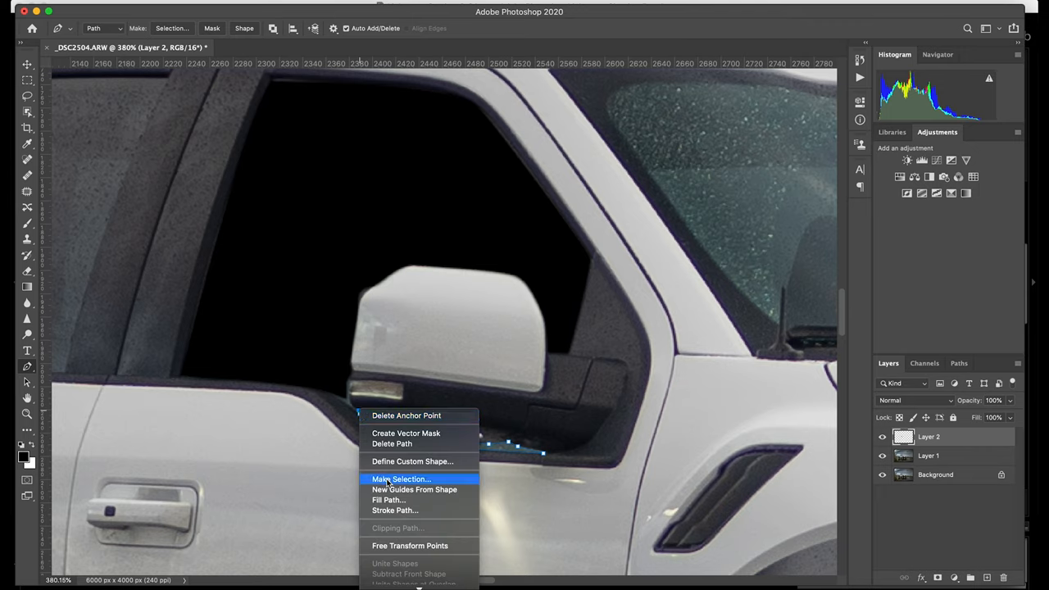
left_click(401, 480)
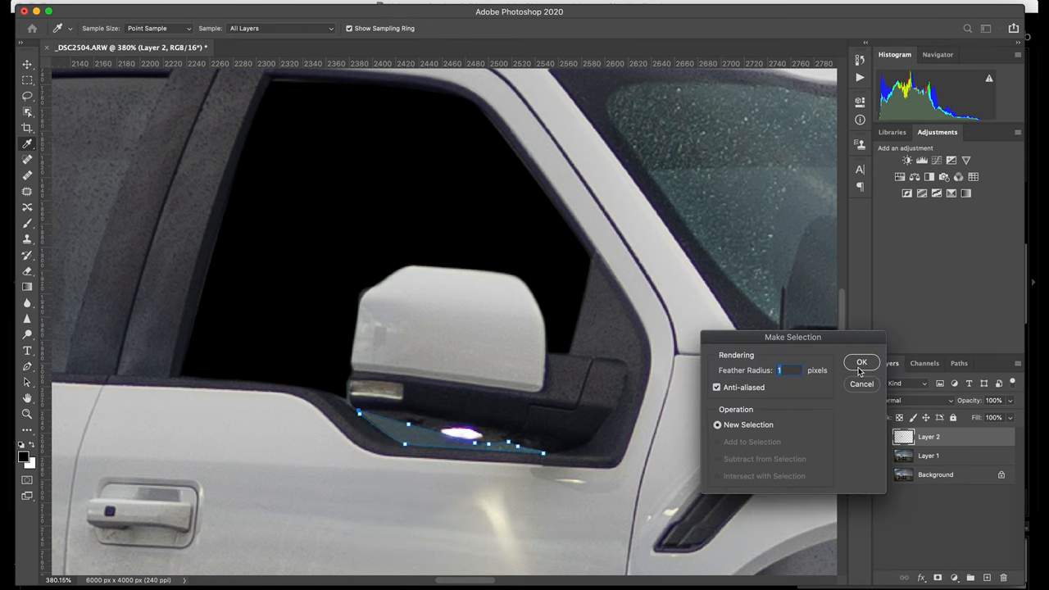
left_click(861, 362)
type("50")
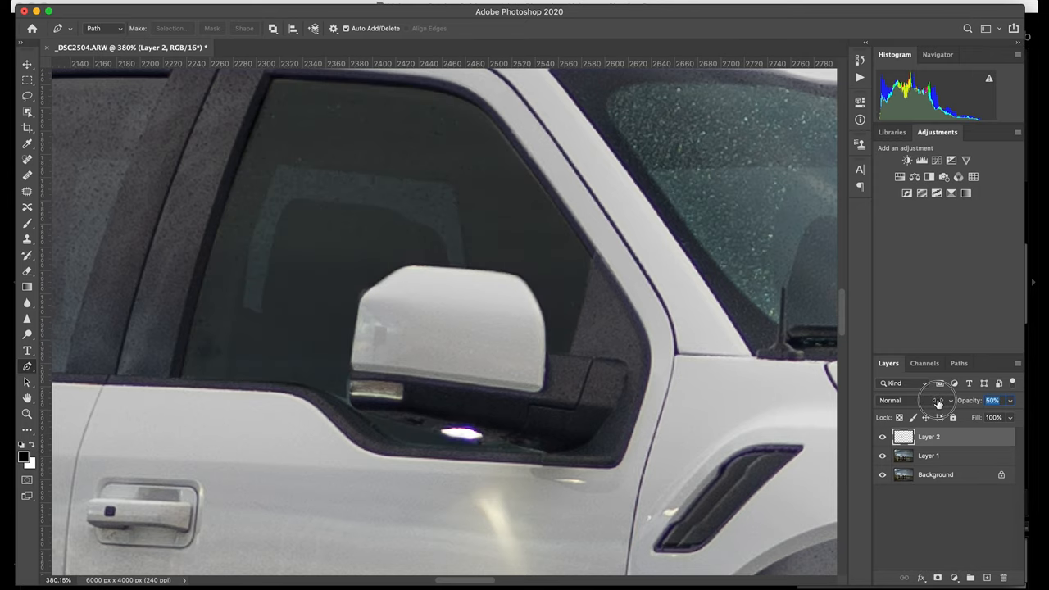
left_click_drag(939, 401, 933, 401)
type("Window")
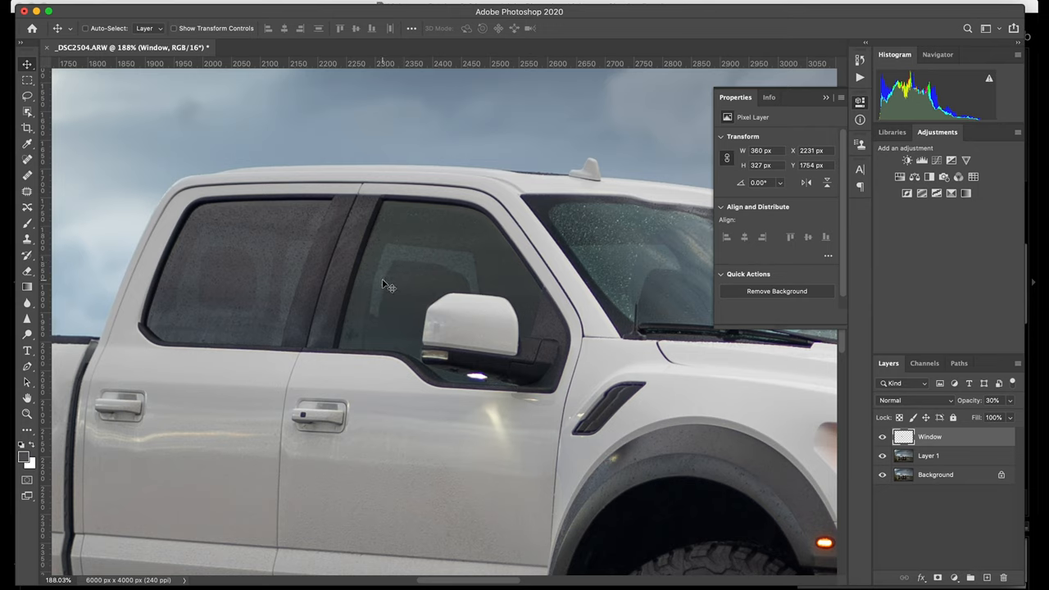
mouse_move(391, 285)
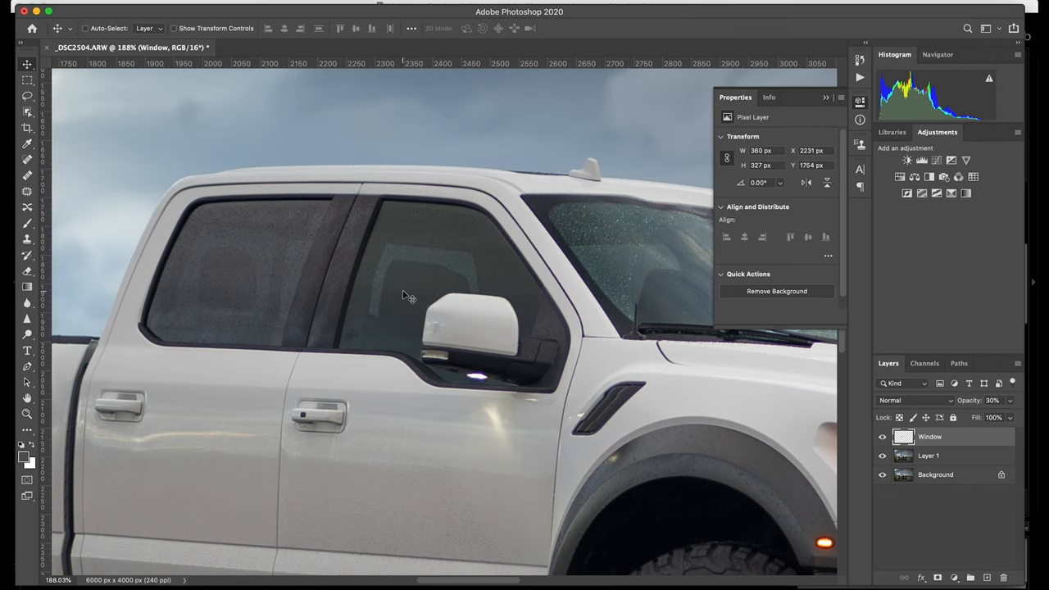
mouse_move(352, 286)
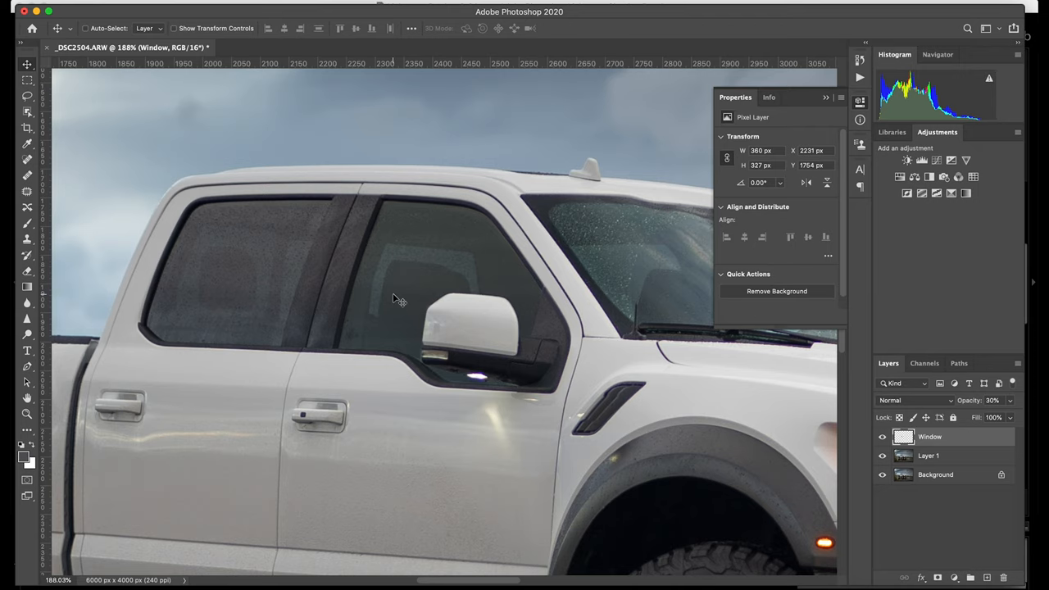
mouse_move(506, 296)
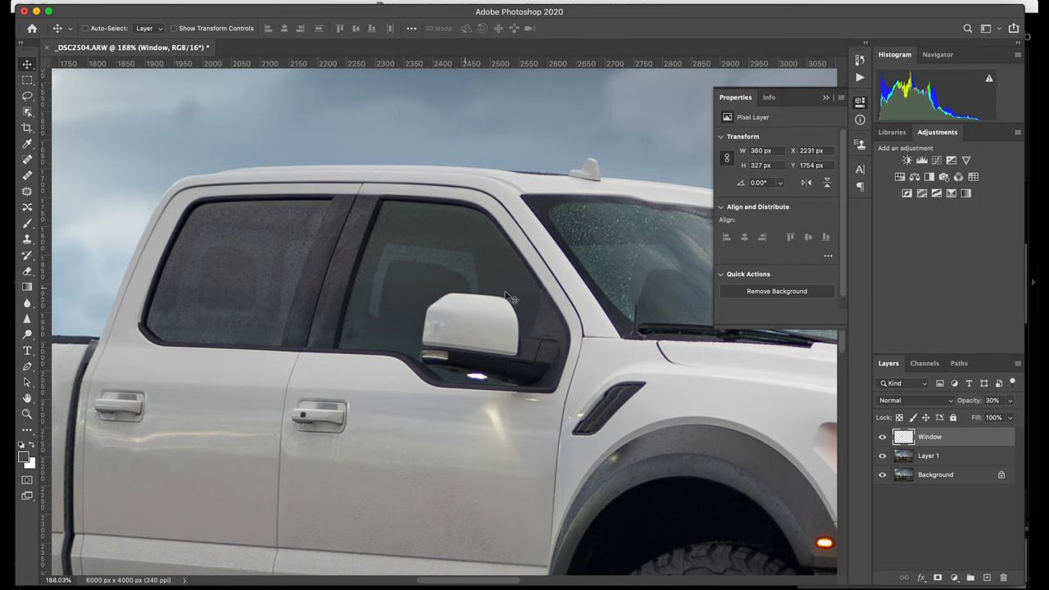
mouse_move(976, 436)
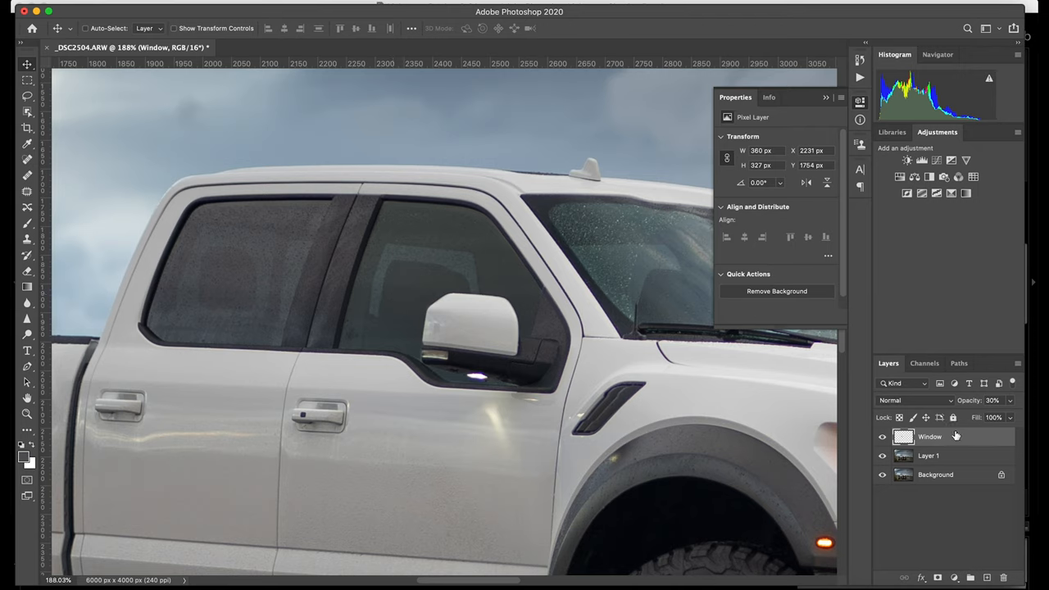
double_click(928, 437)
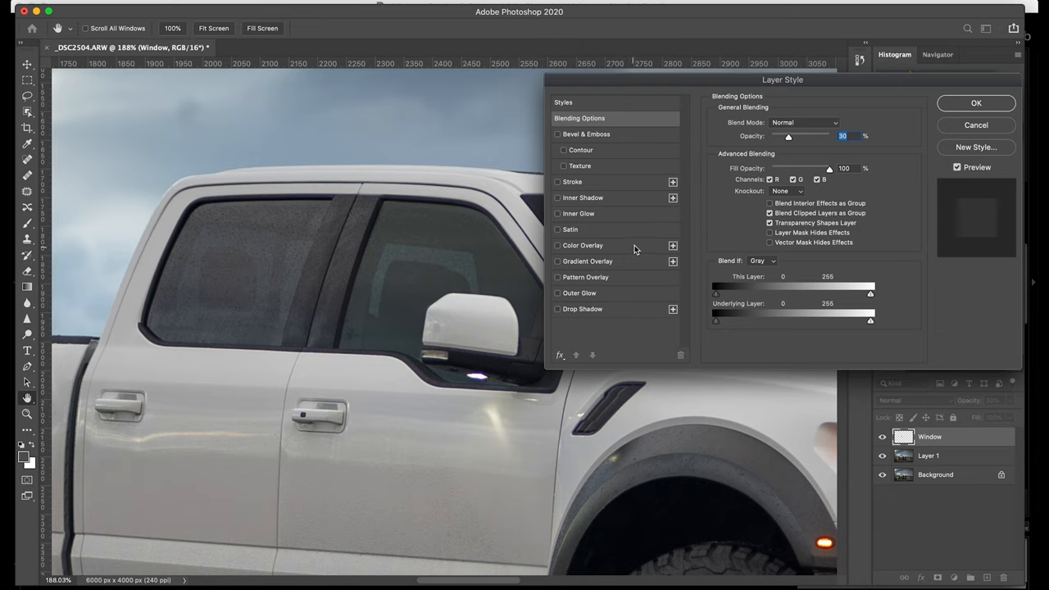
Enable a Color Overlay on the Window layer and set its colour to near-black blue #0d0e10.
left_click(558, 246)
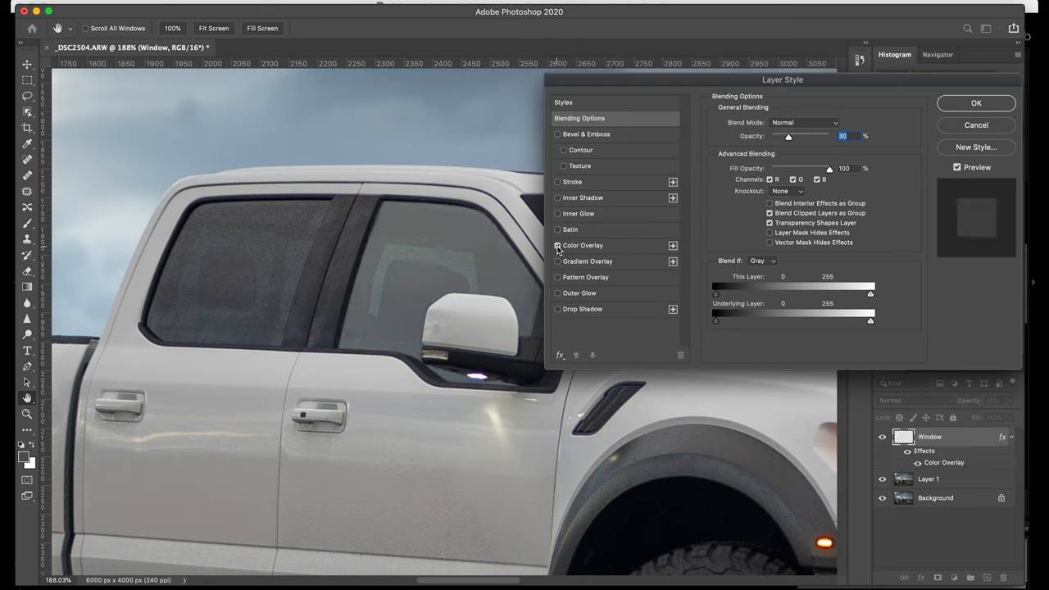
left_click(583, 245)
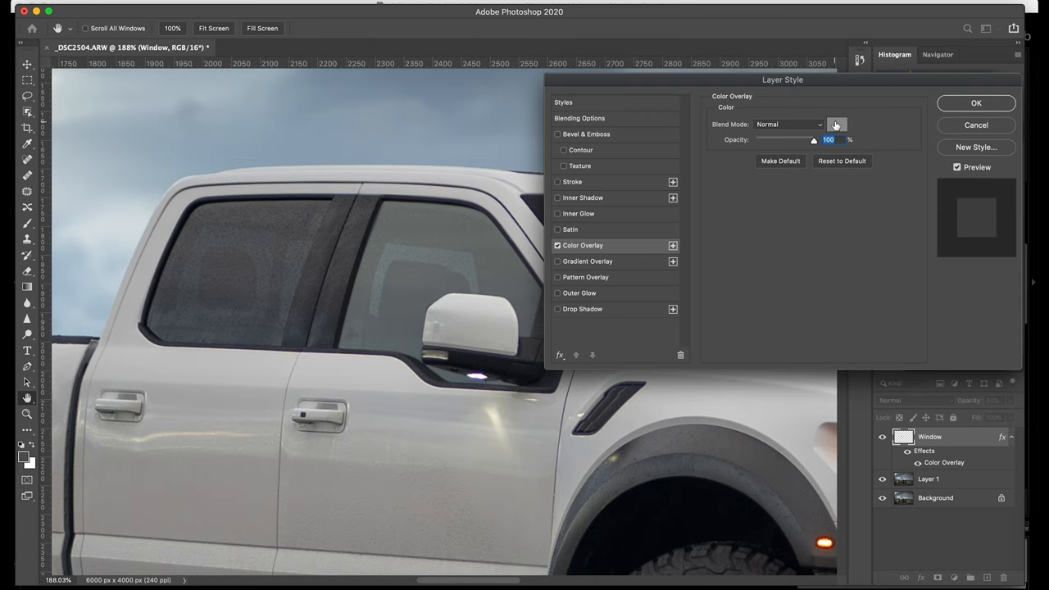
left_click(836, 124)
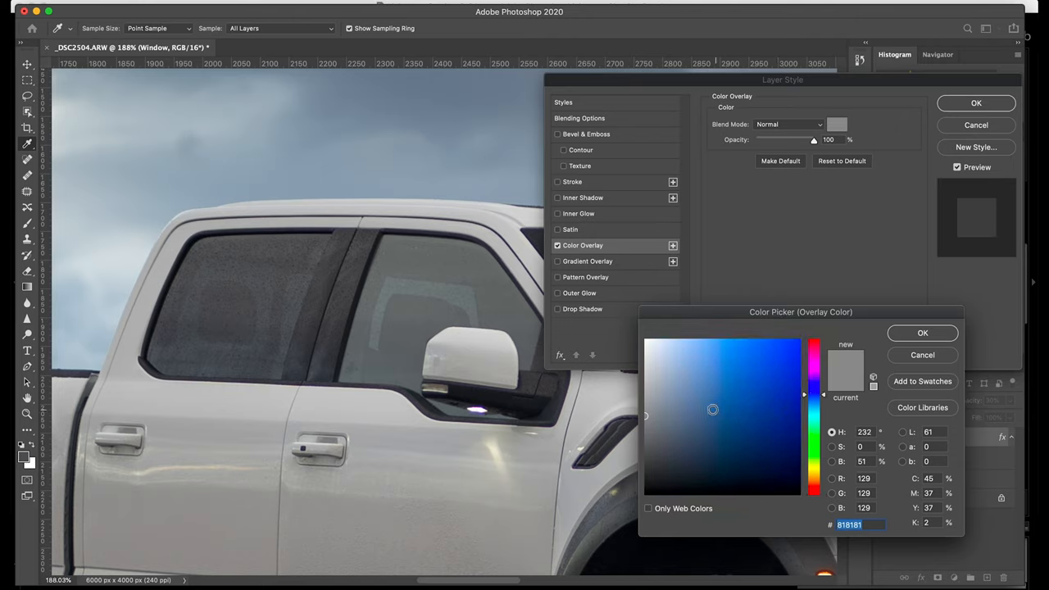
left_click(734, 414)
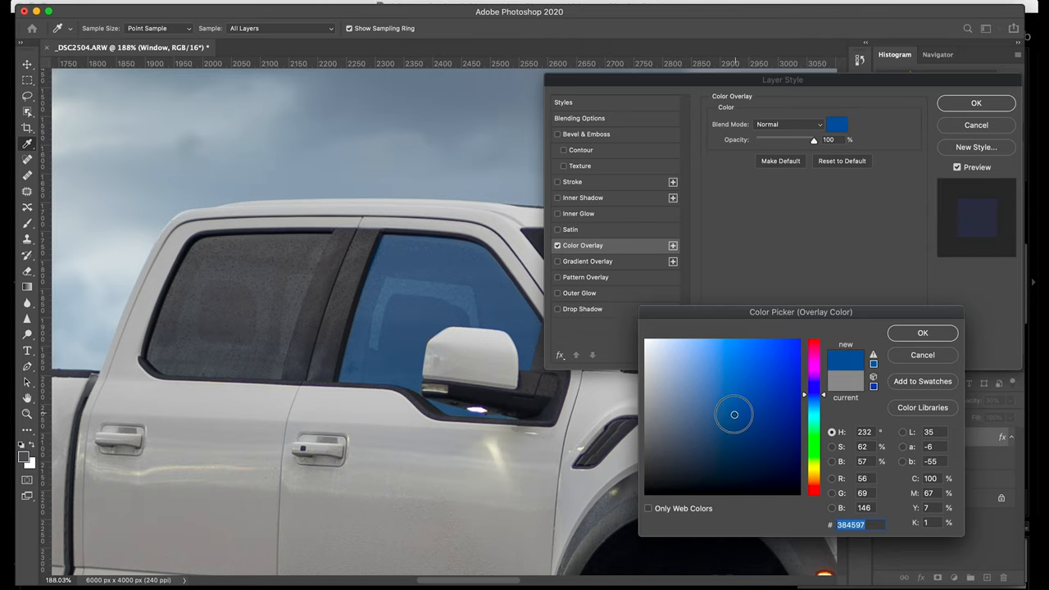
left_click(727, 440)
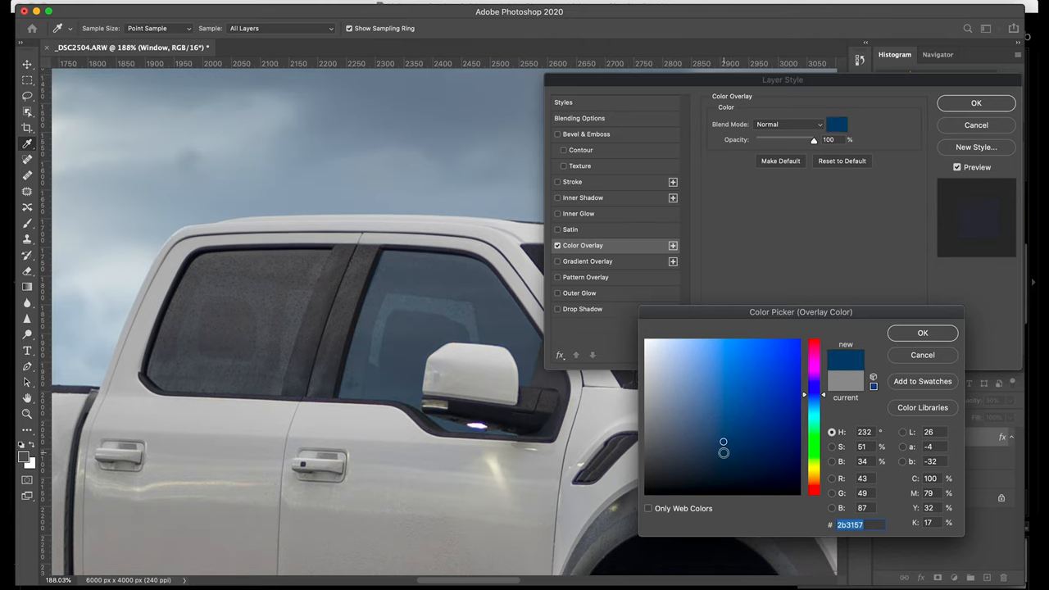
left_click(714, 457)
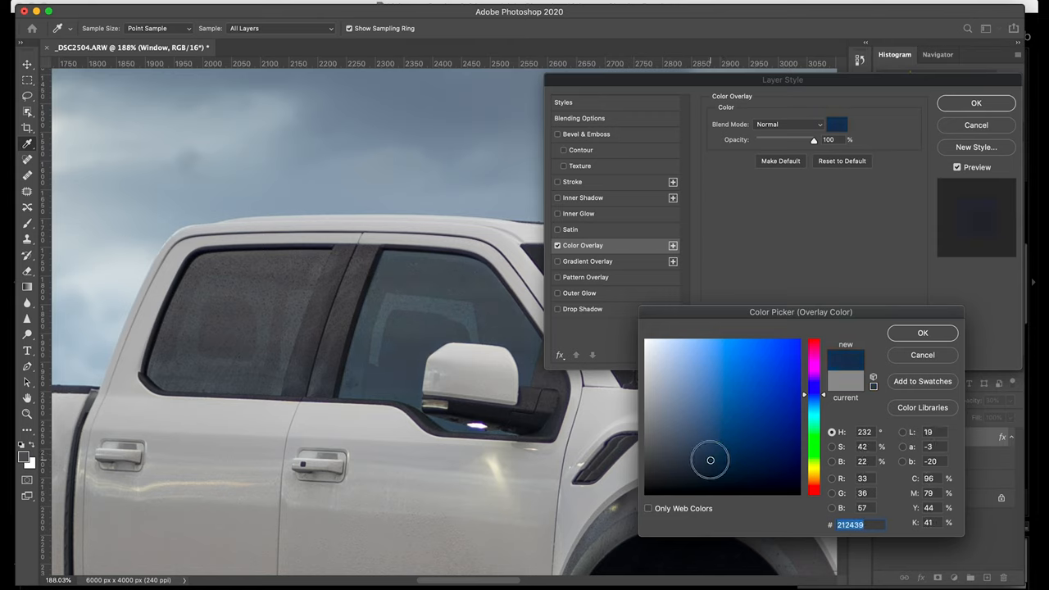
left_click(717, 465)
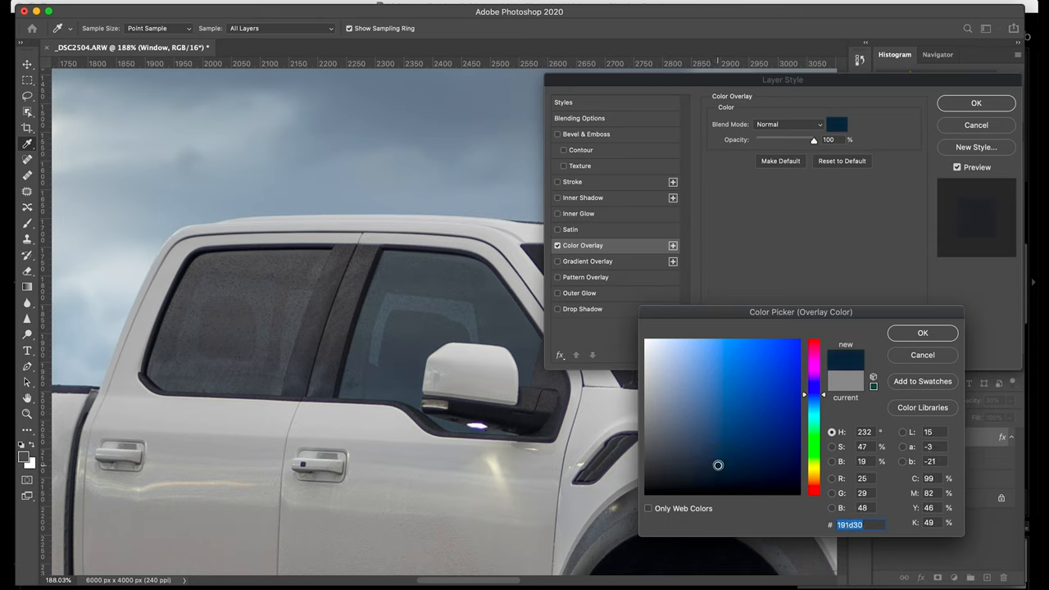
left_click(724, 469)
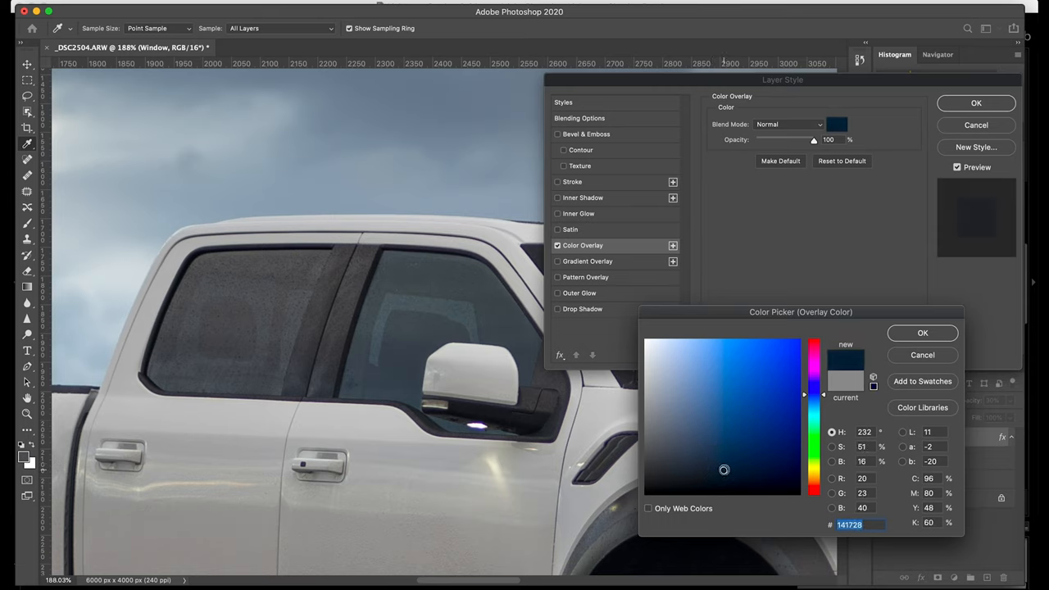
left_click(708, 471)
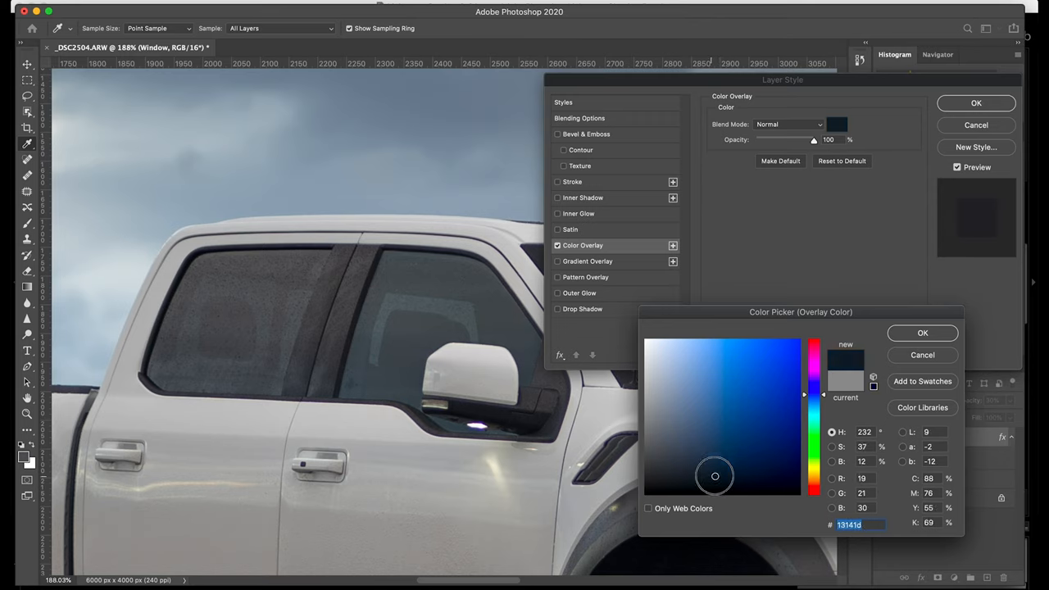
left_click(669, 485)
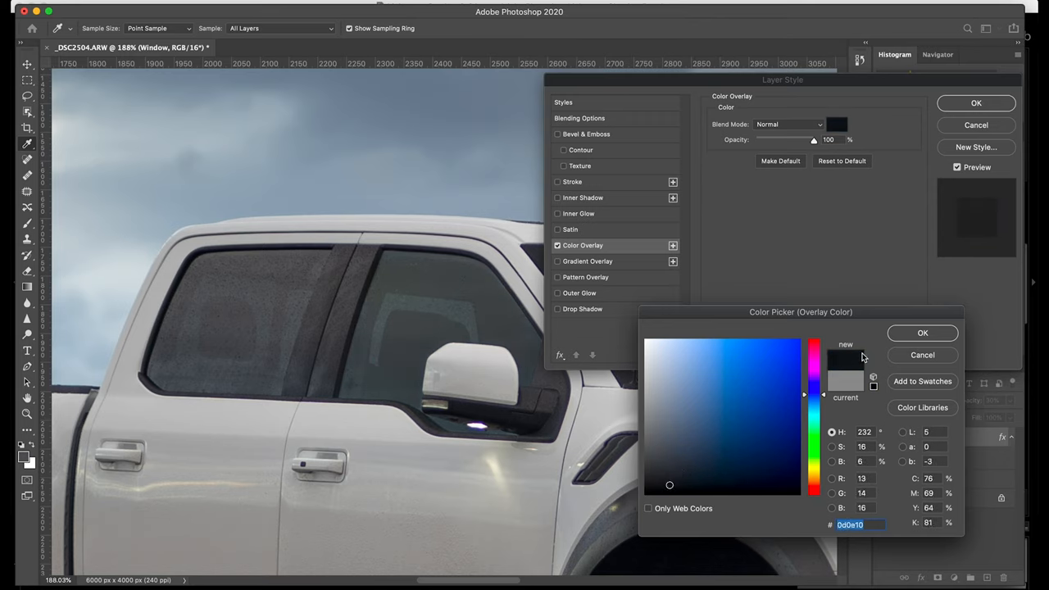
left_click(922, 333)
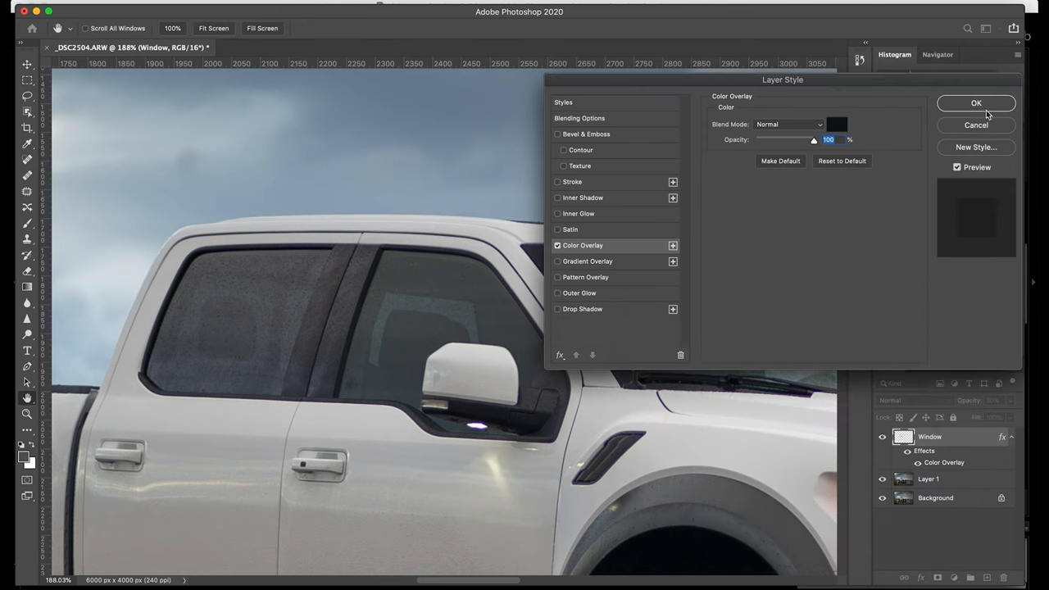
Apply the Window layer's overlay style and zoom in on the truck's side panels.
left_click(976, 102)
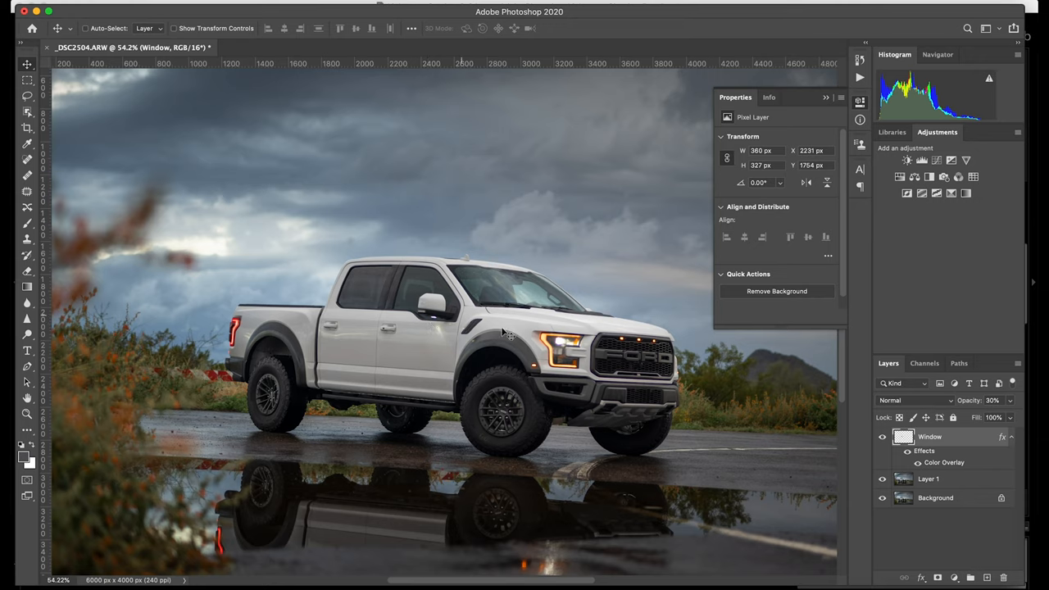
left_click(881, 437)
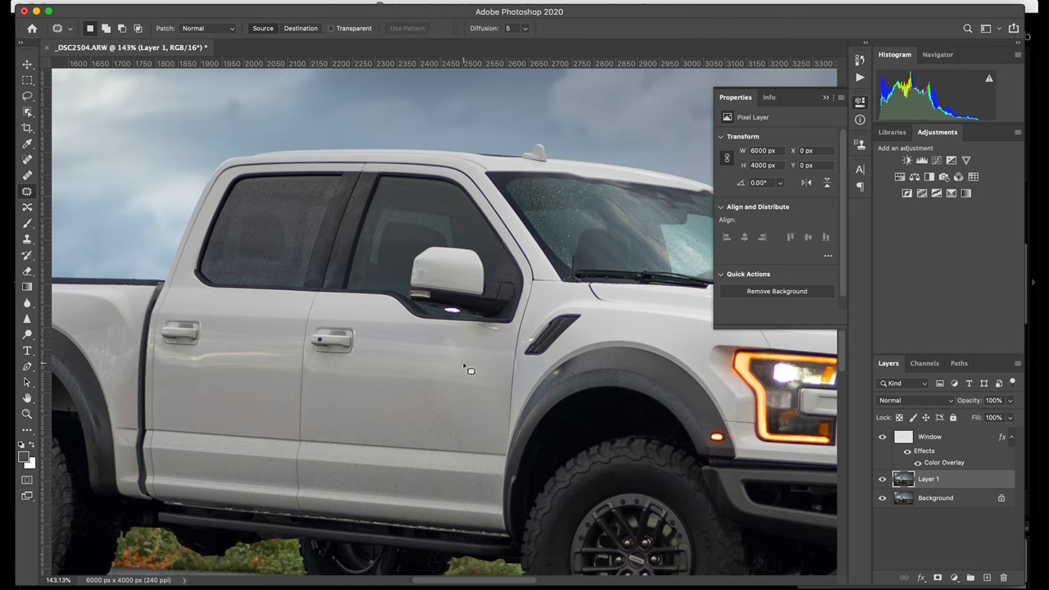
Patch the bright glare spots near the fender vent with clean nearby body paint.
left_click(463, 367)
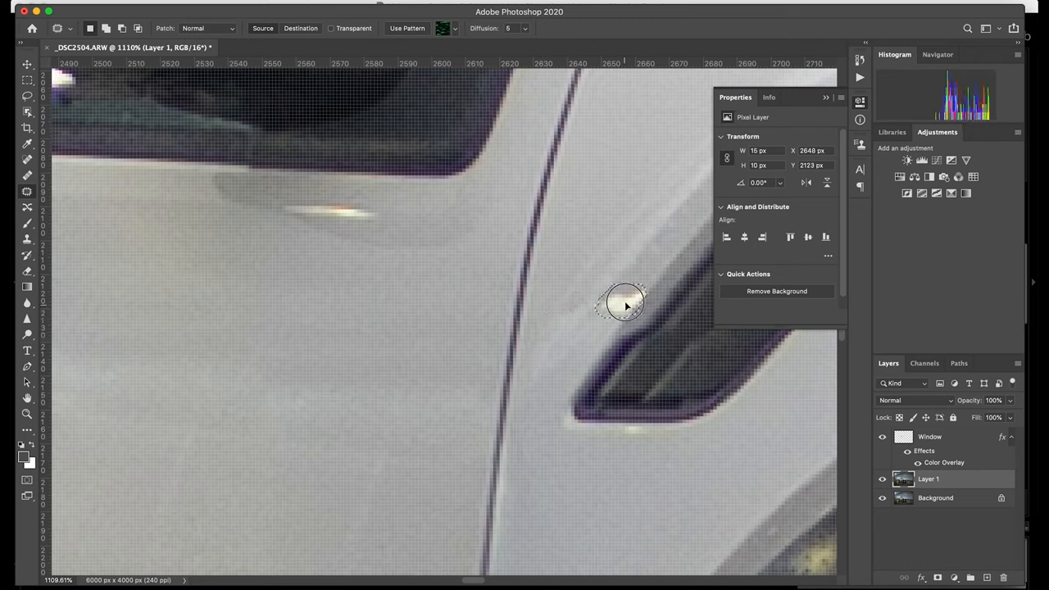
left_click_drag(618, 307, 647, 278)
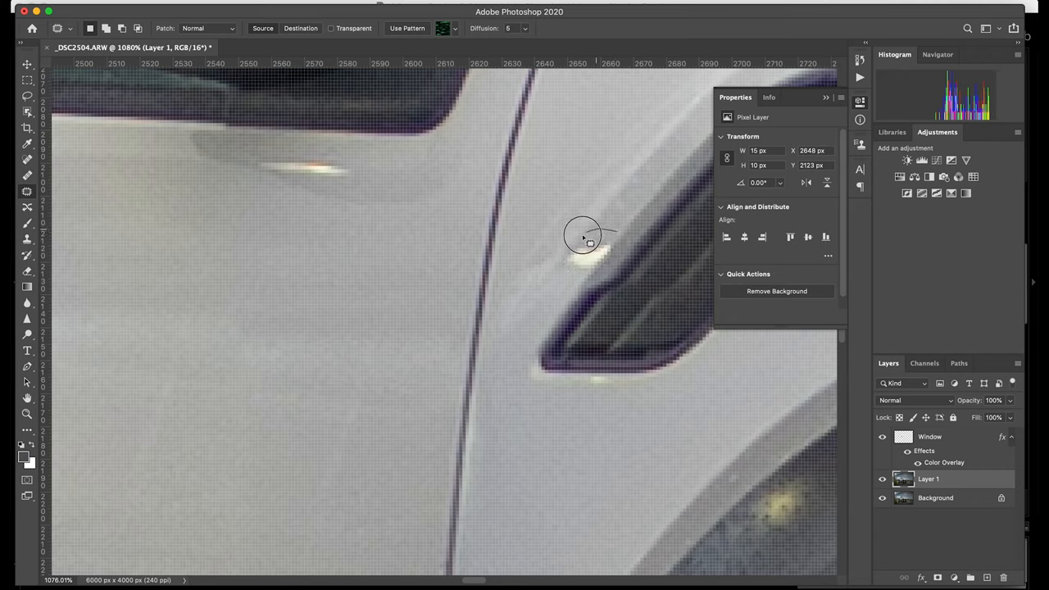
left_click_drag(582, 238, 598, 254)
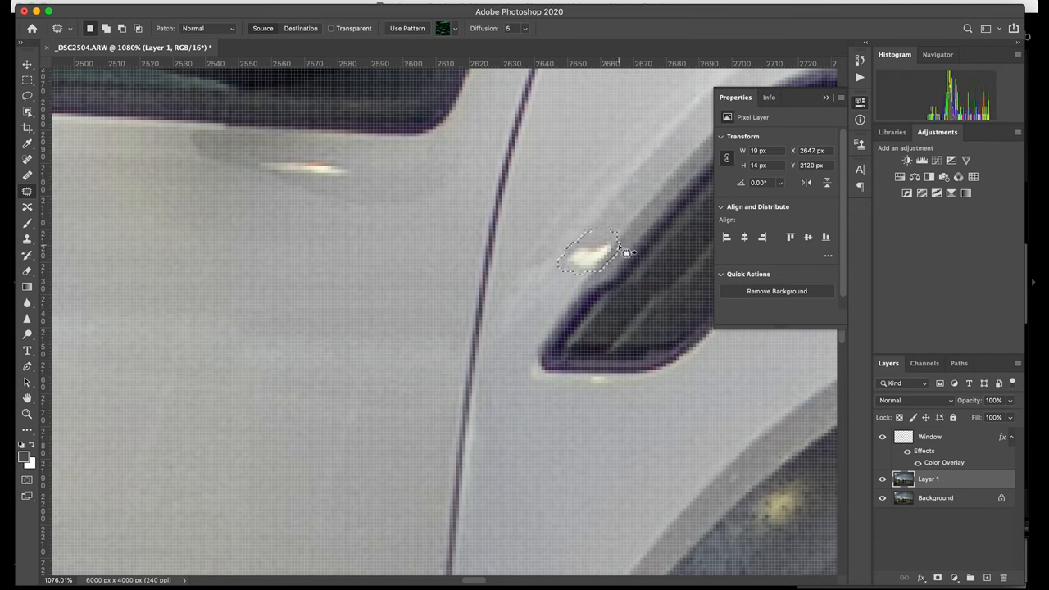
left_click_drag(590, 254, 631, 225)
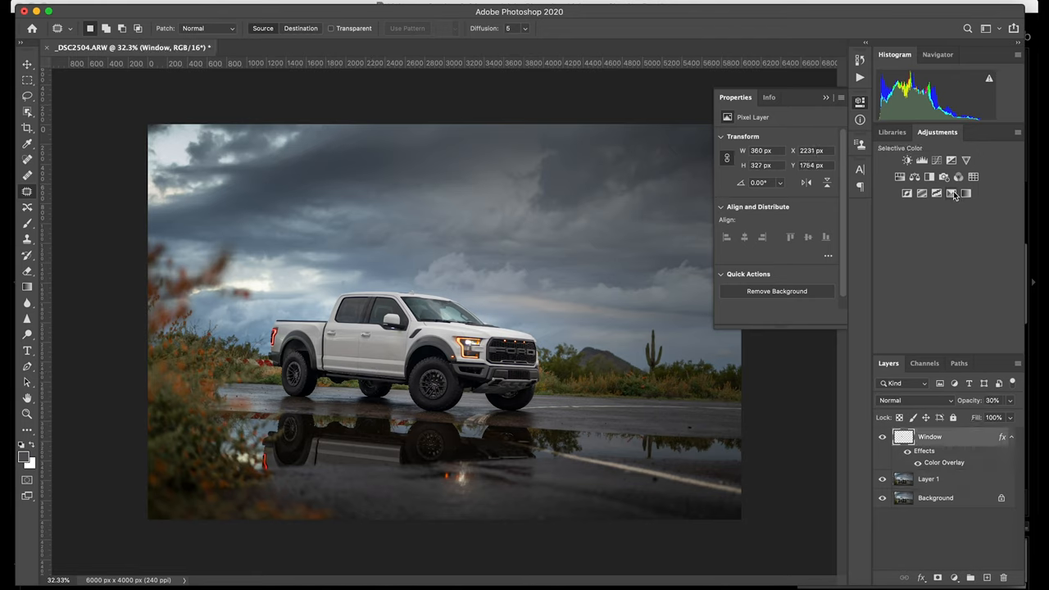
mouse_move(950, 193)
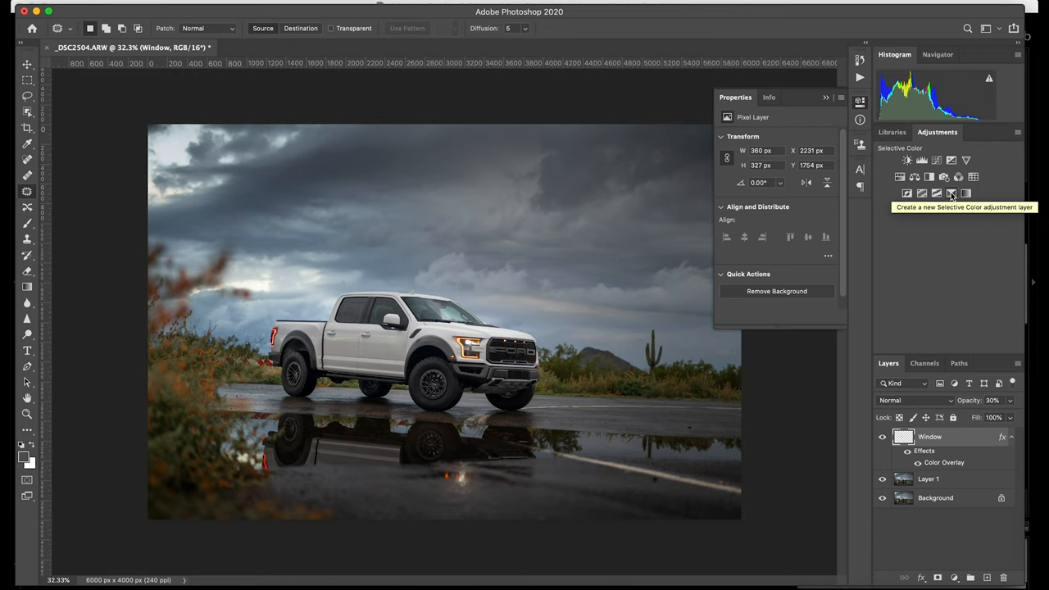
Add a Selective Color adjustment targeting Blacks, with the Black slider at about −12%.
left_click(950, 194)
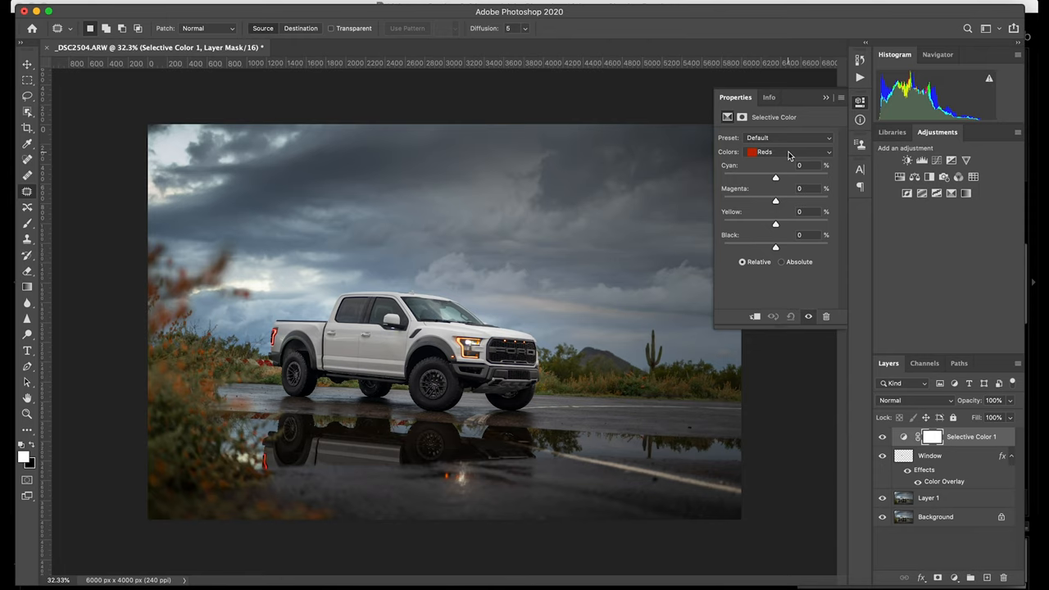
left_click(787, 153)
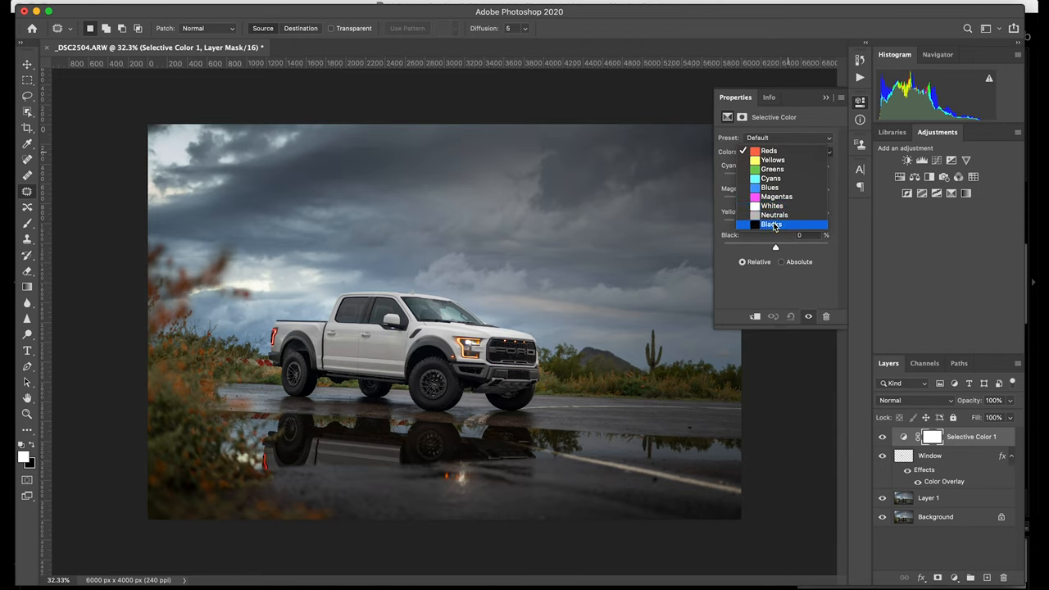
left_click(781, 224)
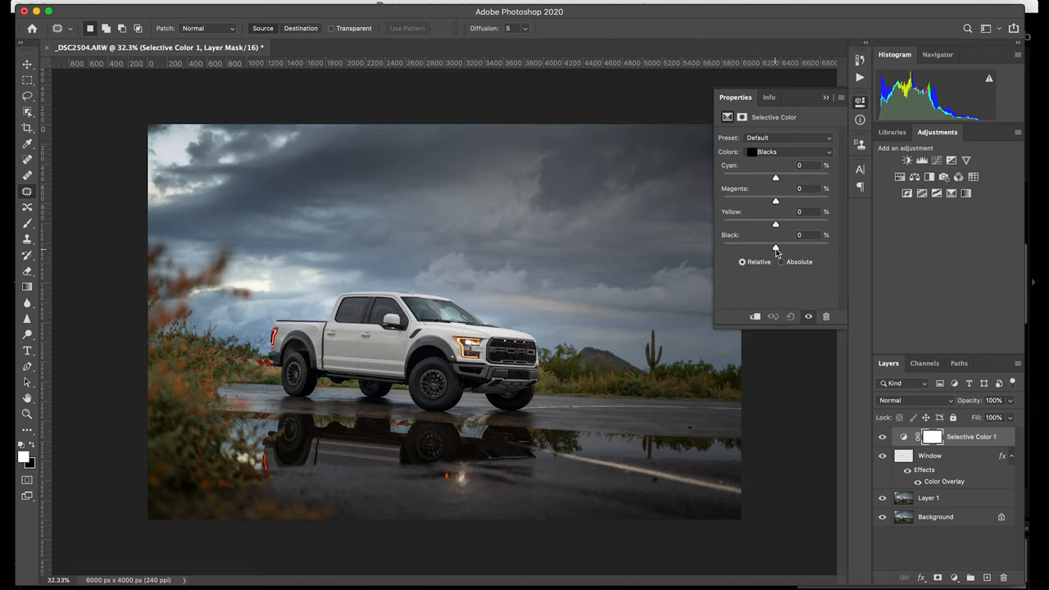
mouse_move(706, 475)
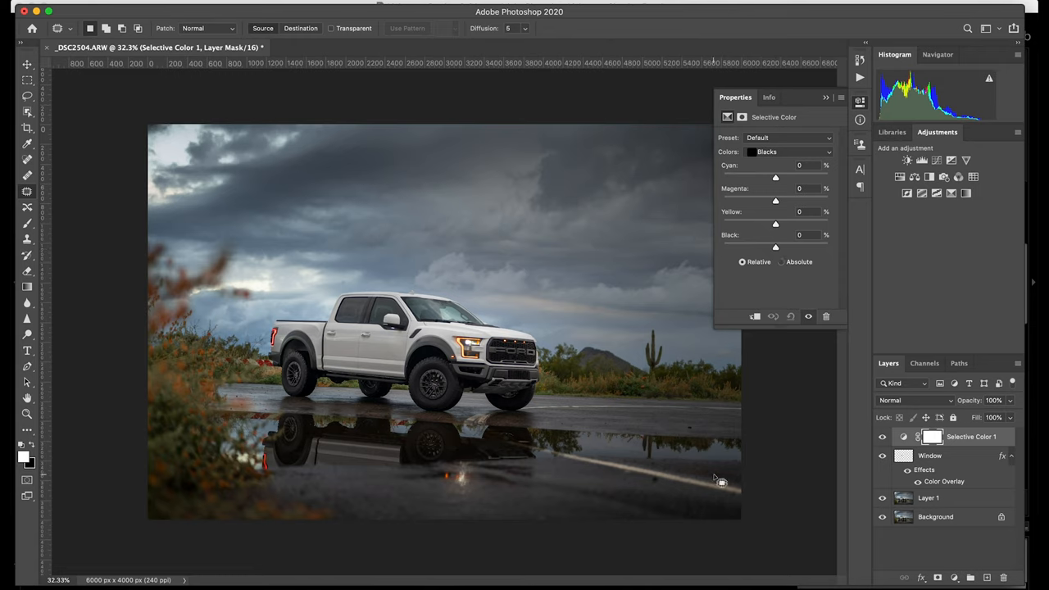
left_click_drag(775, 247, 775, 248)
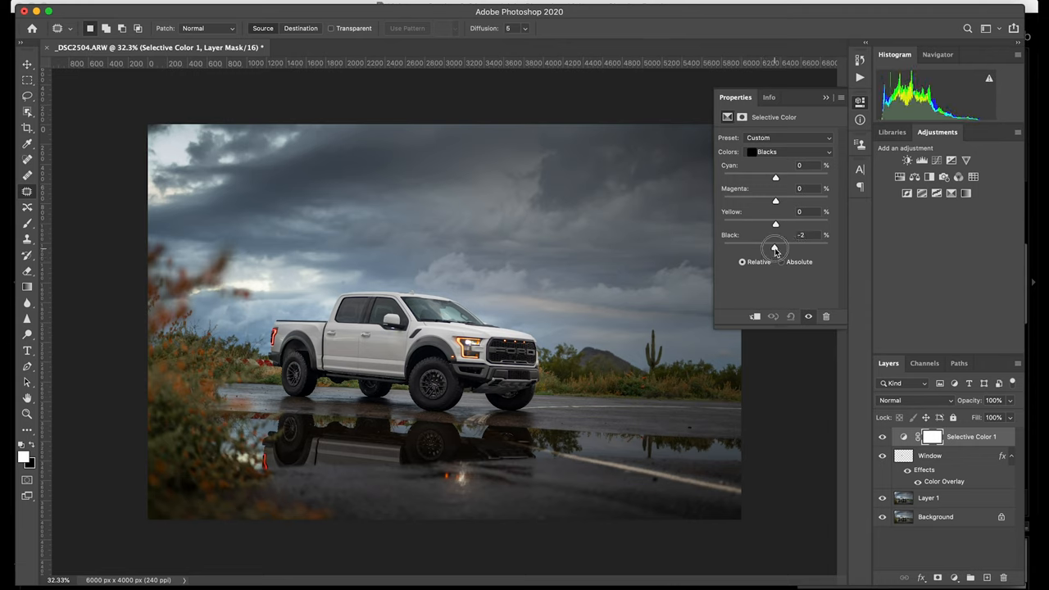
left_click_drag(775, 247, 771, 247)
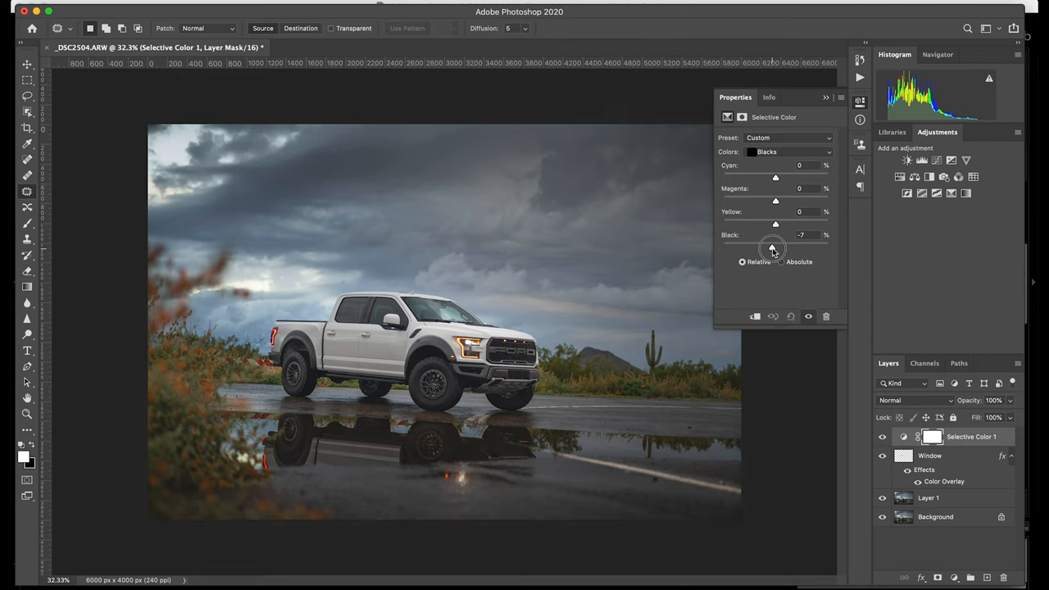
left_click_drag(774, 248, 766, 248)
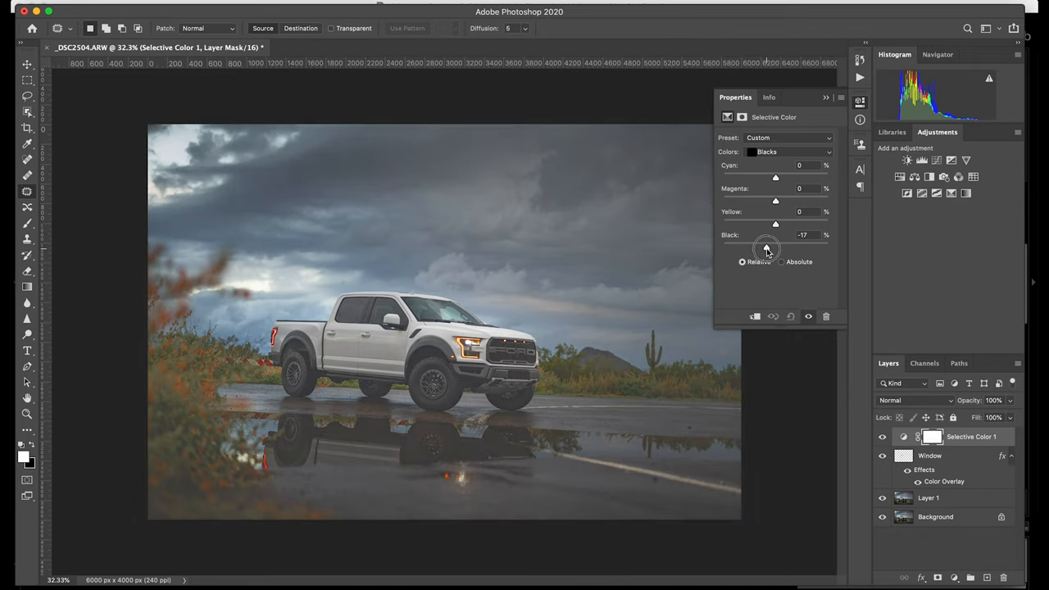
left_click_drag(766, 247, 774, 247)
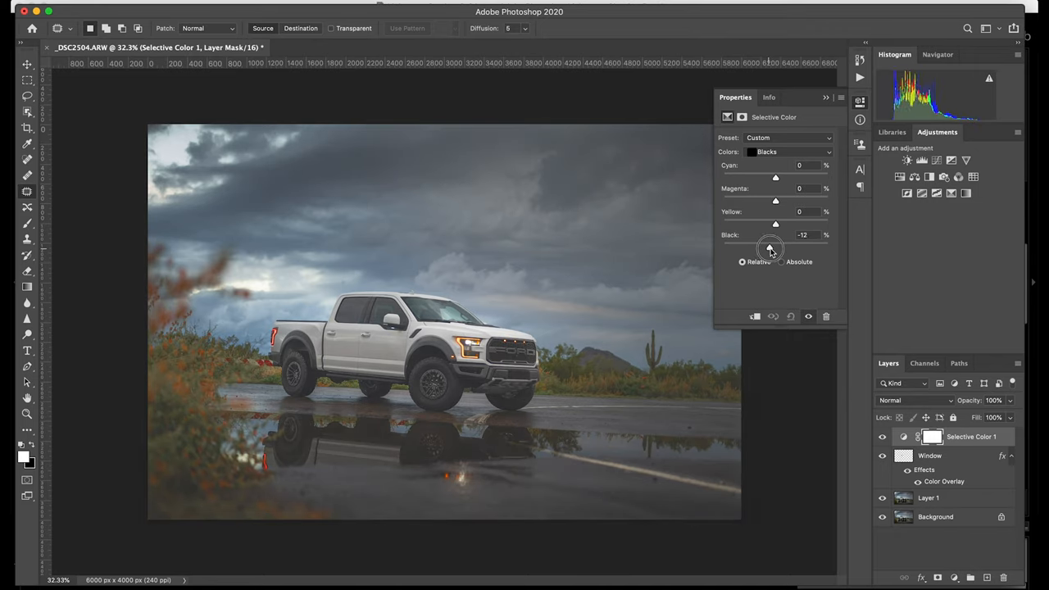
left_click_drag(769, 248, 775, 249)
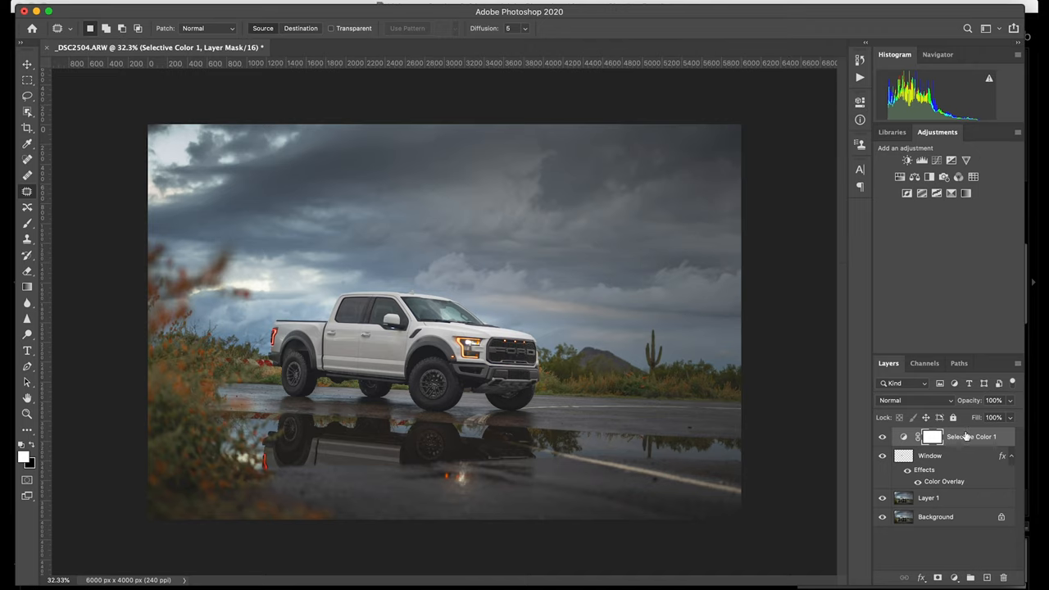
Flatten the image into a single Background layer as the _DSC2504-Edit-2 TIFF.
right_click(971, 436)
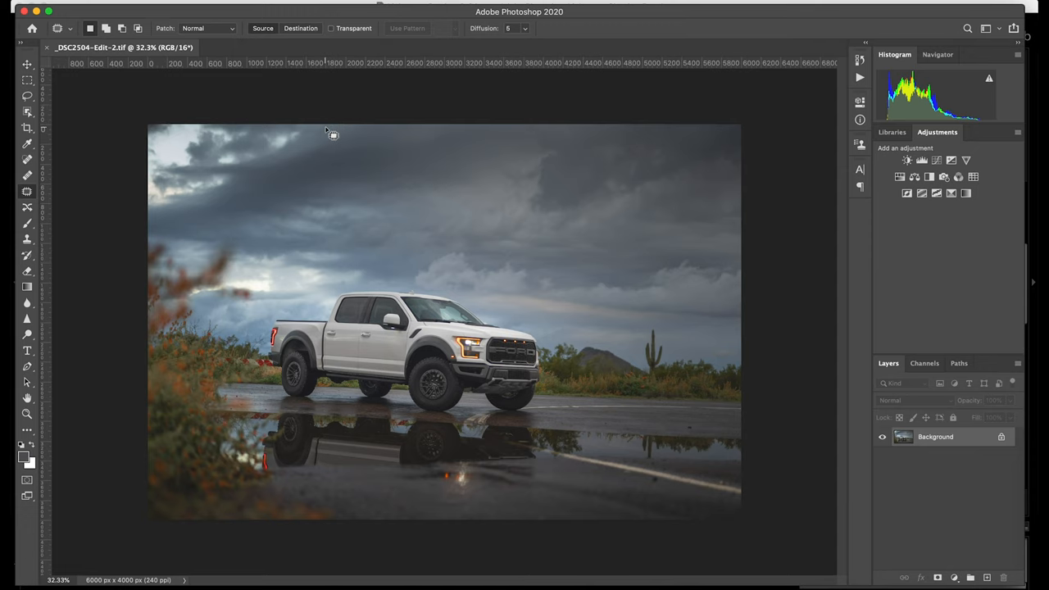
mouse_move(644, 585)
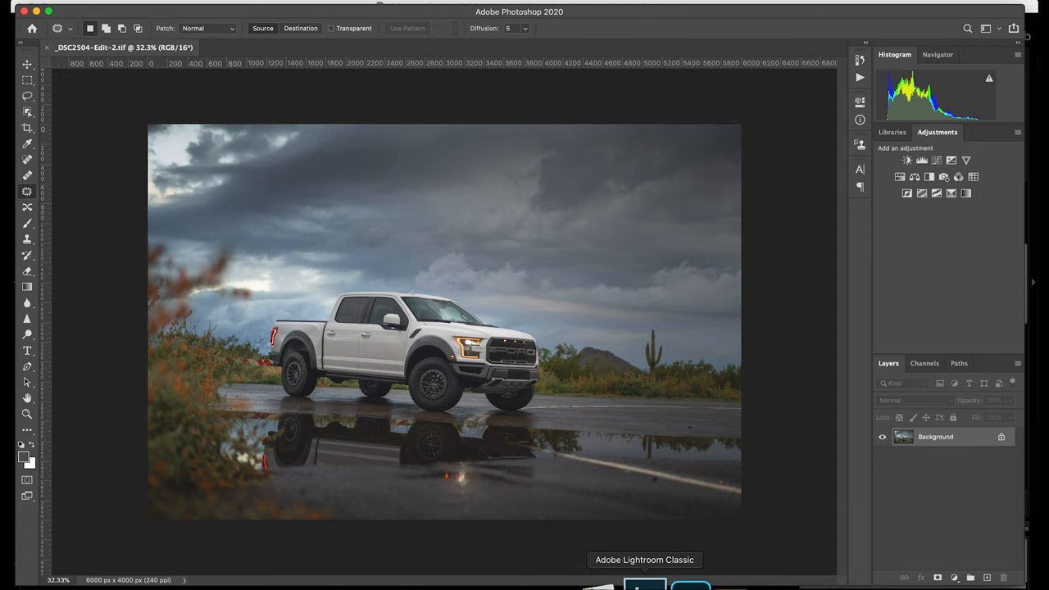
Back in Lightroom, compare the stacked versions and select the _DSC2504-Edit-2 TIFF.
left_click(643, 584)
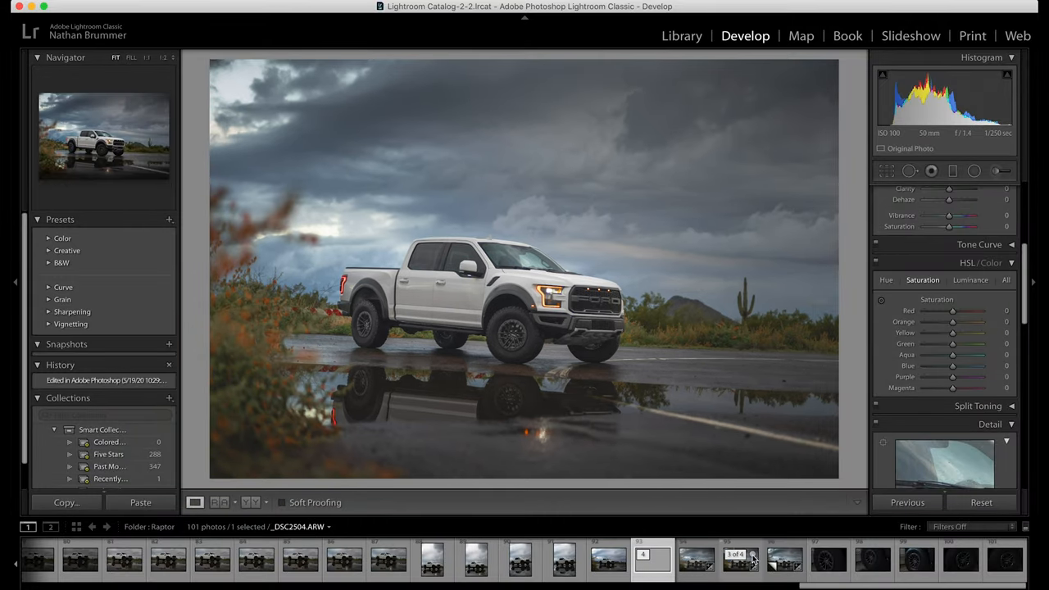
left_click(647, 574)
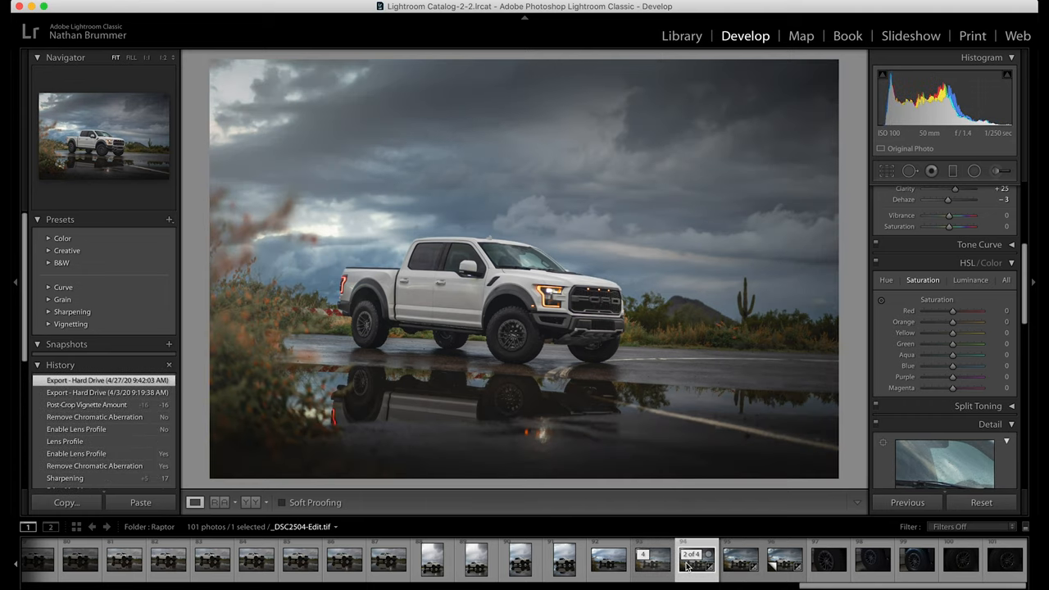
left_click(649, 573)
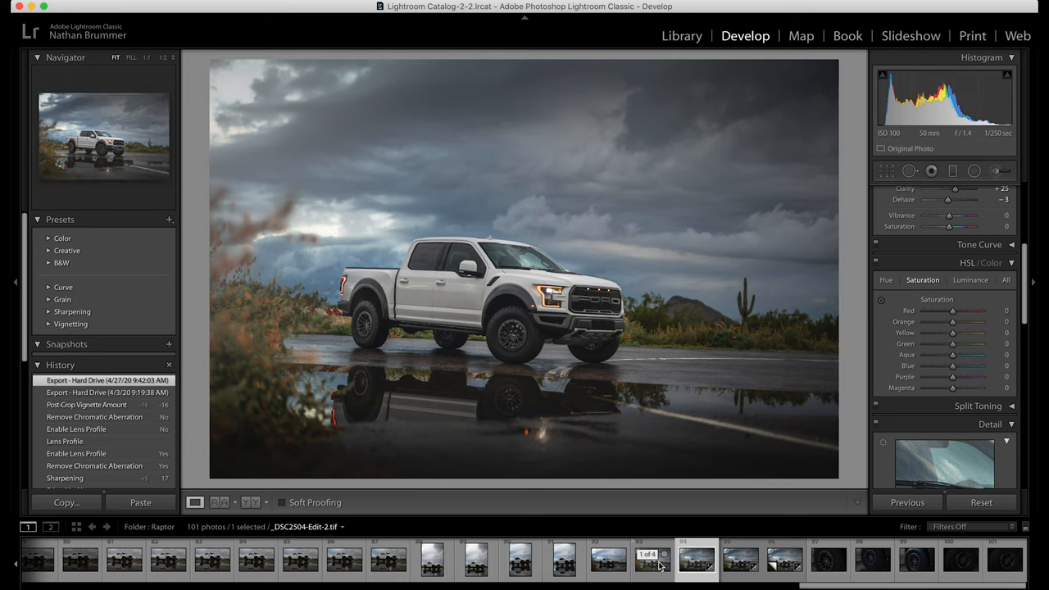
left_click(691, 572)
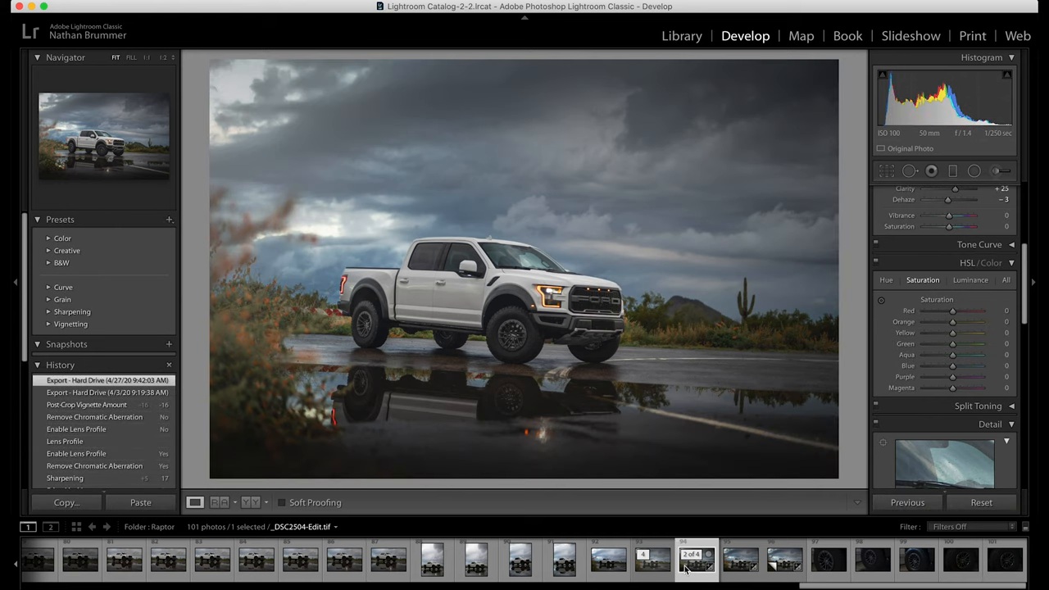
left_click(731, 576)
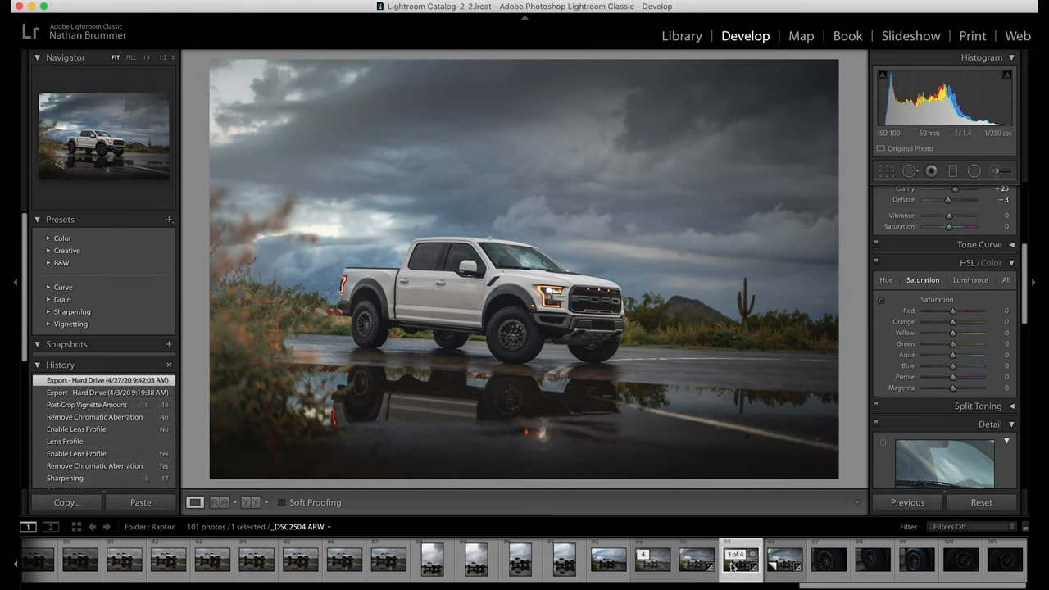
left_click(691, 570)
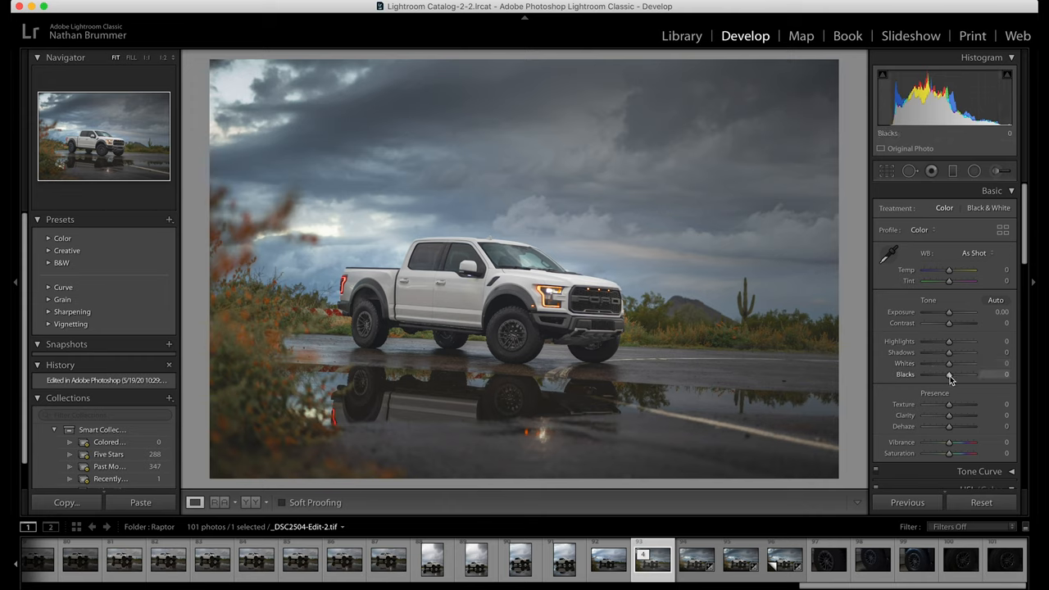
Set the Edit-2 photo's Blacks slider to −23 in the Basic panel.
left_click_drag(949, 374, 940, 377)
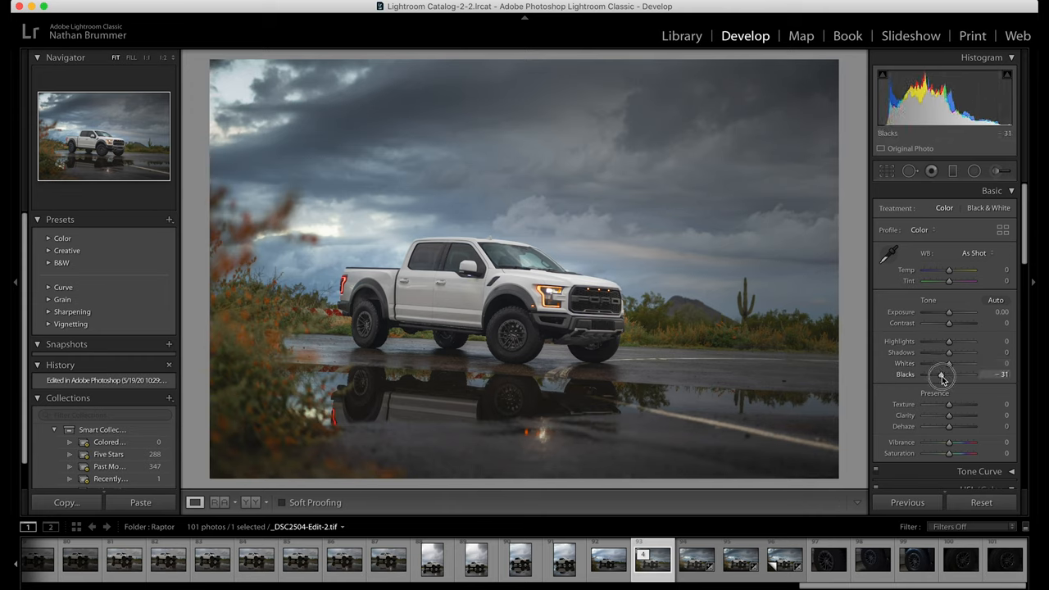
left_click_drag(946, 374, 949, 374)
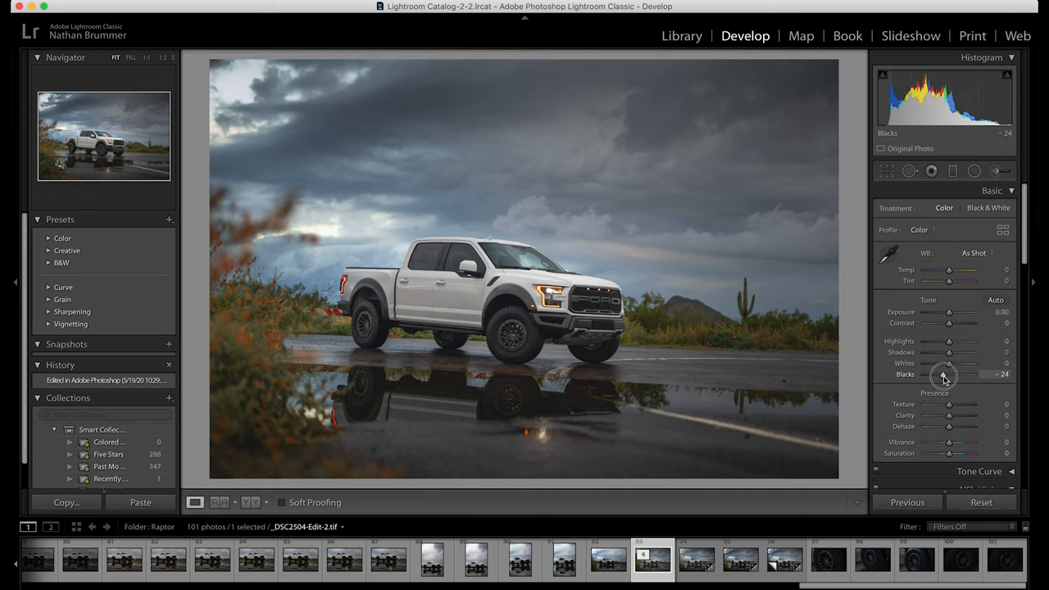
left_click_drag(944, 375, 943, 374)
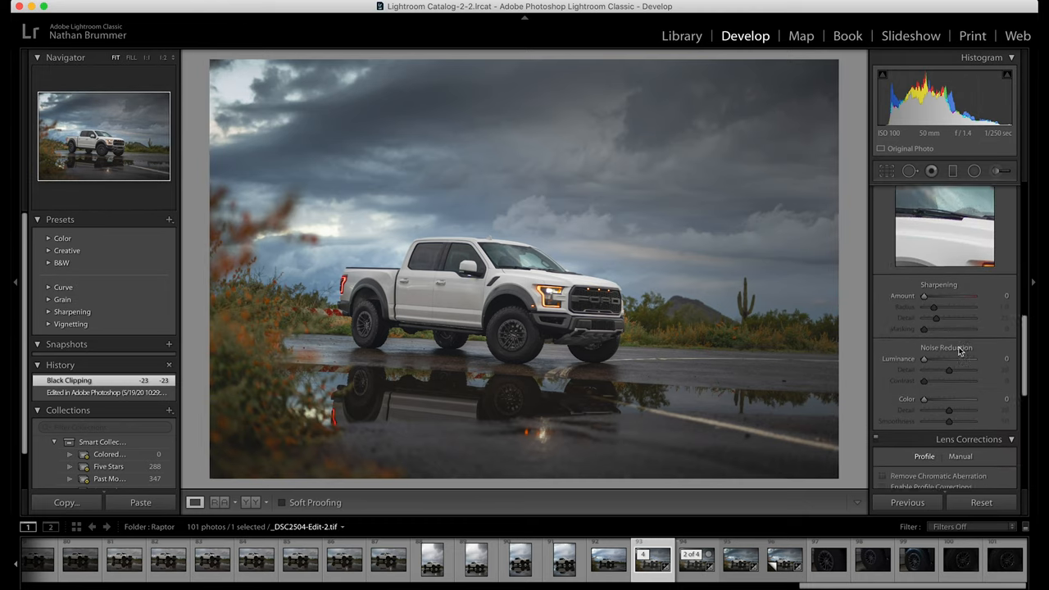
Set the Post-Crop Vignetting Amount in Effects to about −15.
scroll("down", 3)
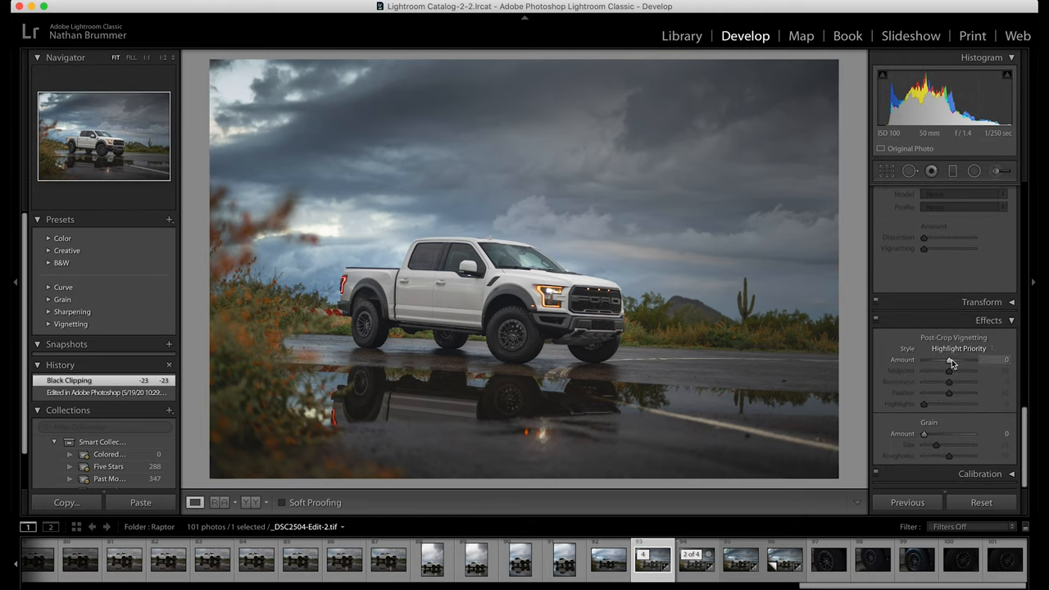
left_click_drag(949, 359, 946, 359)
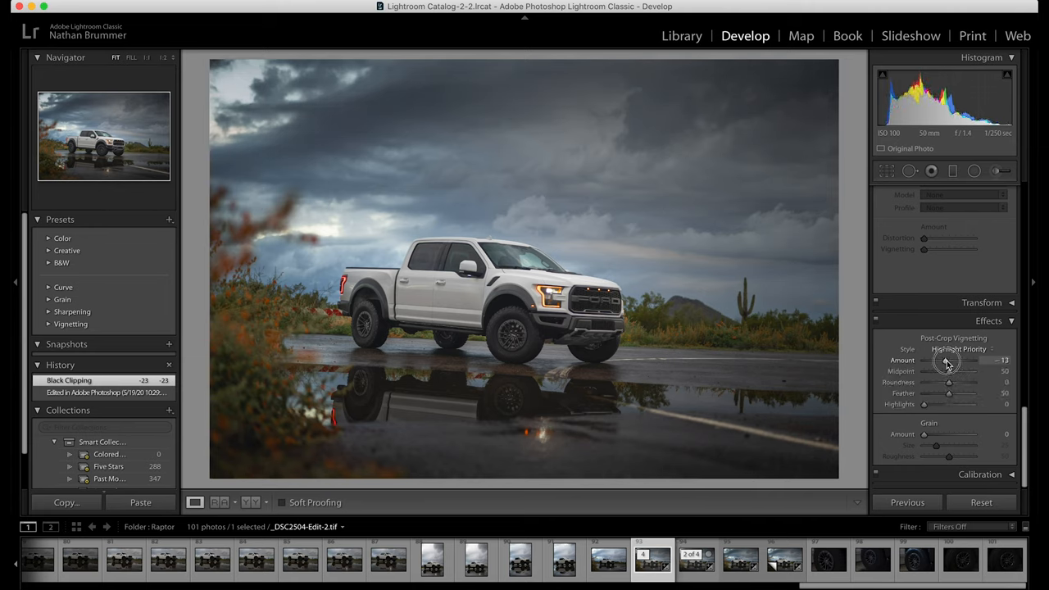
left_click_drag(946, 360, 942, 361)
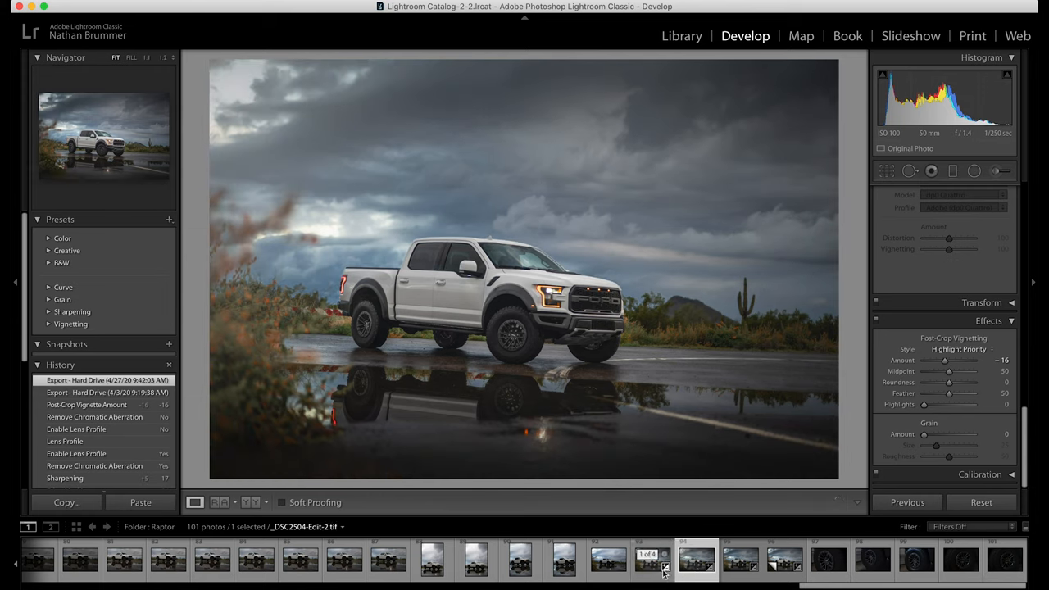
Flip between the finished Edit-2 and the earlier _DSC2504-Edit TIFF, ending on the earlier one.
left_click(693, 569)
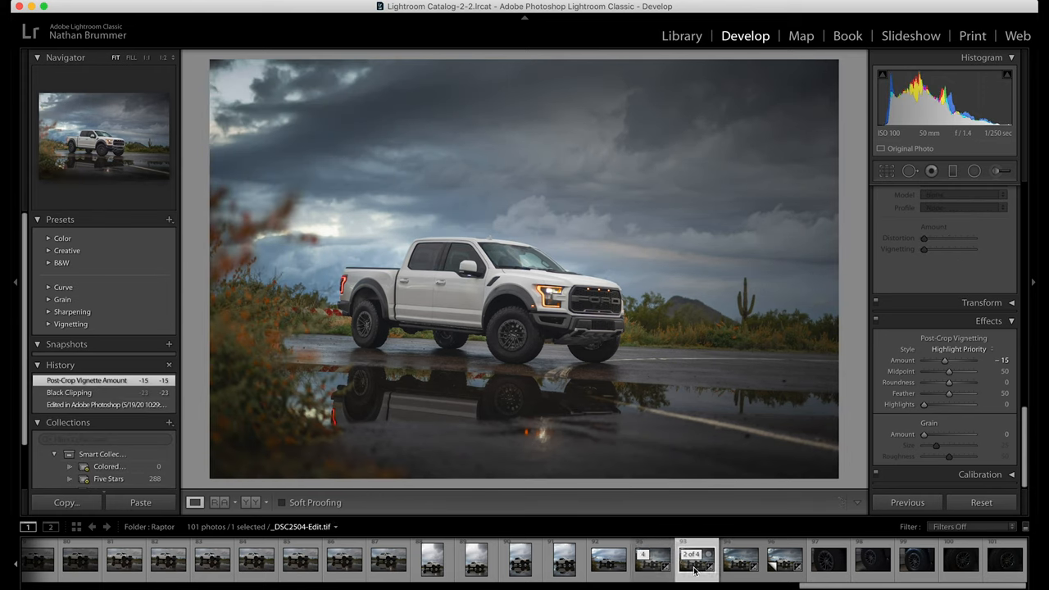
left_click(647, 568)
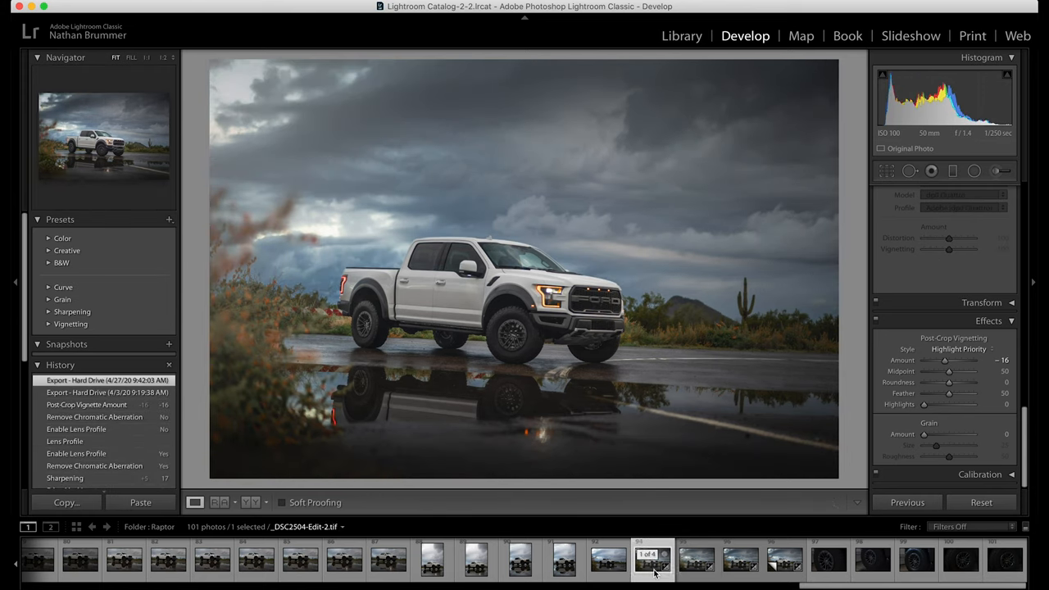
left_click(692, 574)
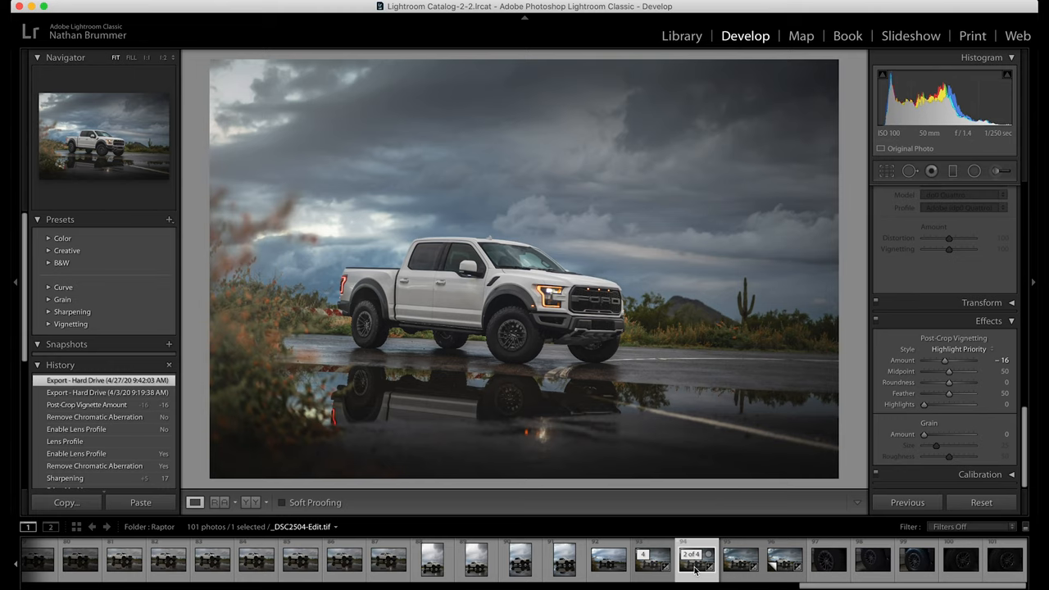
mouse_move(691, 569)
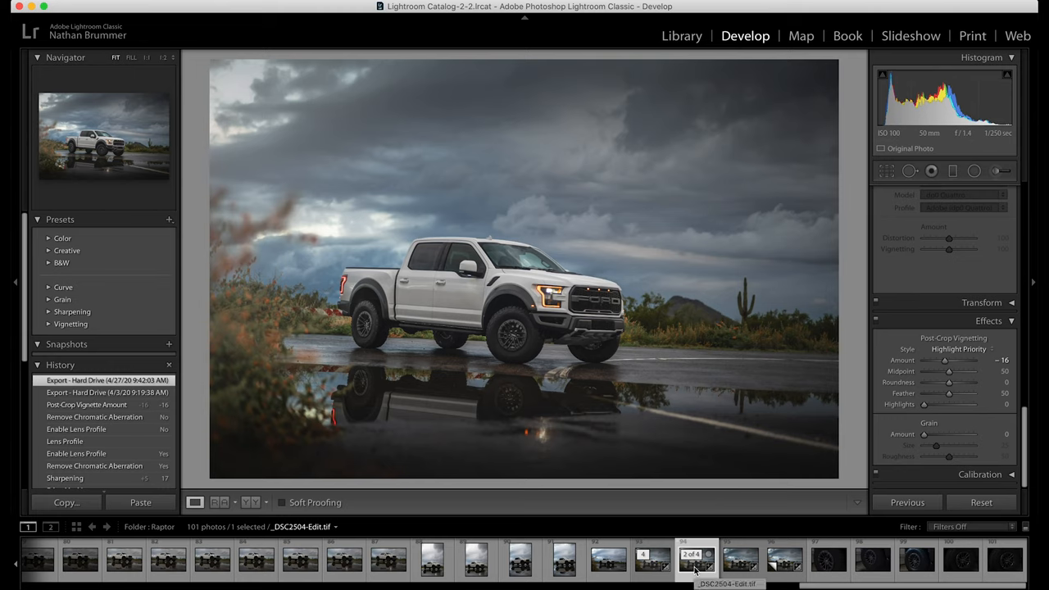